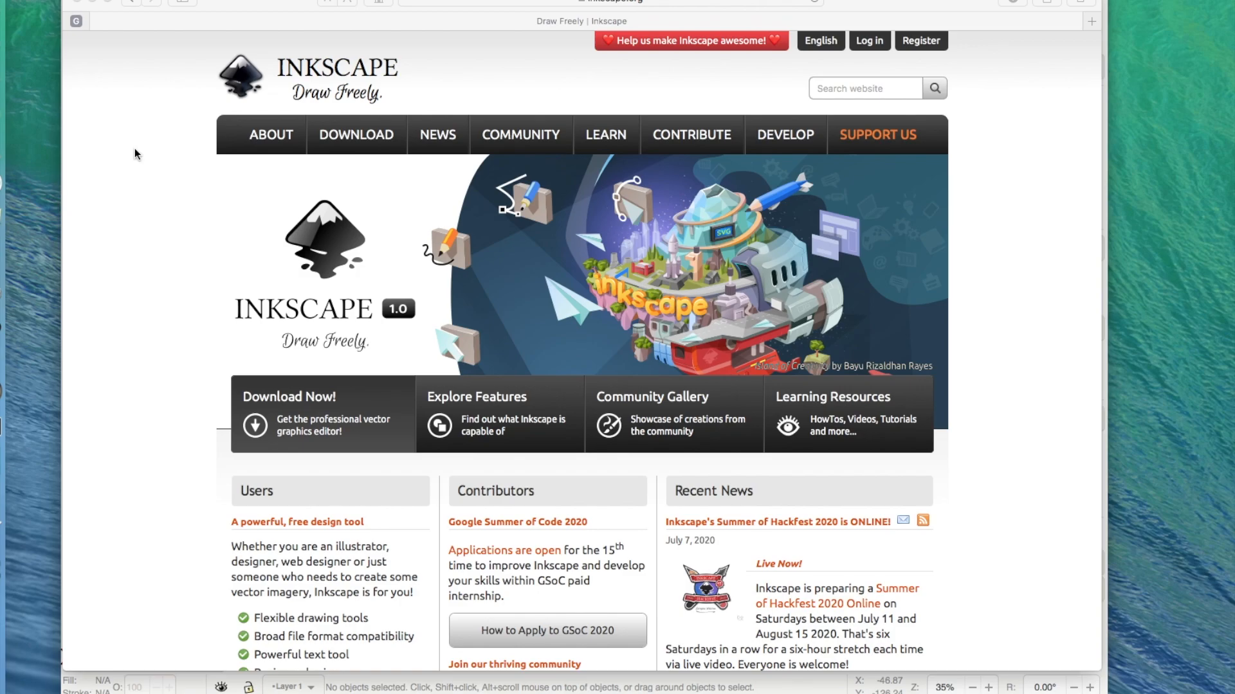
mouse_move(313, 85)
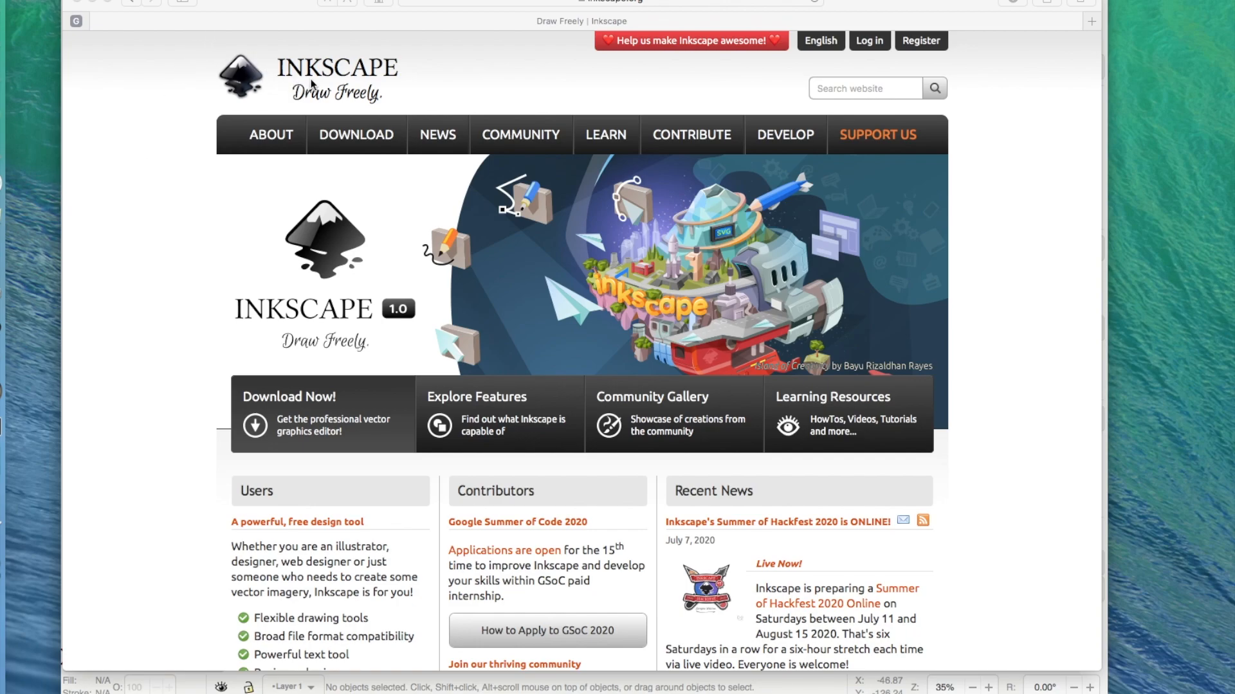
mouse_move(396, 336)
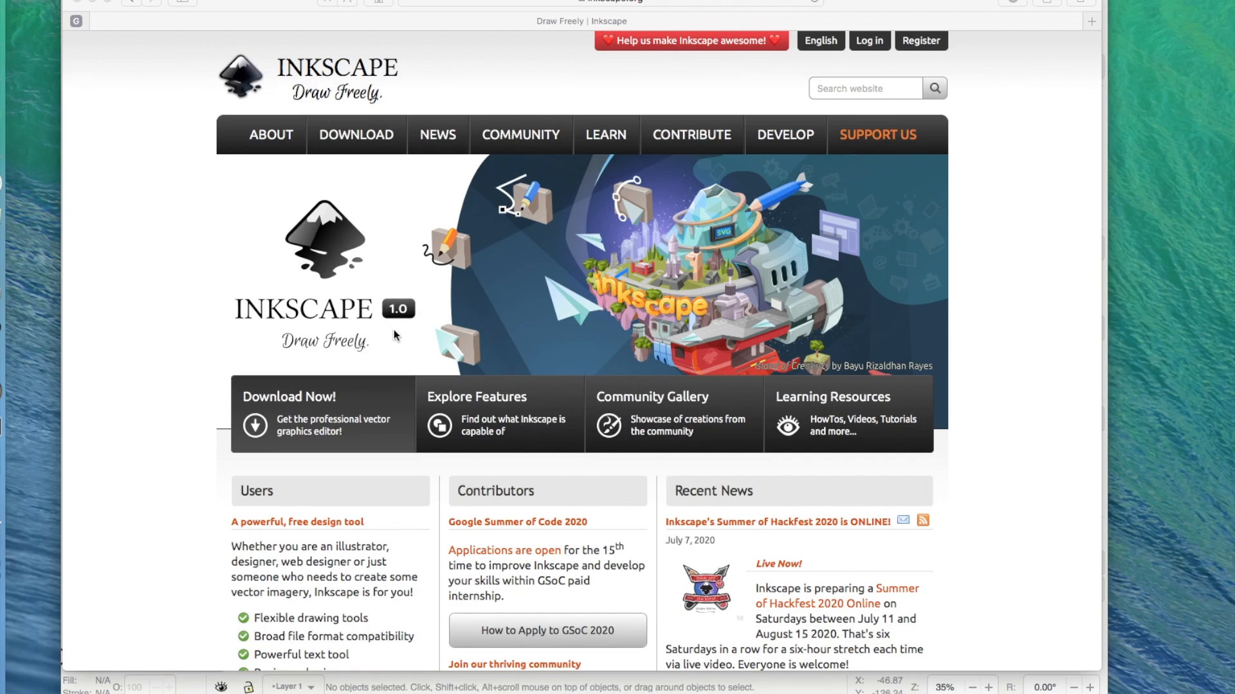
mouse_move(350, 291)
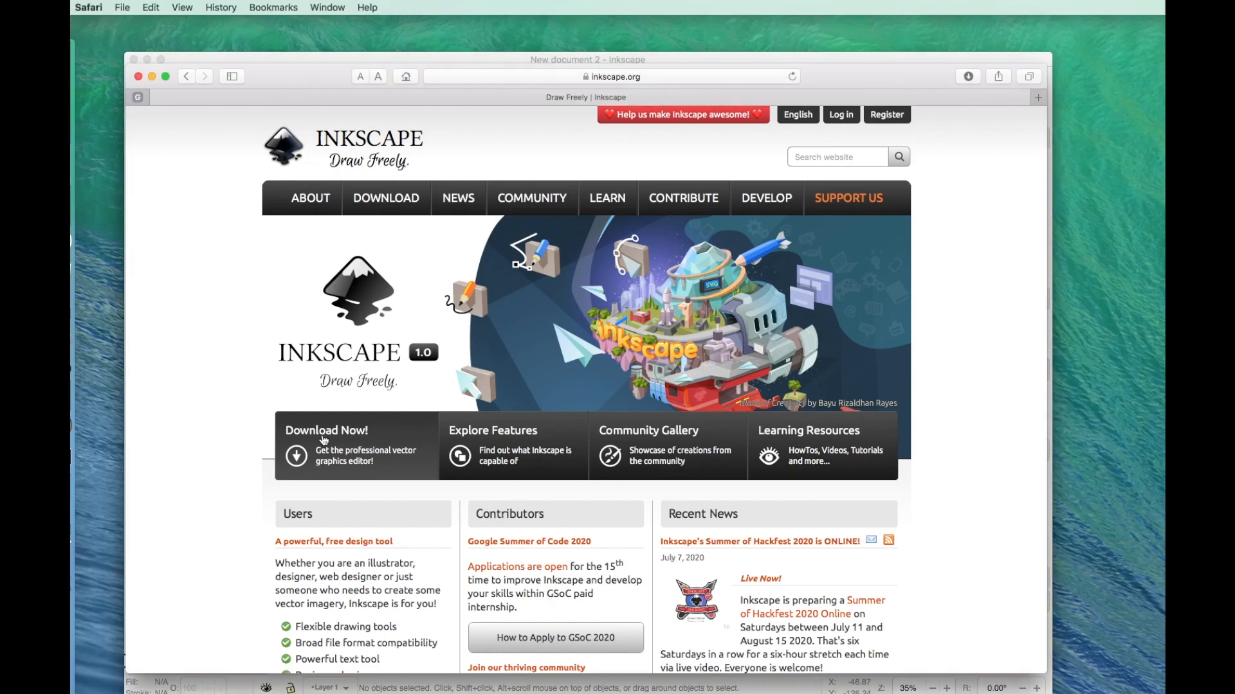
- Download the Inkscape 1.0 macOS (10.11-10.15) disk image from the download page
click(326, 446)
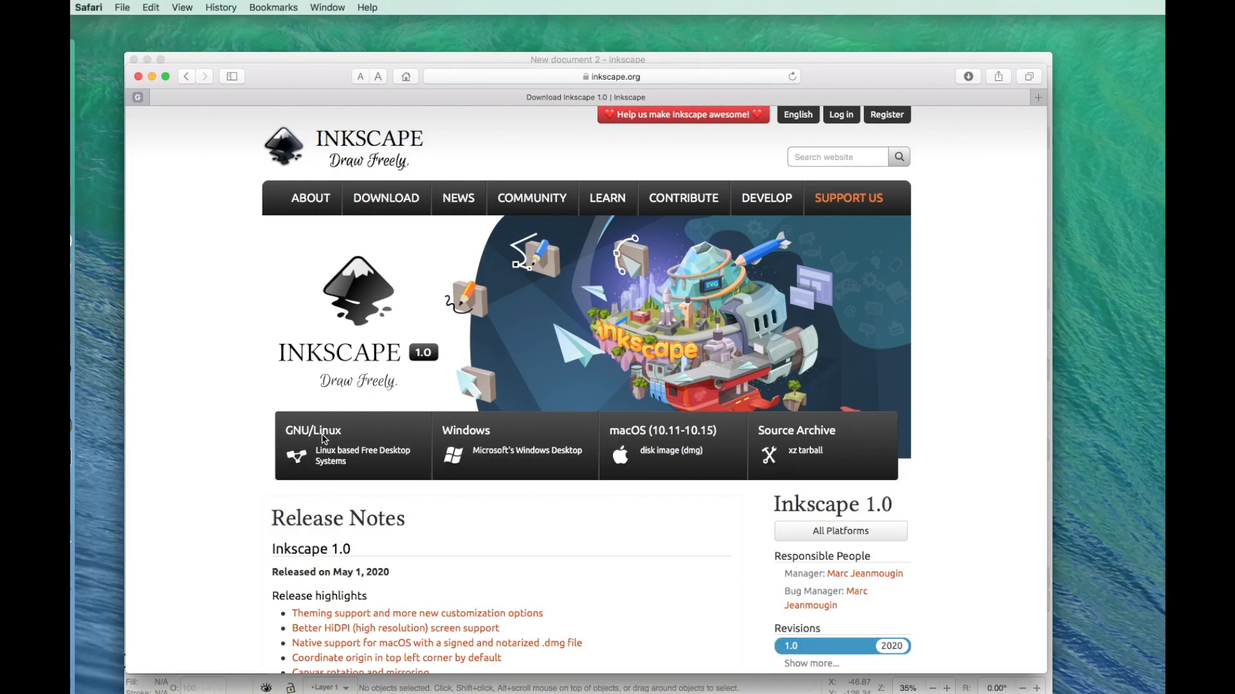
mouse_move(638, 370)
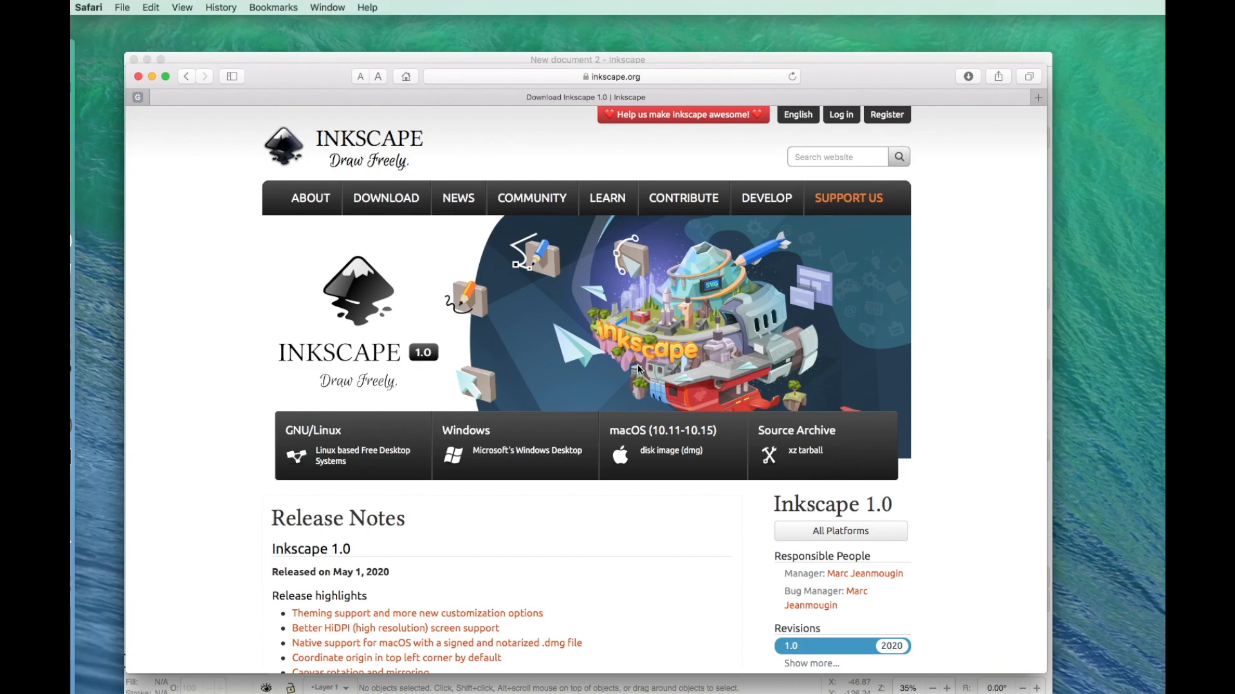
mouse_move(646, 327)
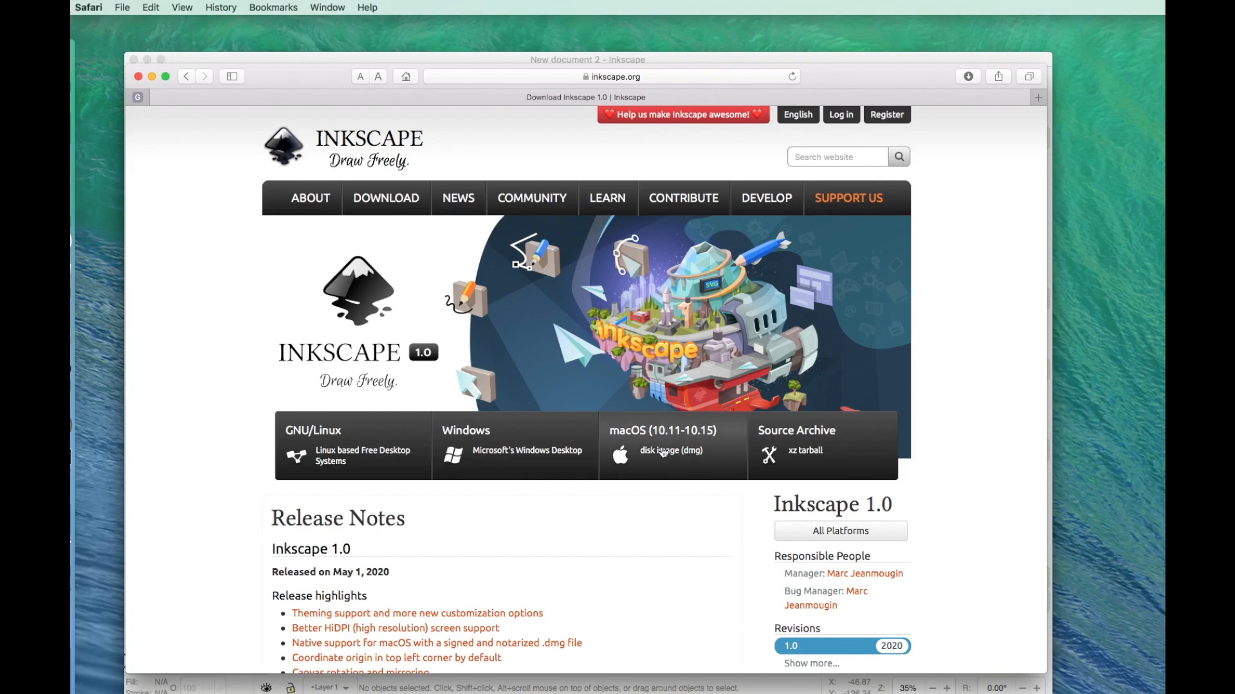
click(670, 449)
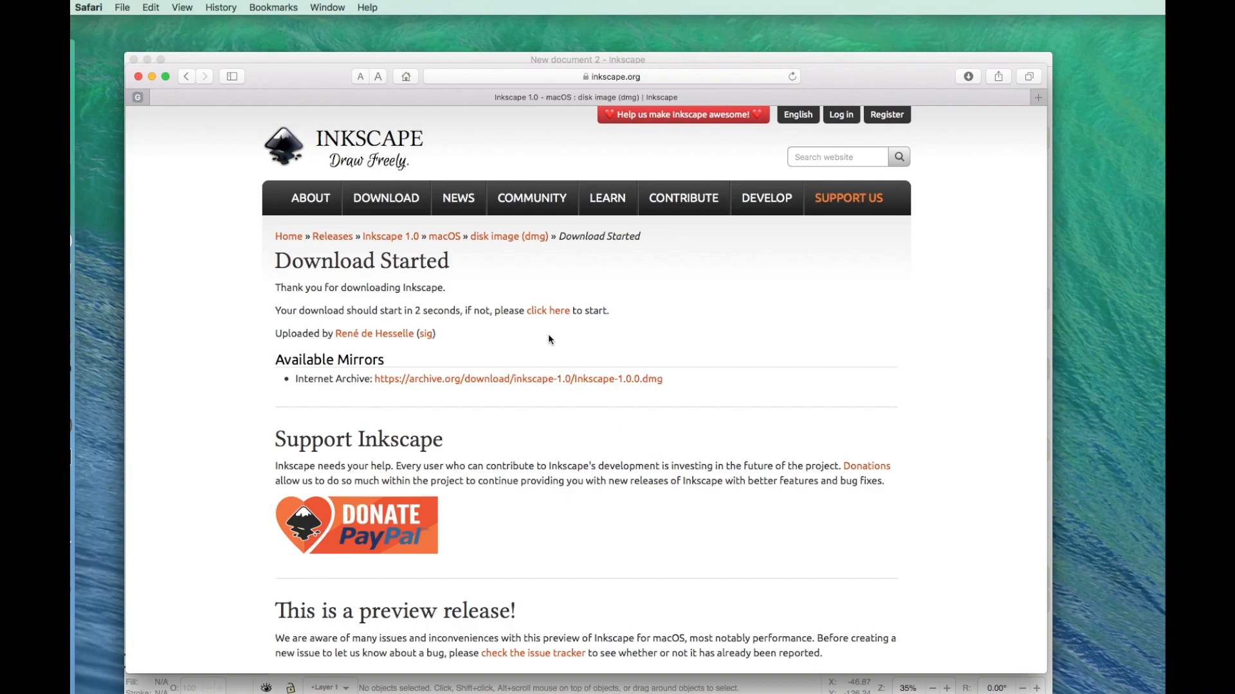
click(548, 310)
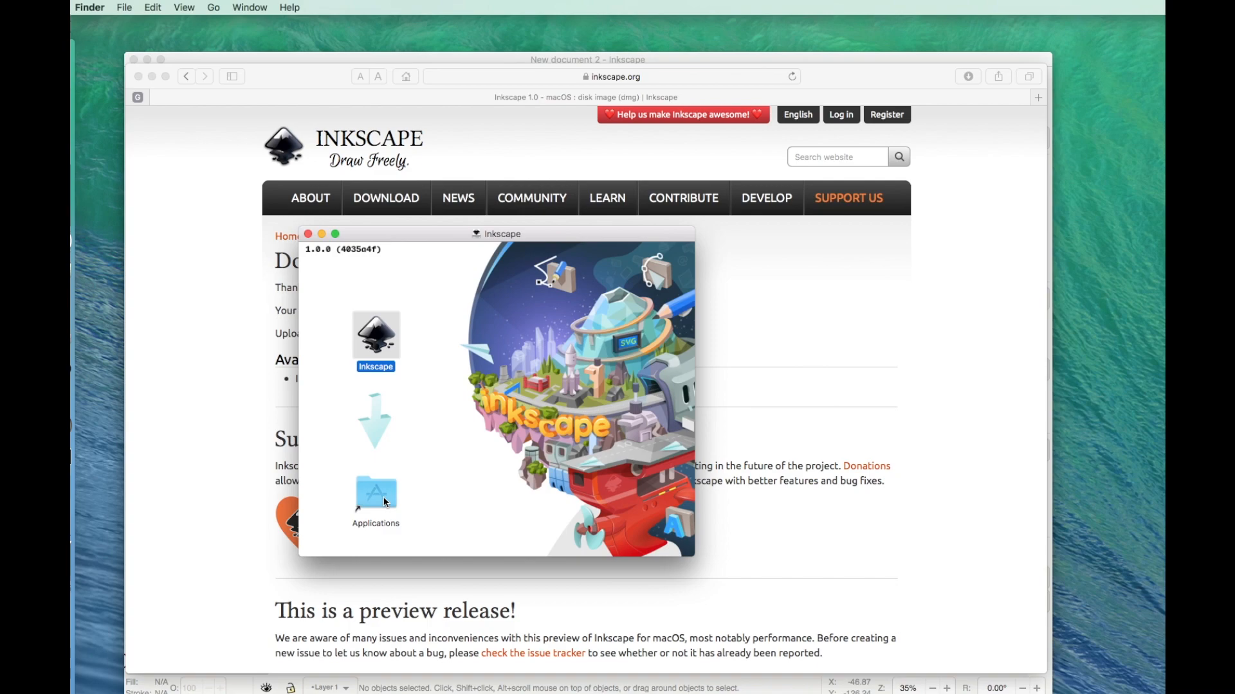
- Drag Inkscape onto Applications, then keep the existing installed copy instead of replacing it
drag(376, 337, 376, 494)
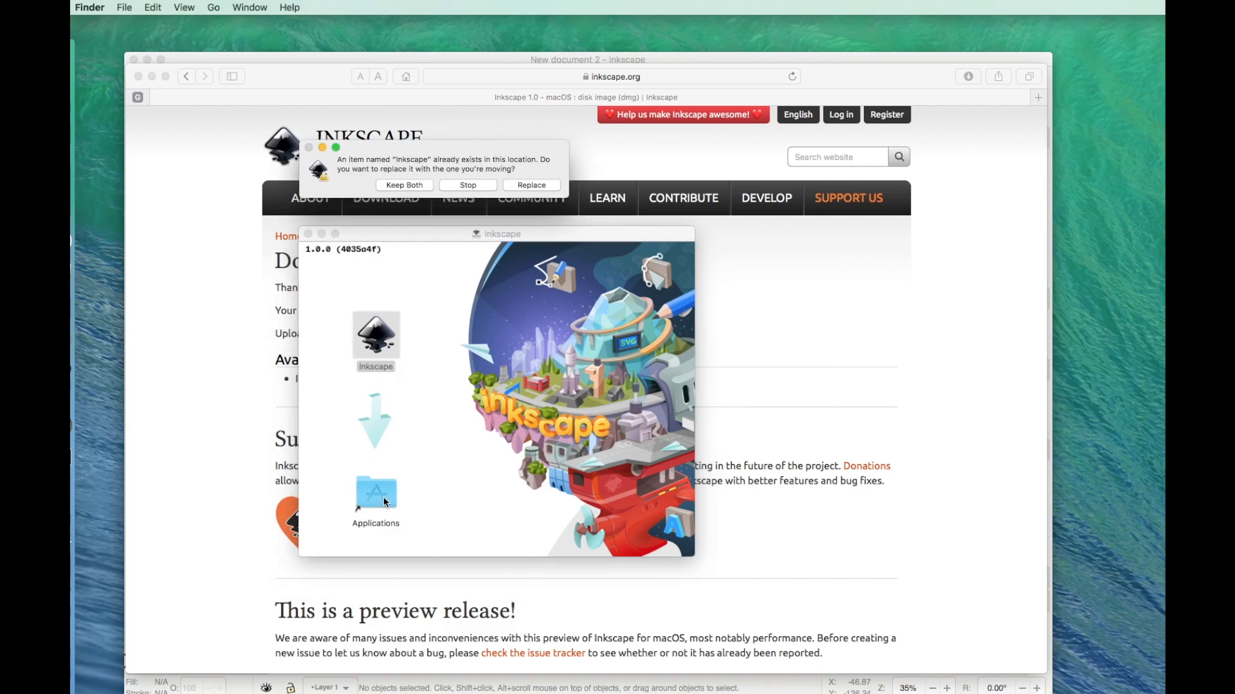
mouse_move(441, 148)
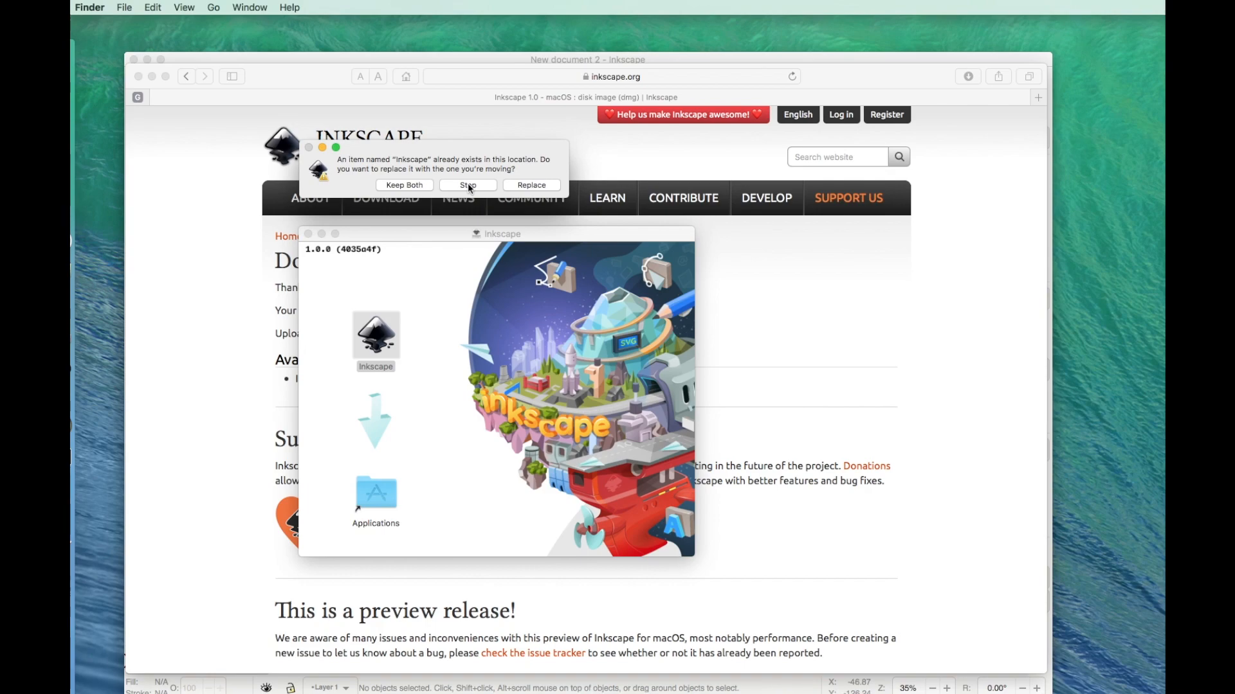
click(466, 185)
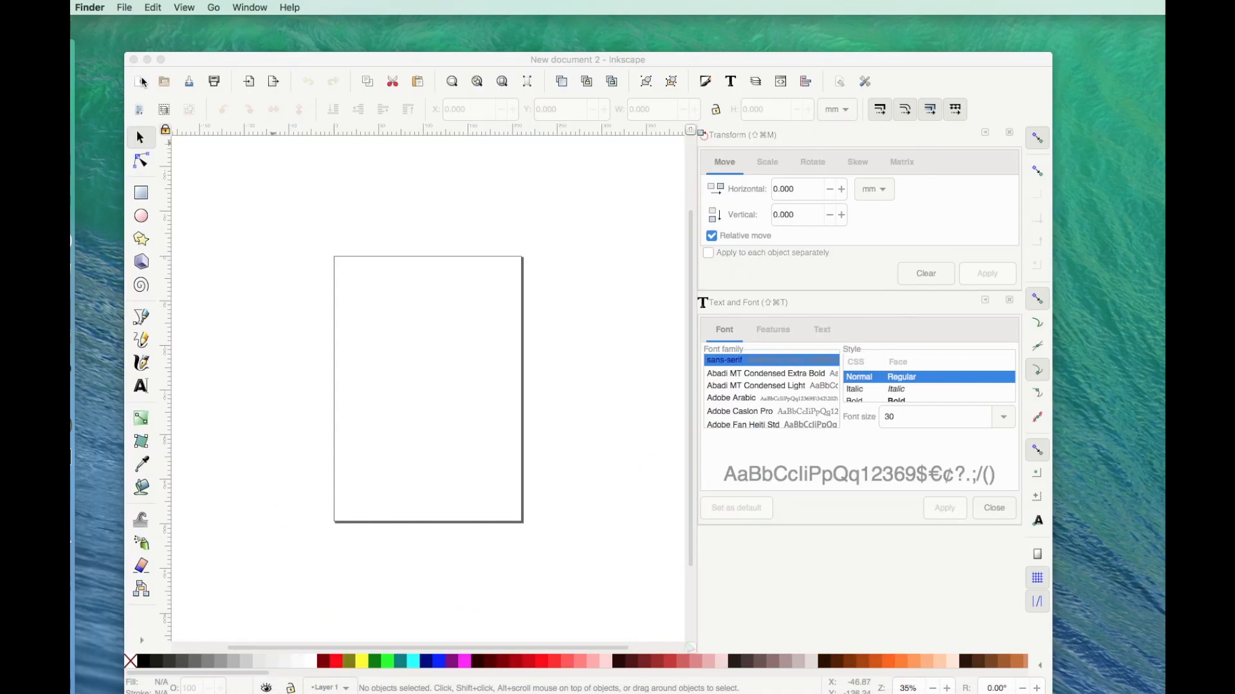
mouse_move(391, 162)
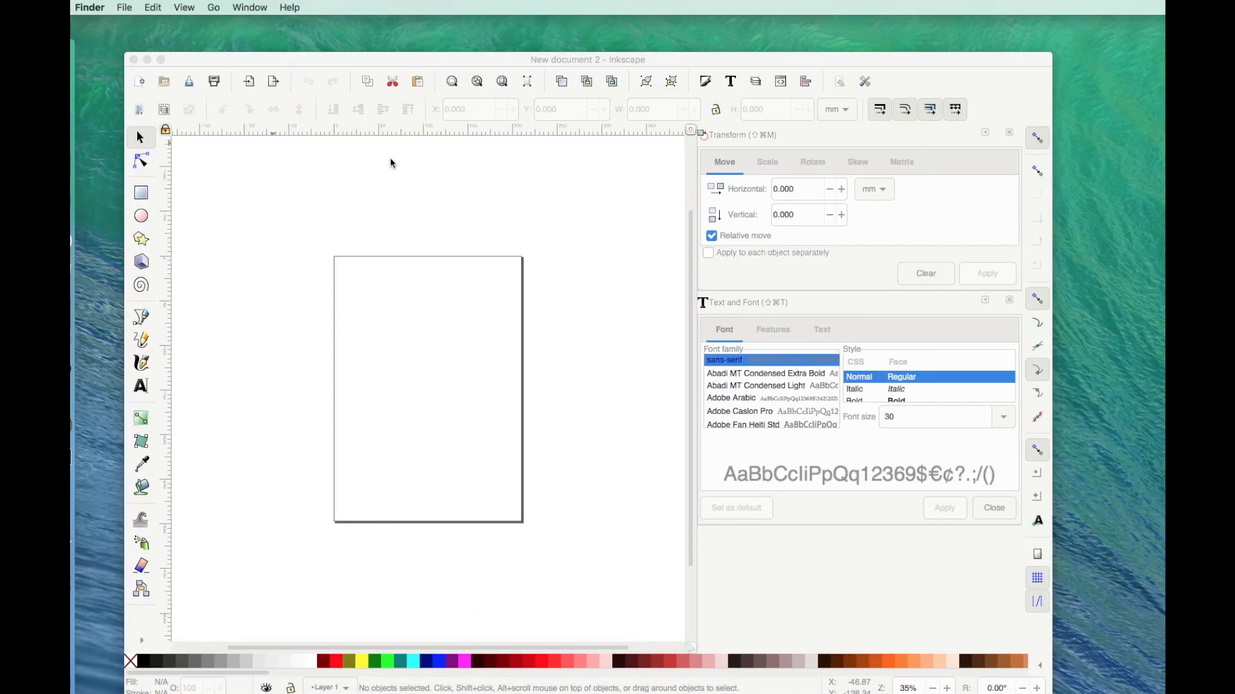
mouse_move(497, 392)
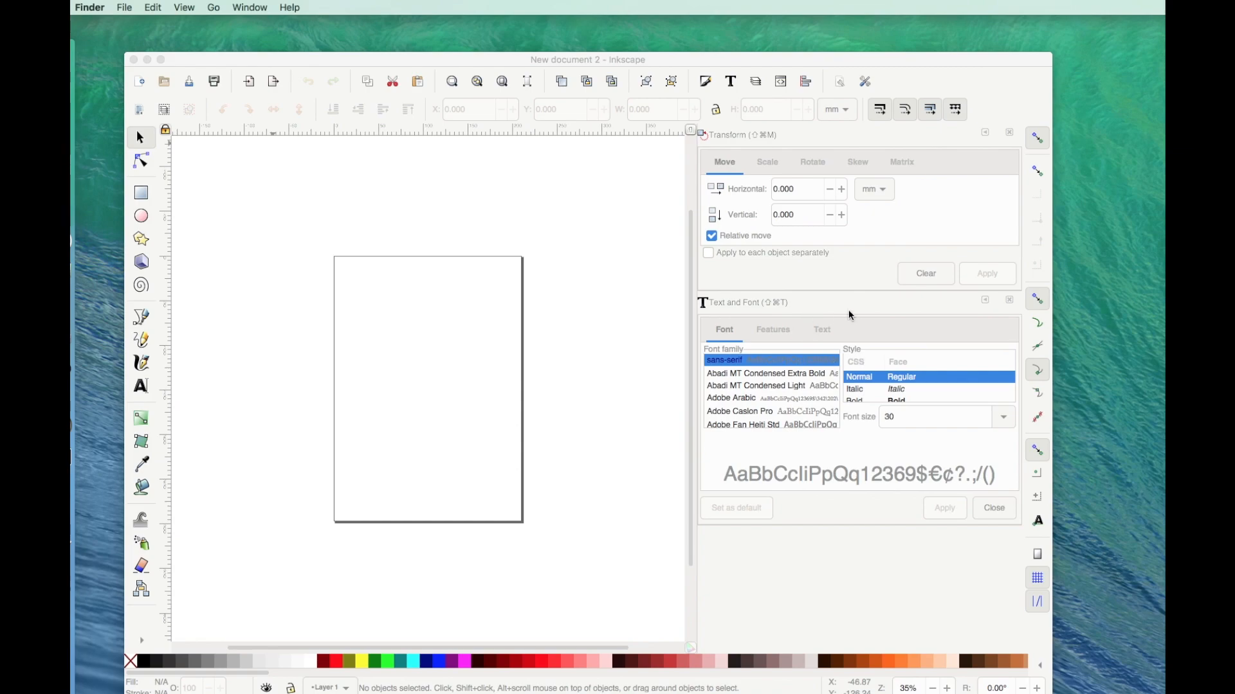
mouse_move(922, 366)
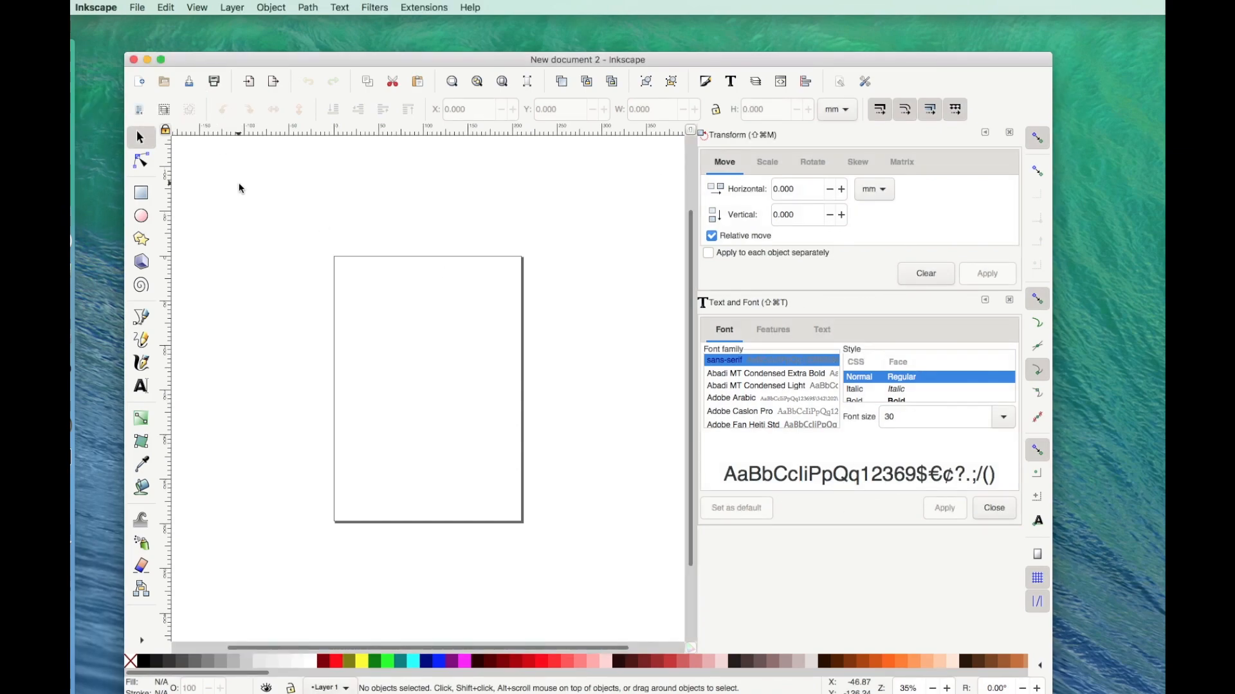
mouse_move(289, 219)
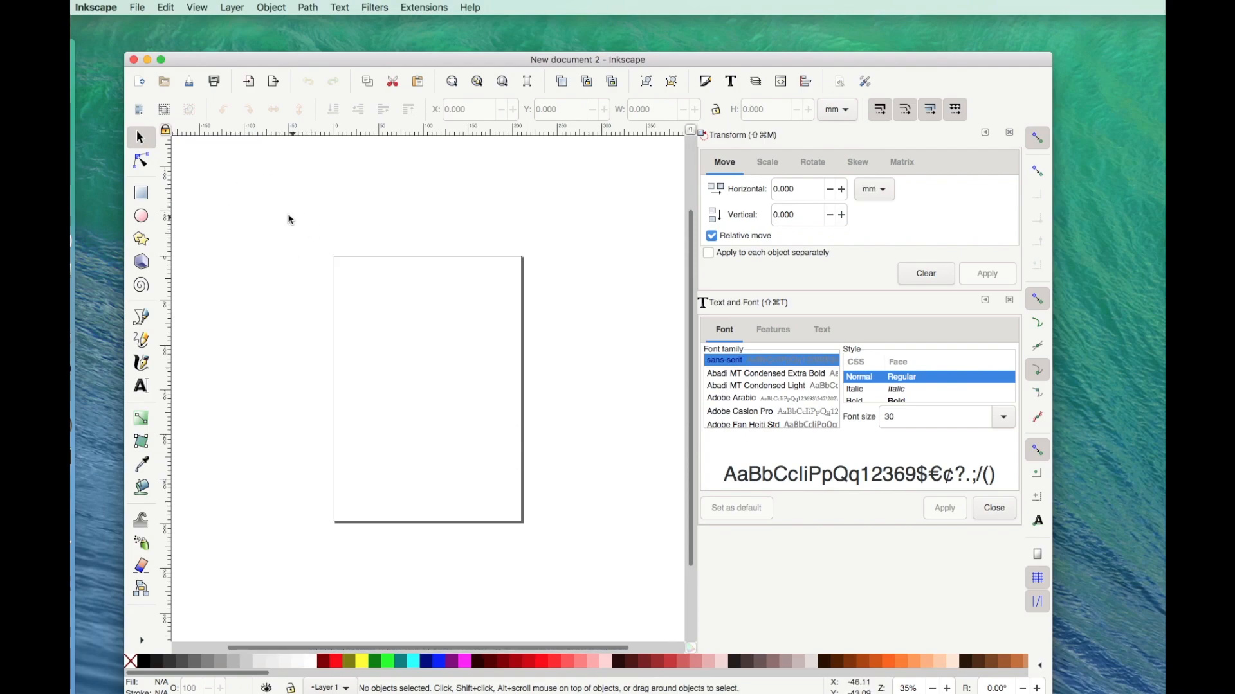
mouse_move(169, 8)
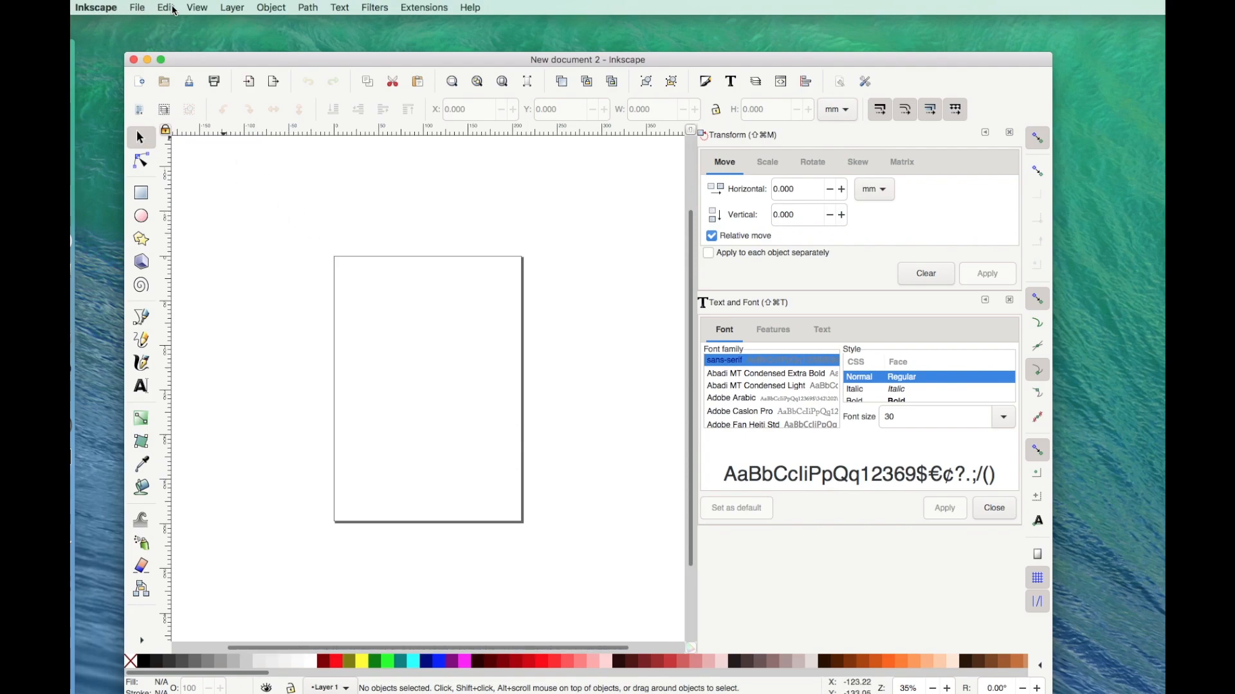
mouse_move(99, 7)
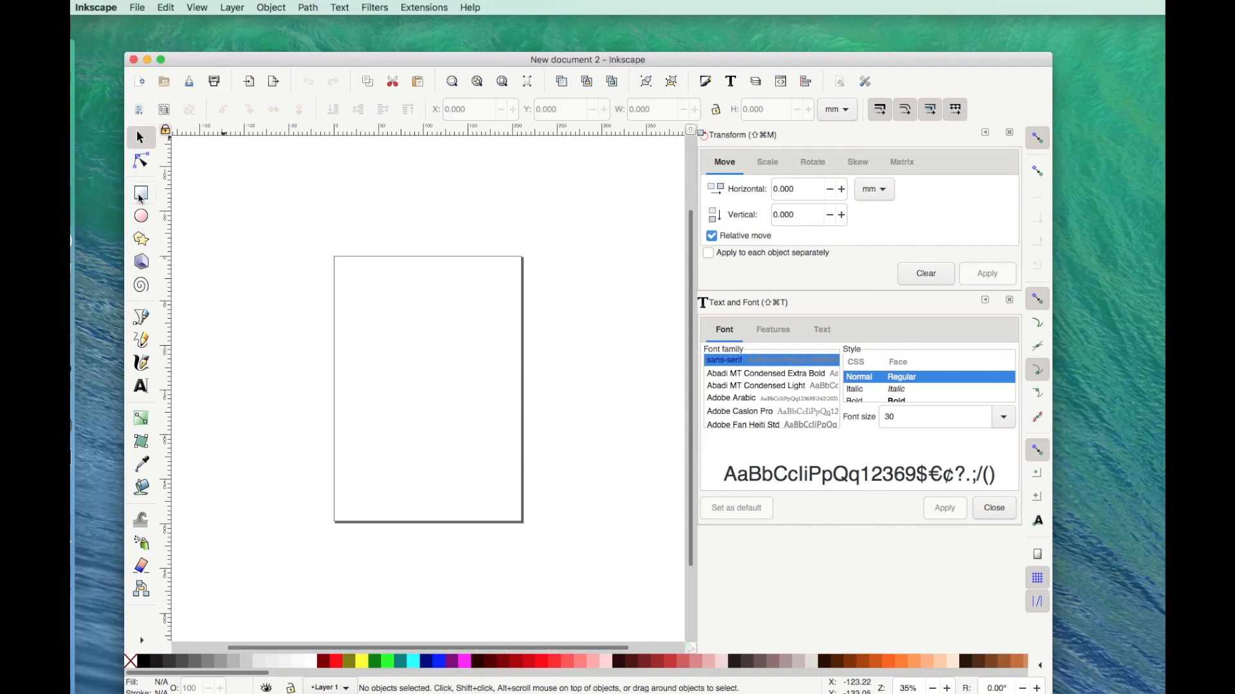
mouse_move(140, 193)
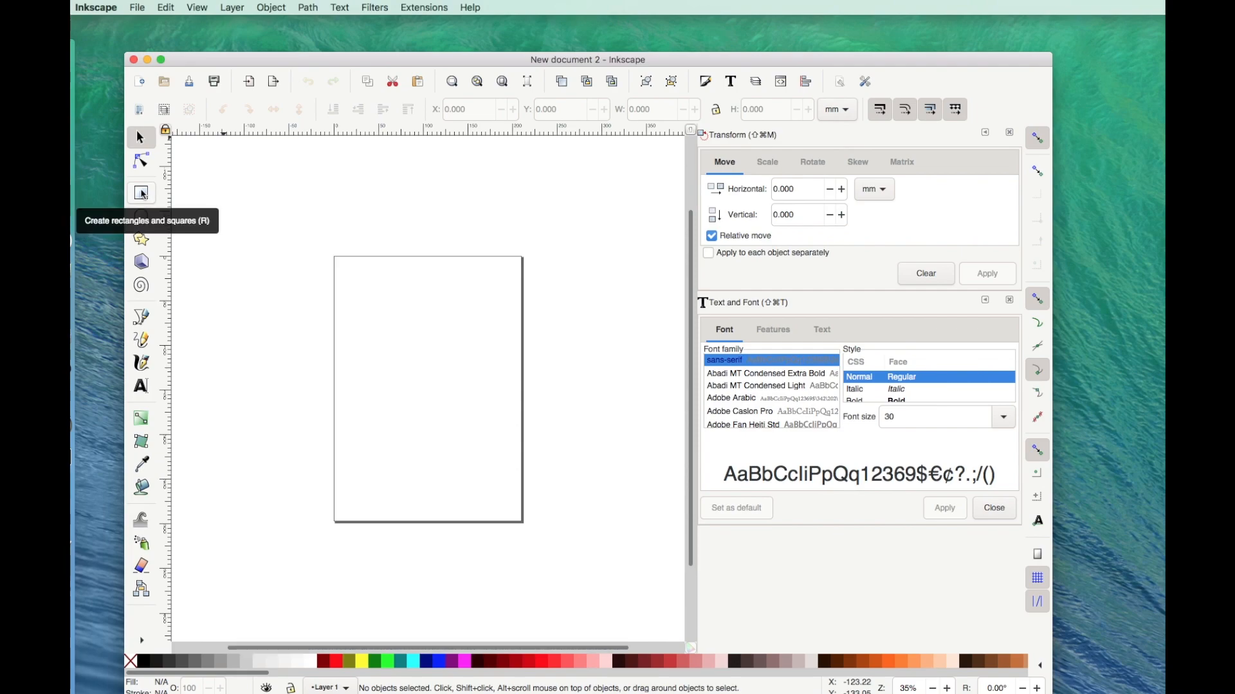
- Draw a tall purple rectangle, about 79 by 166 mm, with the Rectangle tool
click(140, 193)
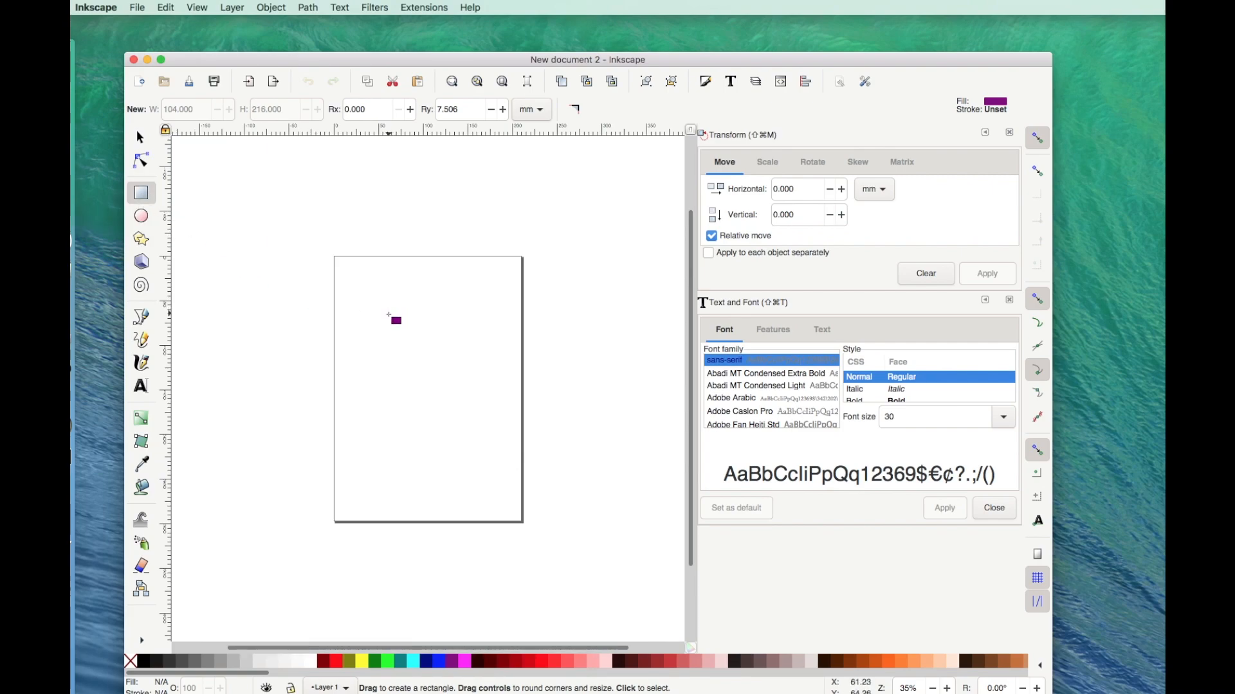
mouse_move(452, 263)
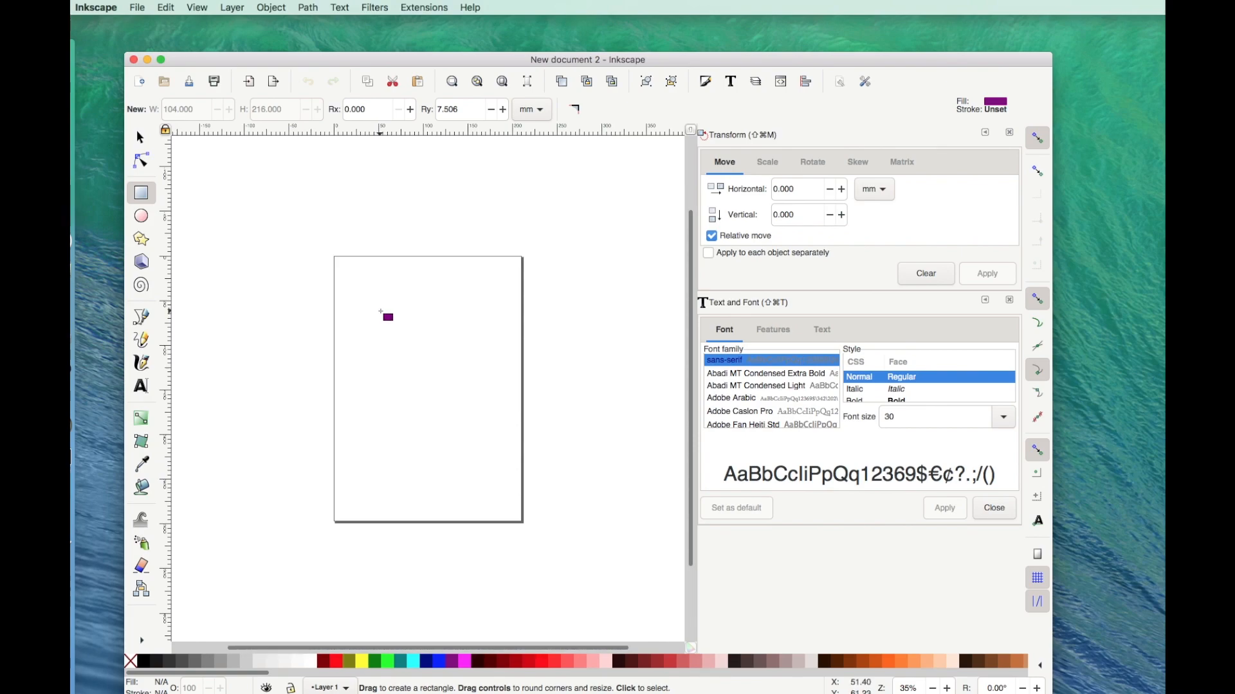
drag(381, 313, 425, 396)
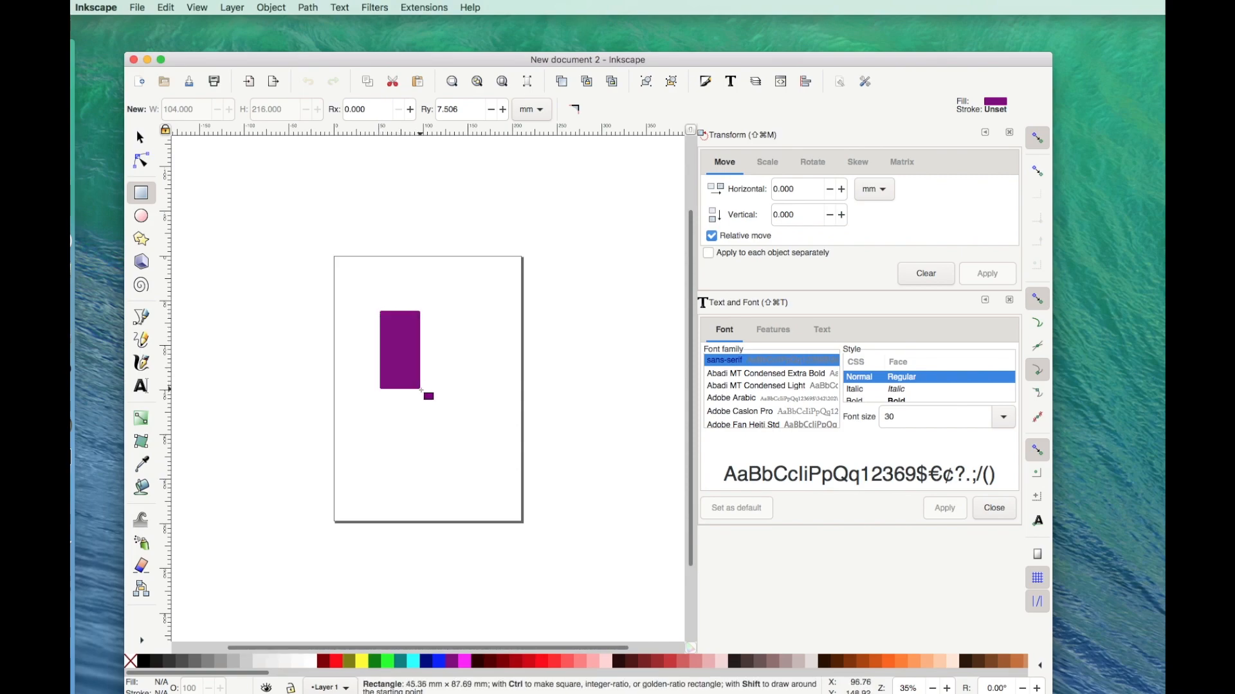
drag(420, 396, 423, 478)
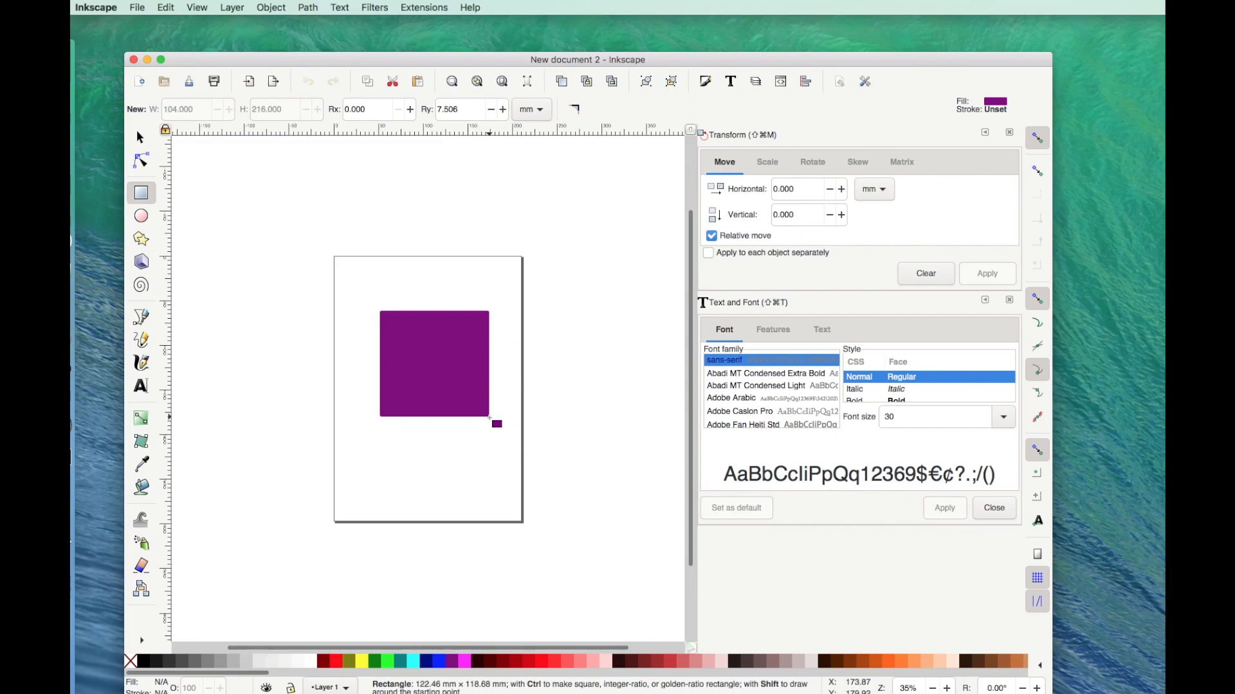
drag(488, 423, 421, 505)
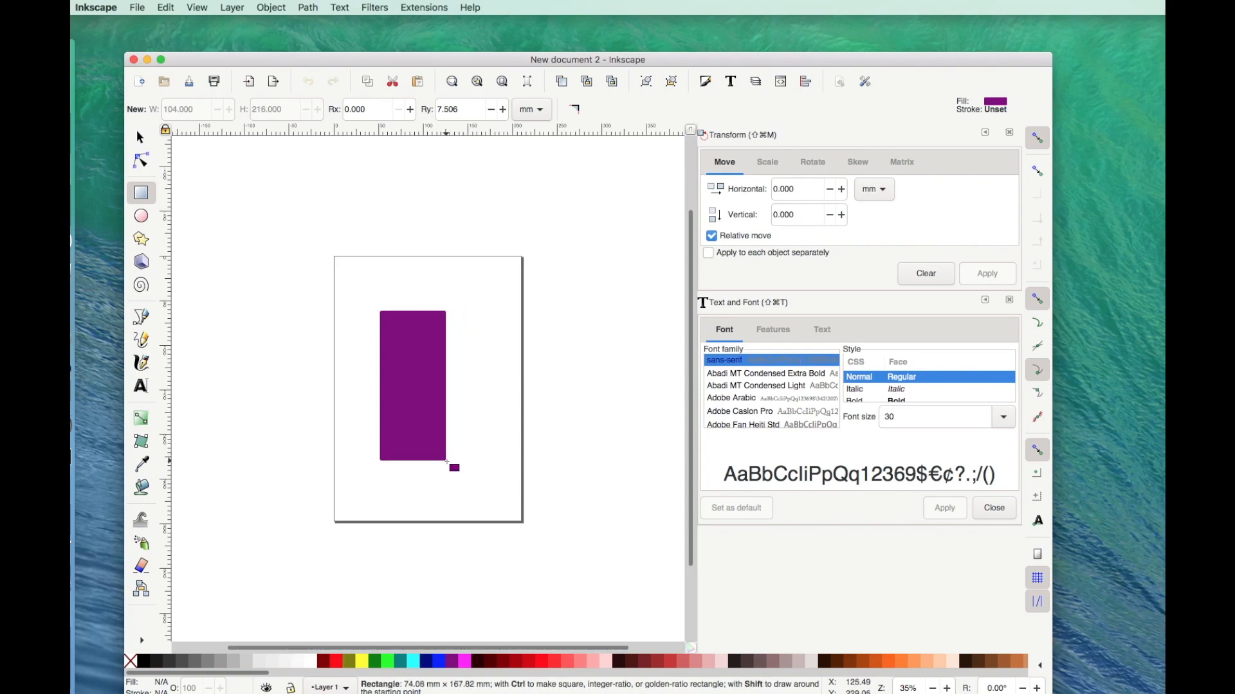
drag(455, 467, 449, 463)
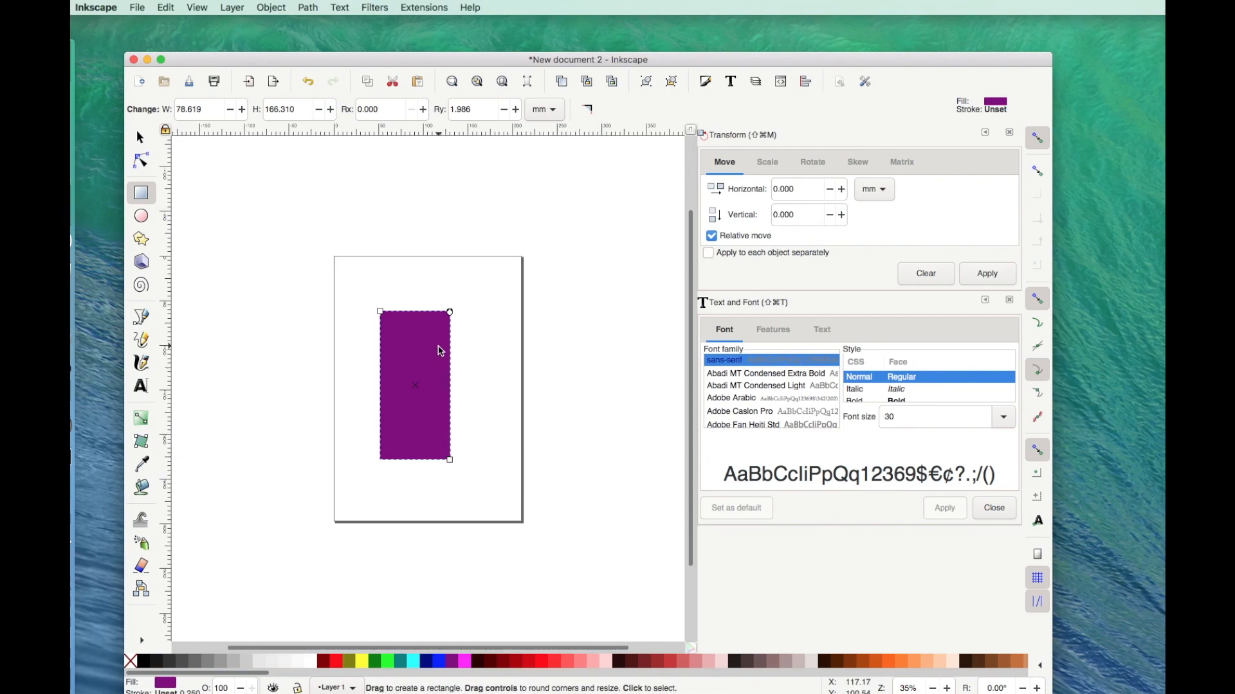
mouse_move(374, 305)
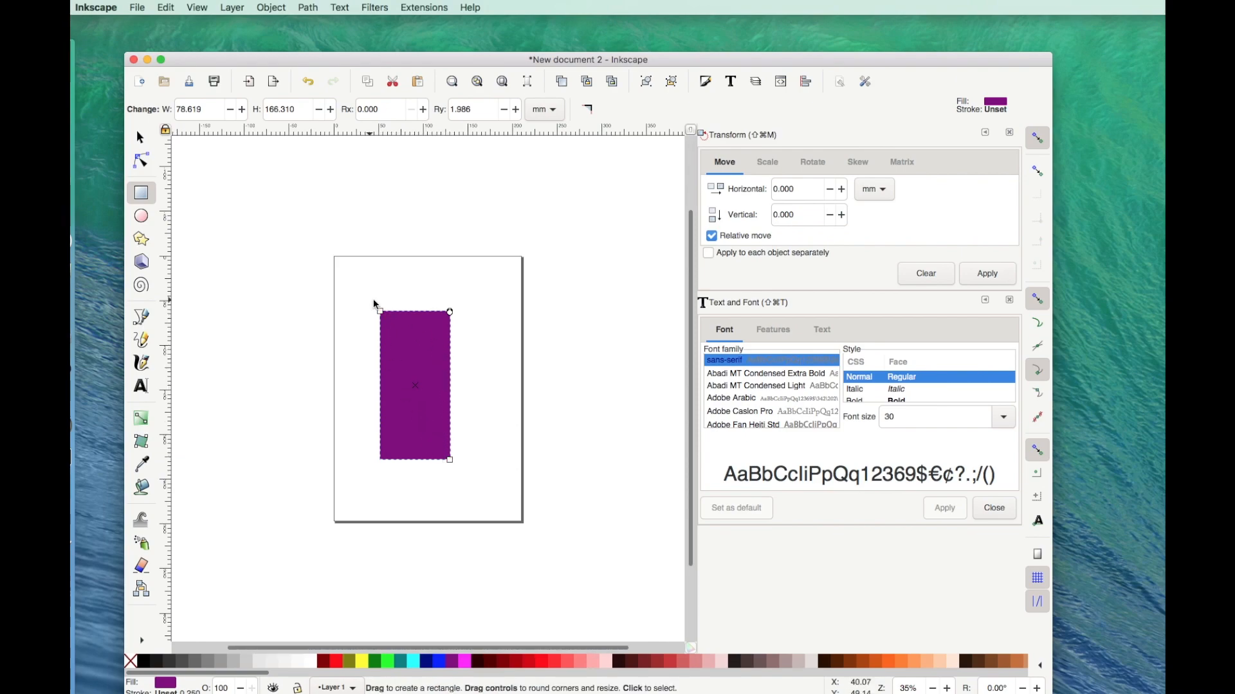
mouse_move(449, 313)
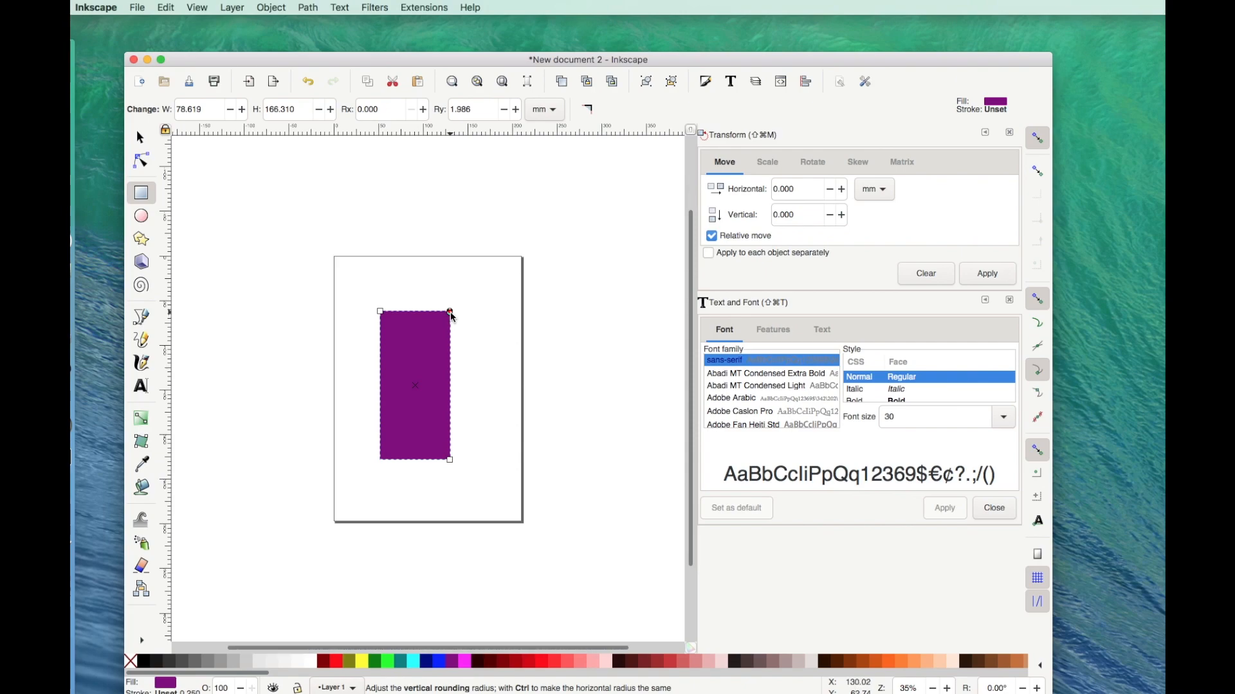
- Drag the rectangle's rounding handle to set corner radius Ry to about 5.766 mm
drag(449, 312, 449, 326)
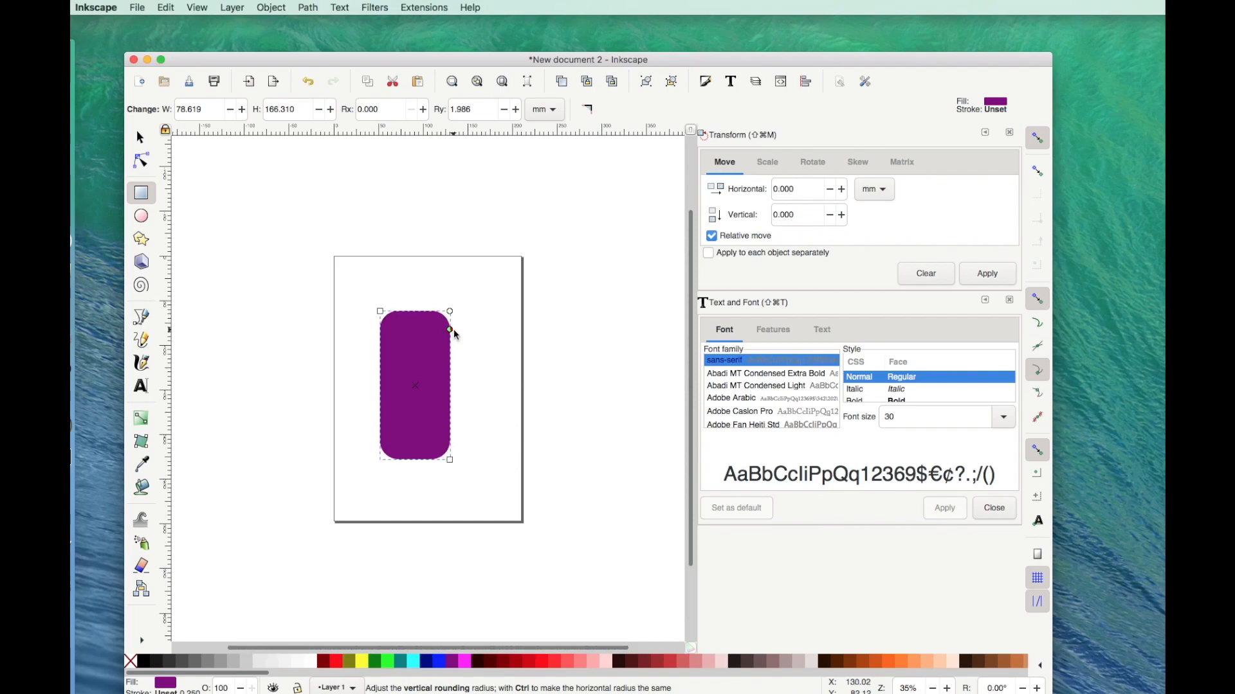
drag(449, 329, 449, 314)
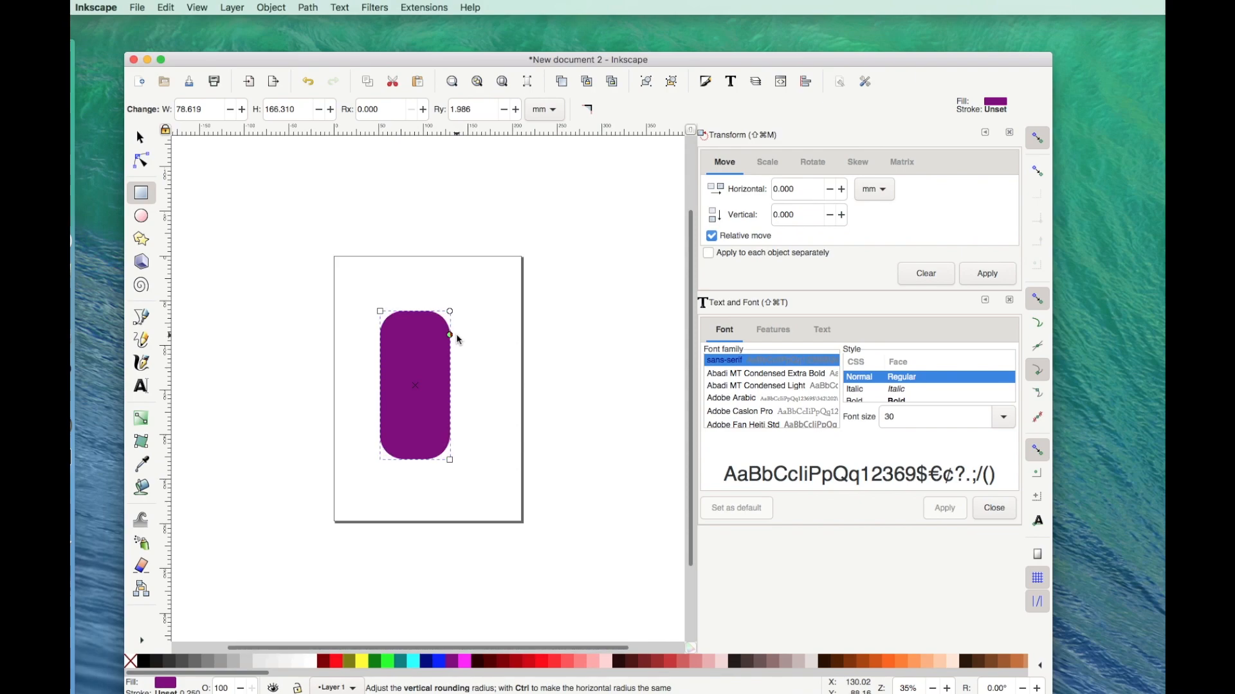
drag(449, 336, 449, 321)
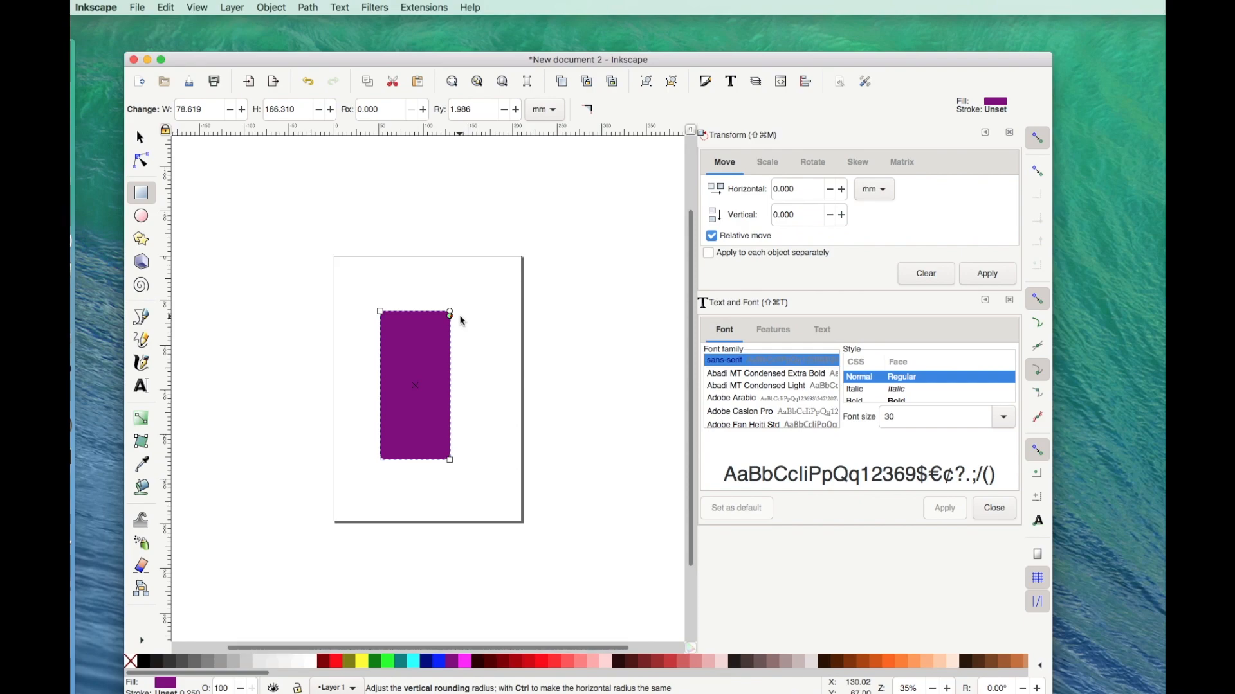
drag(449, 313, 469, 323)
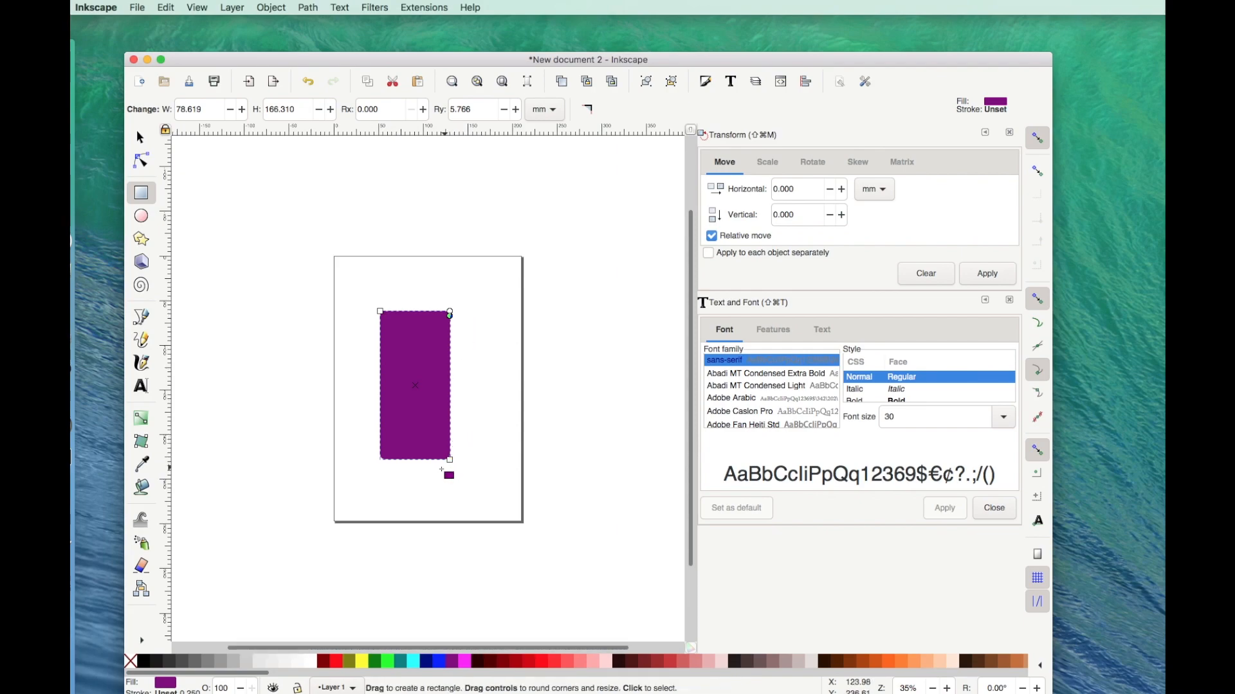
mouse_move(382, 459)
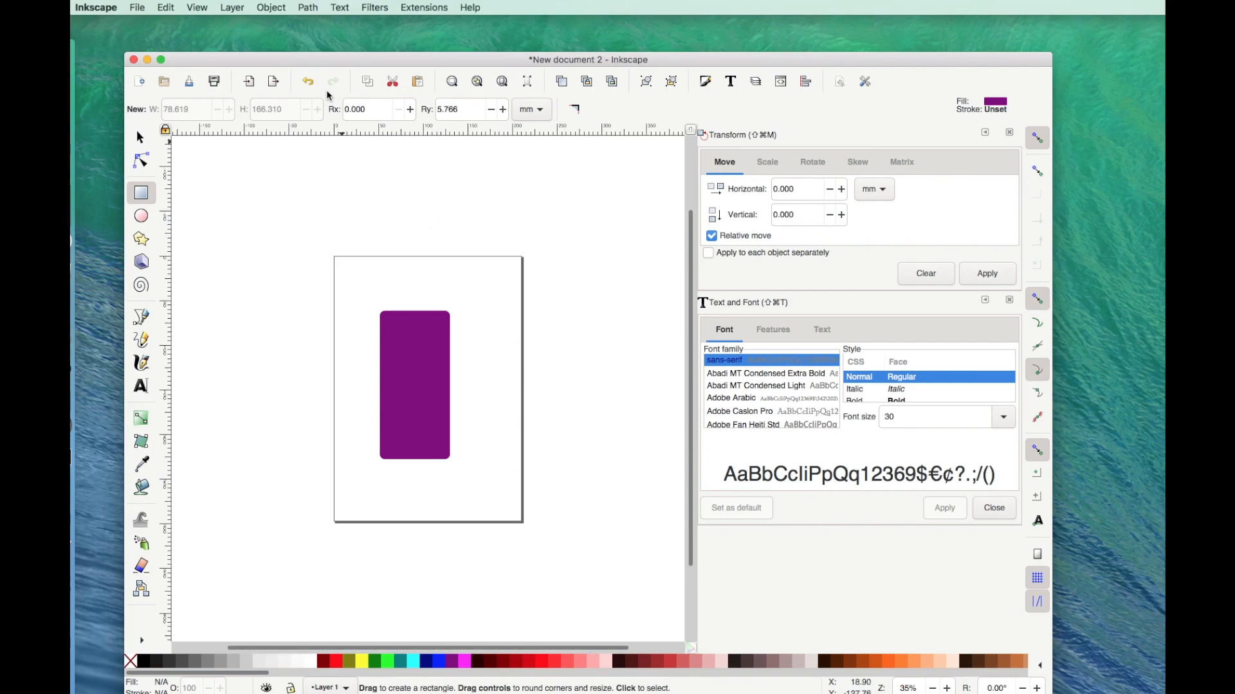
- Open the Path Effects dialog from the Path menu
click(307, 7)
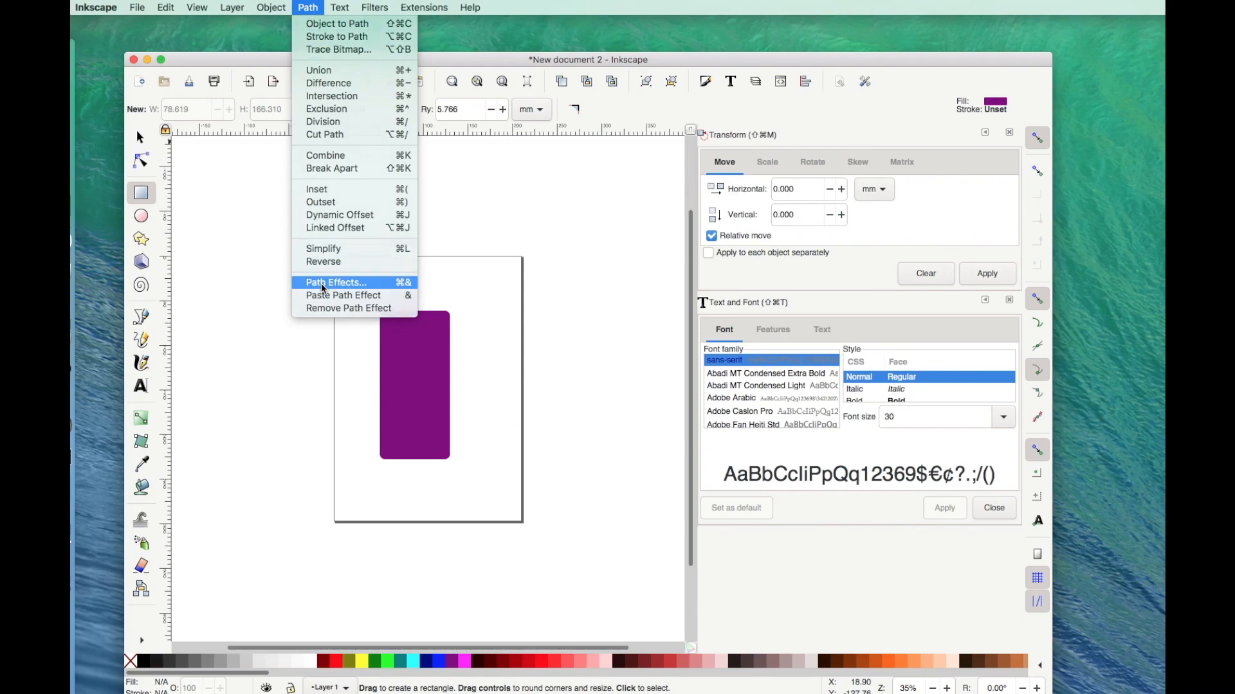
click(334, 282)
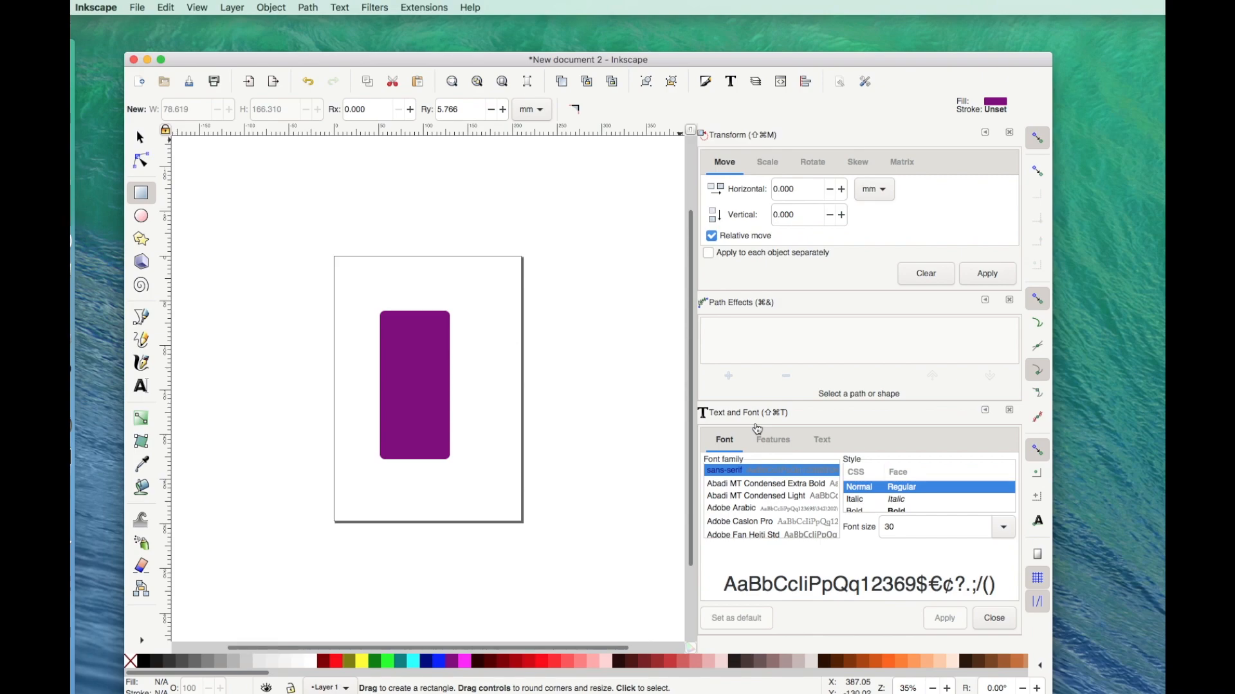
mouse_move(732, 310)
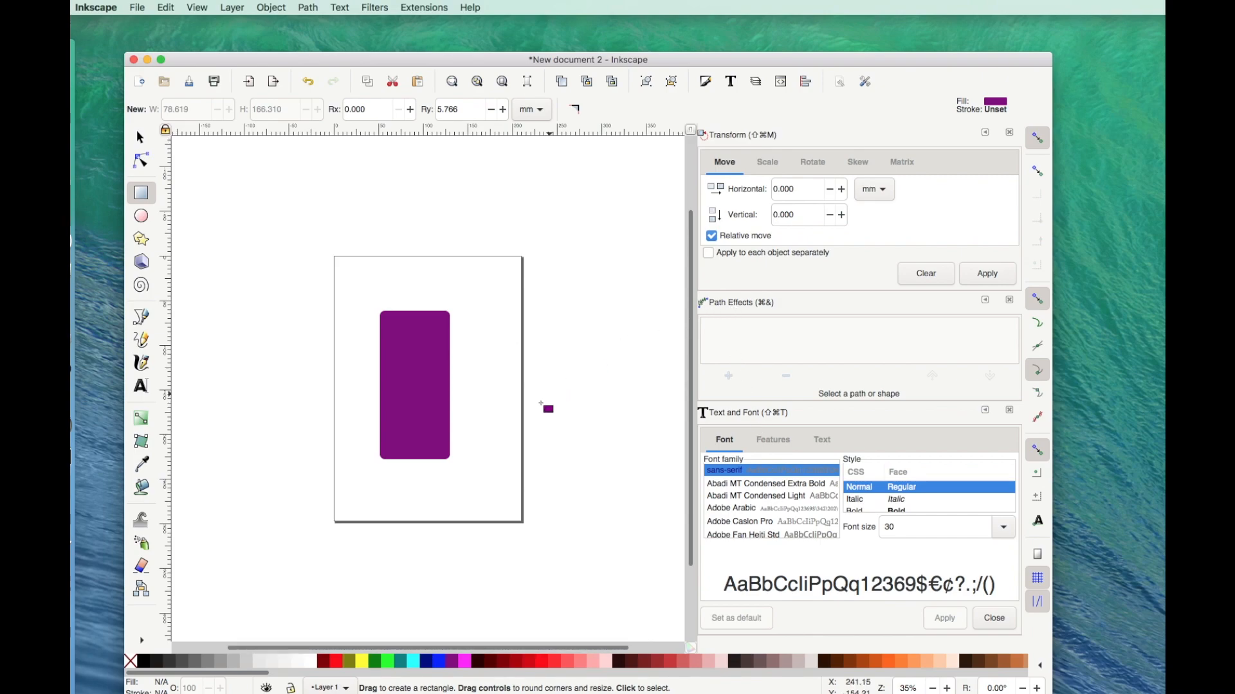
mouse_move(727, 379)
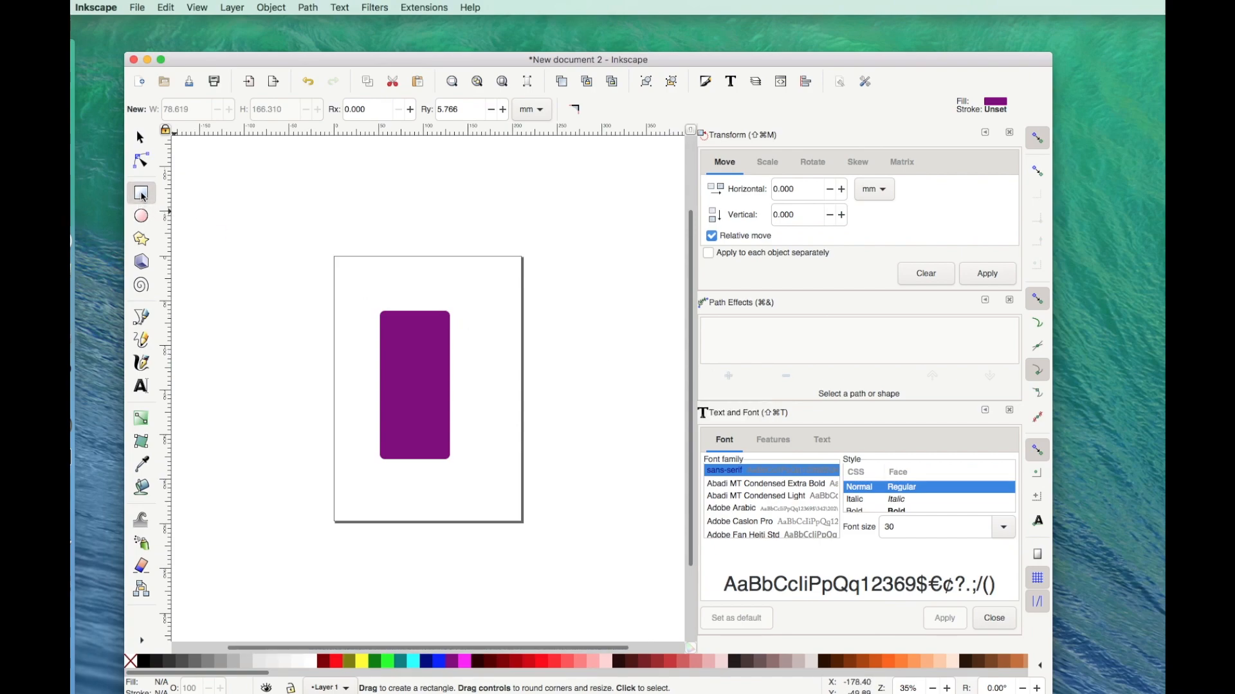
- Select the purple rectangle and browse the Live Path Effects selector list
click(141, 193)
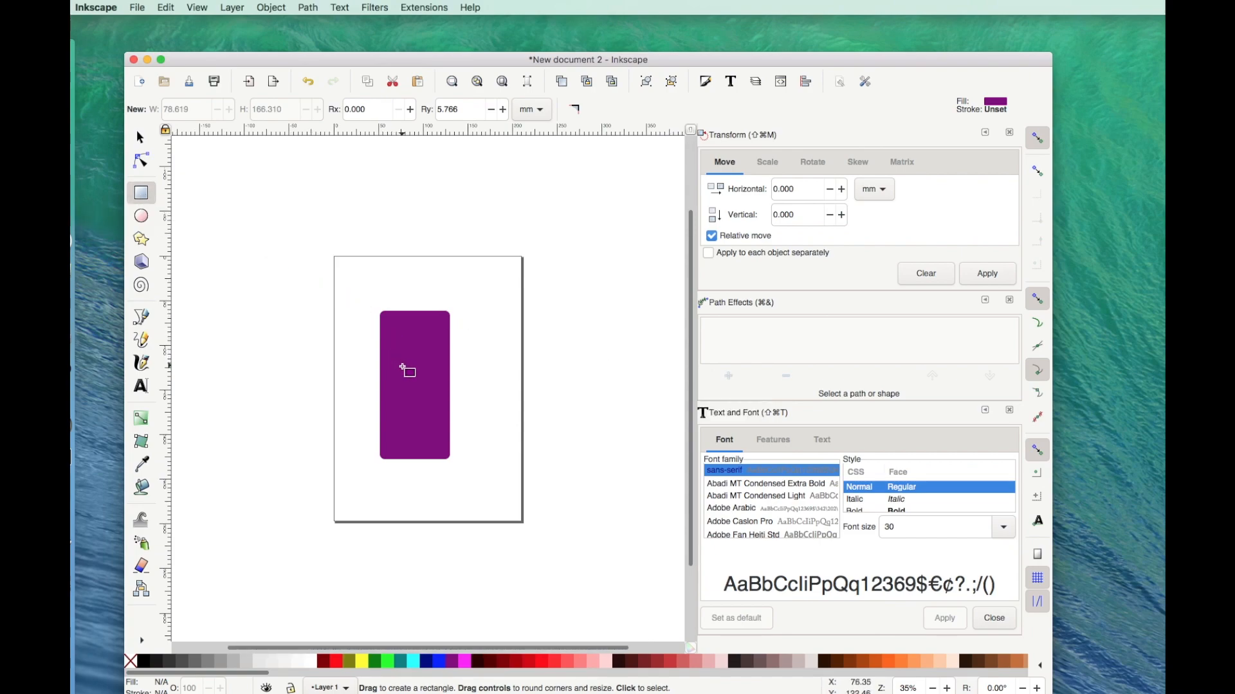
click(414, 386)
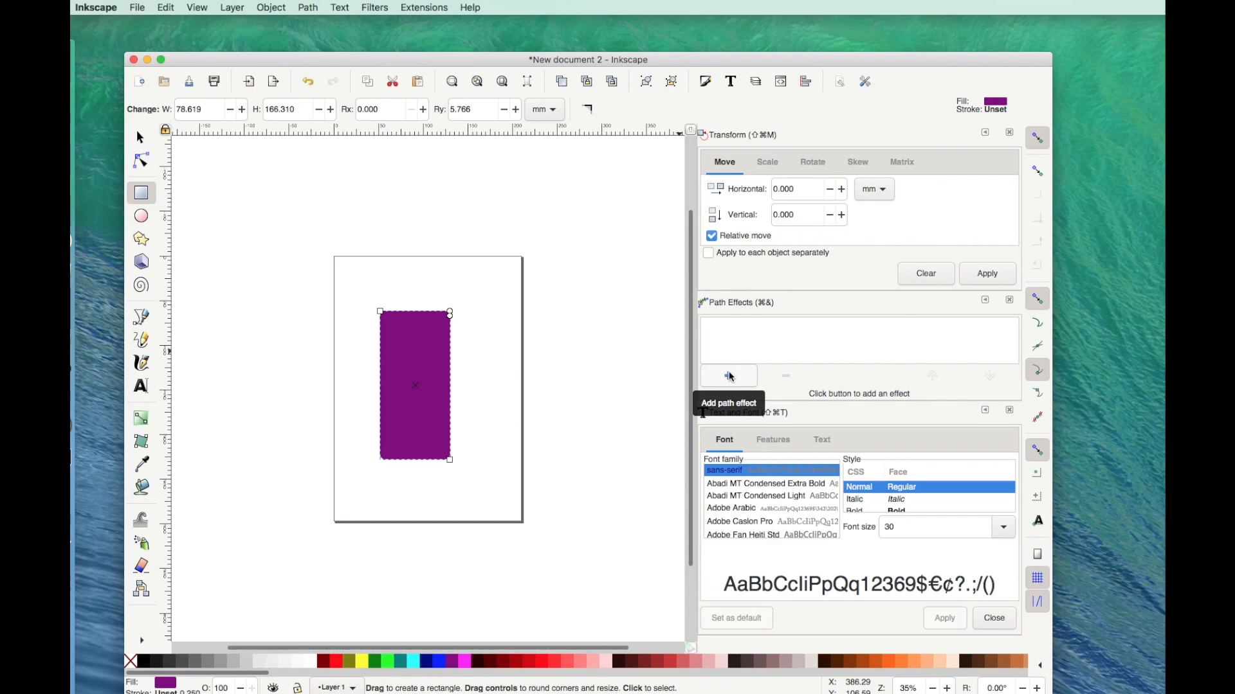
mouse_move(728, 379)
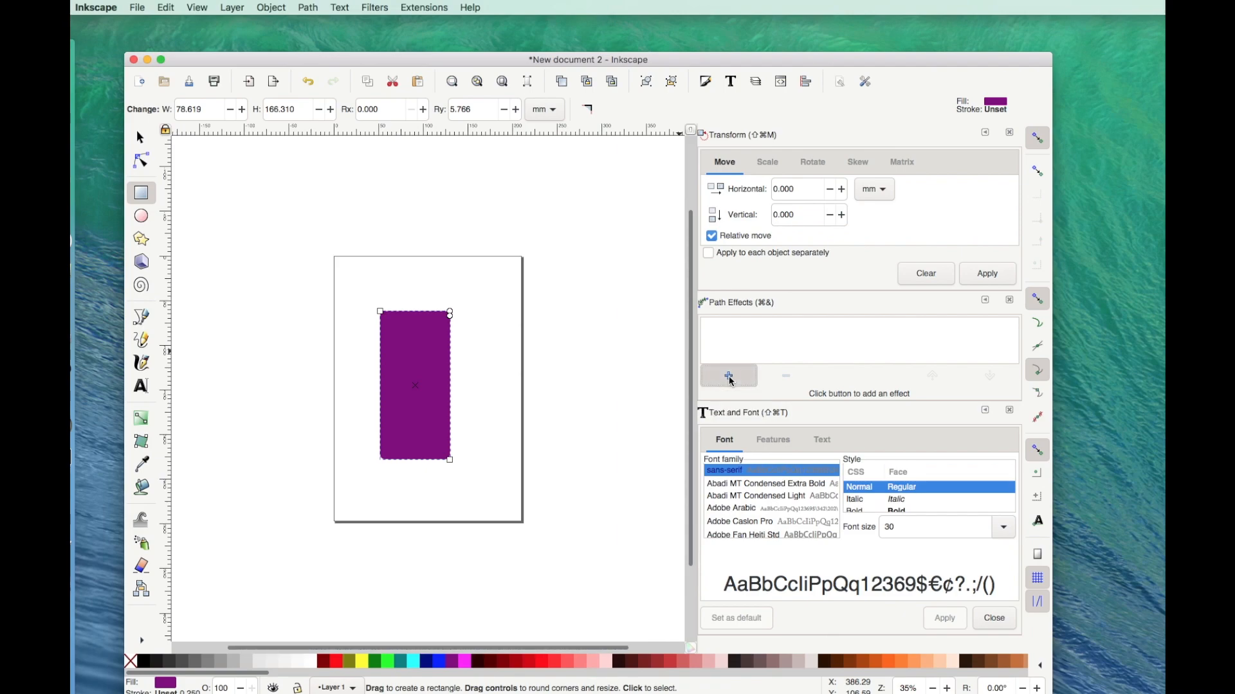
click(727, 375)
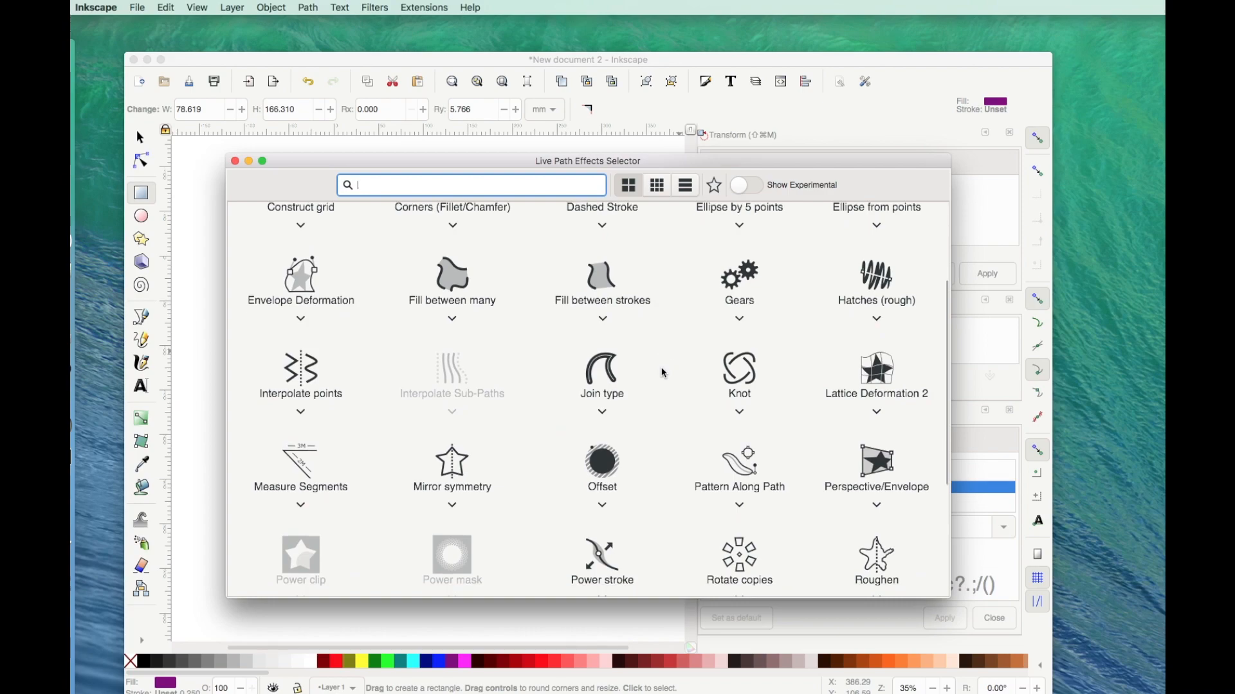
scroll(down, 3)
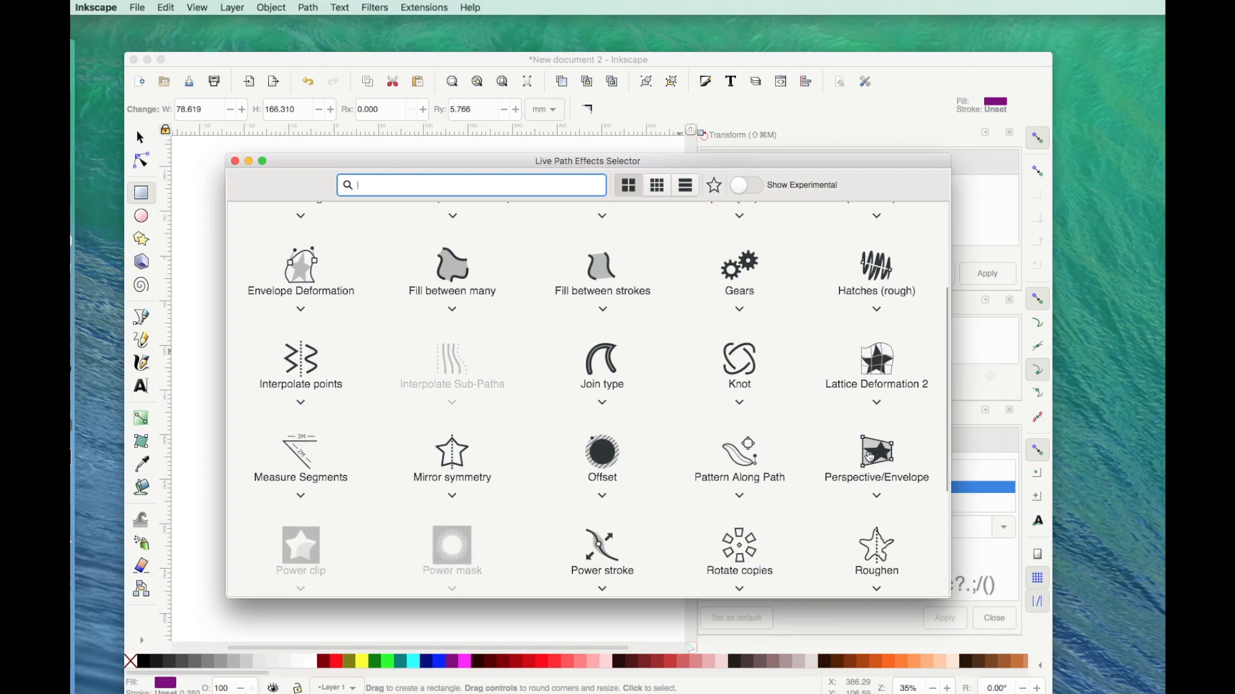
mouse_move(870, 455)
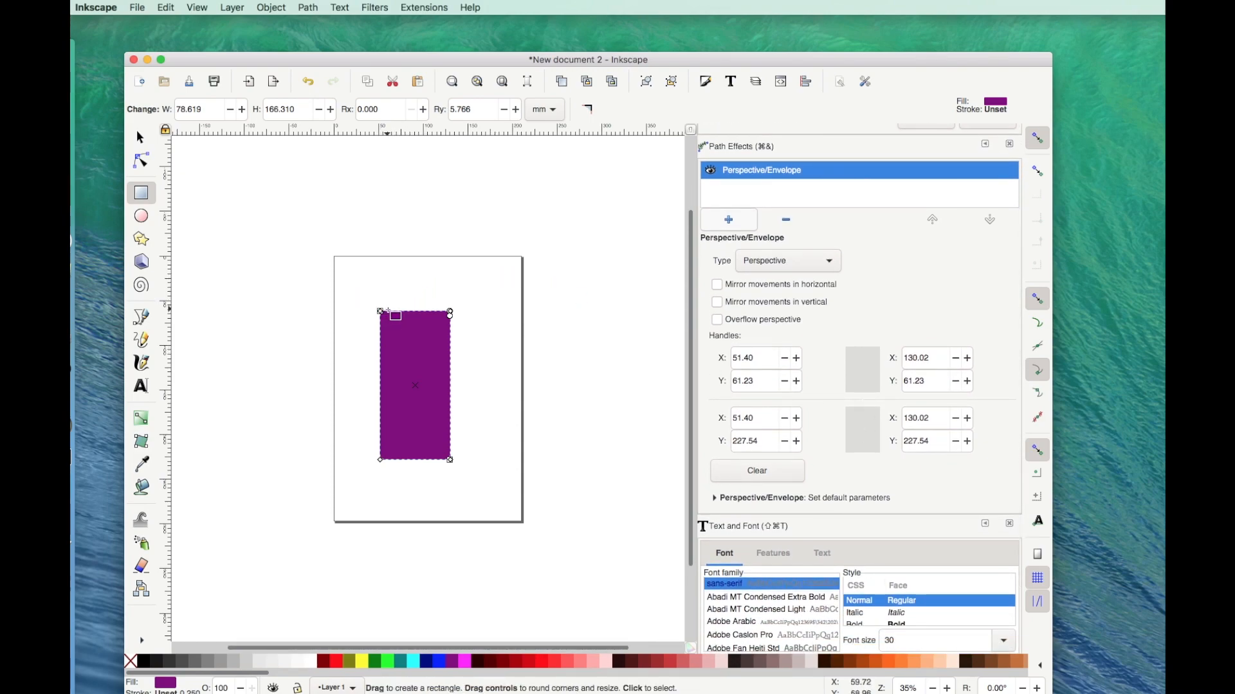
mouse_move(449, 313)
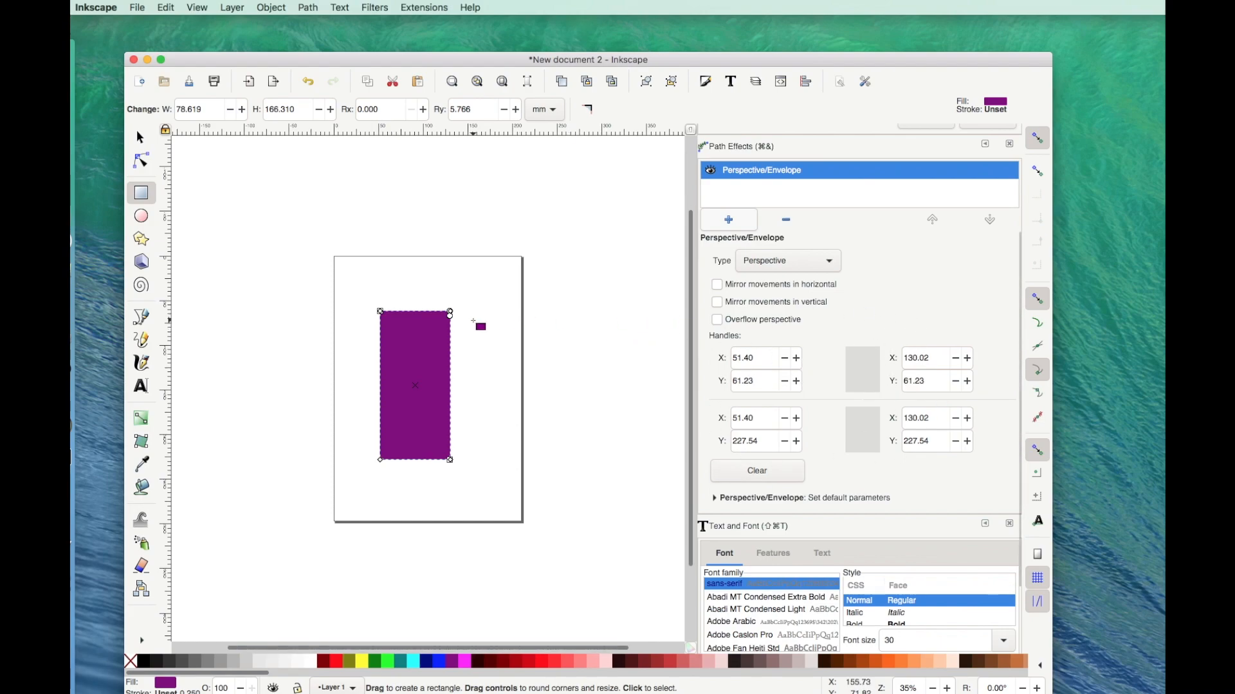
mouse_move(382, 343)
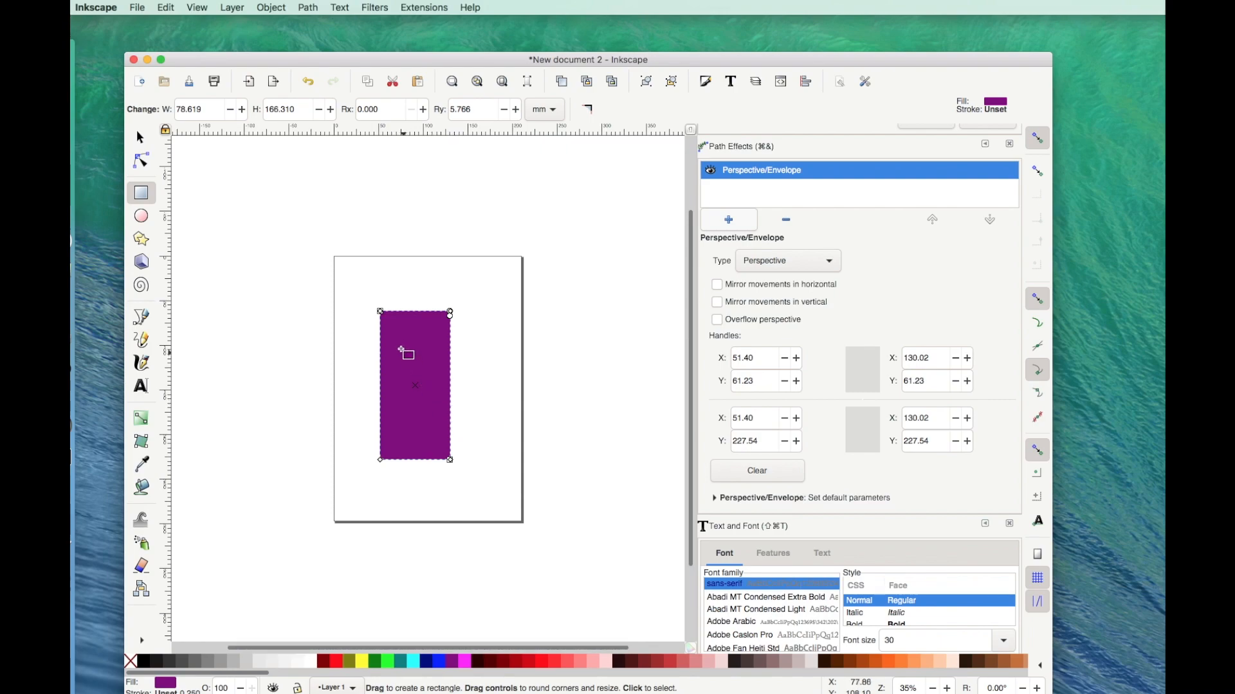
mouse_move(397, 452)
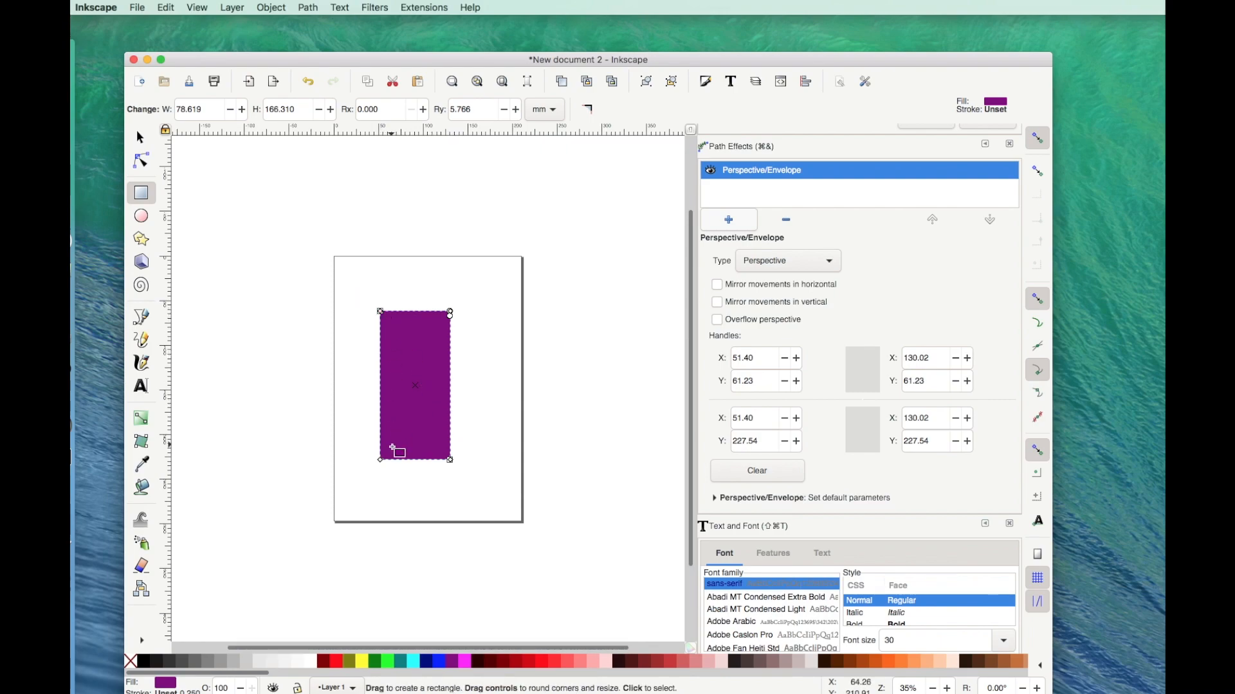
mouse_move(386, 350)
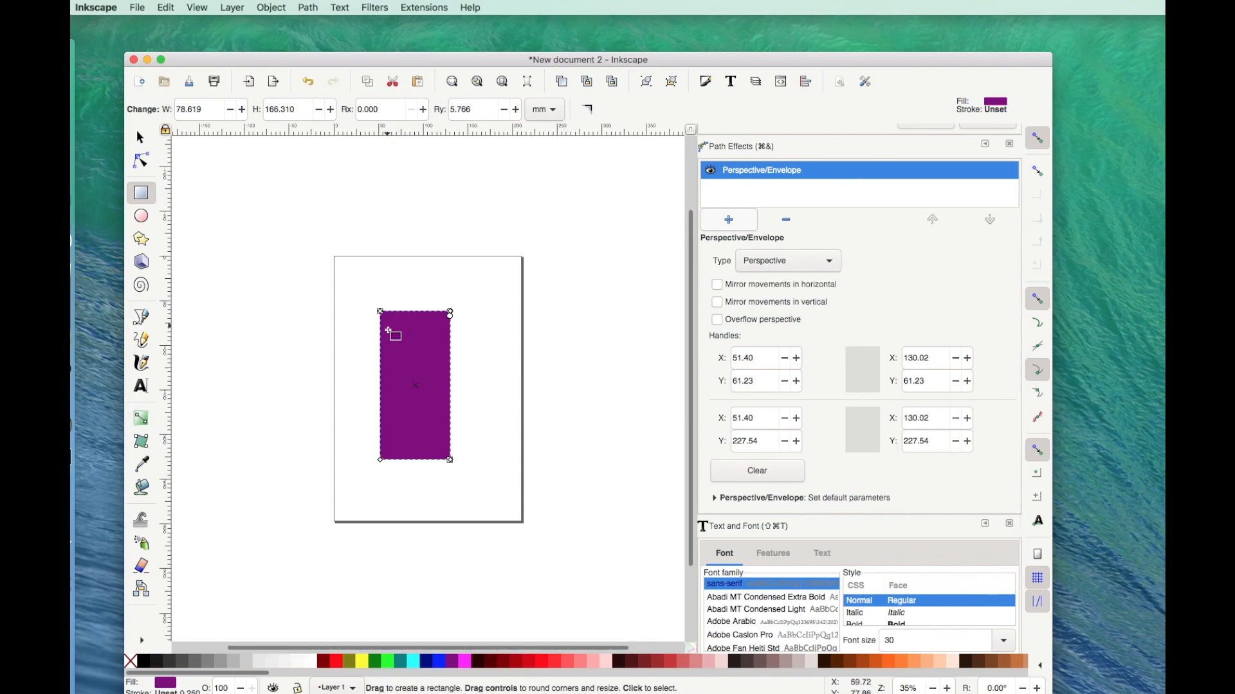
mouse_move(408, 447)
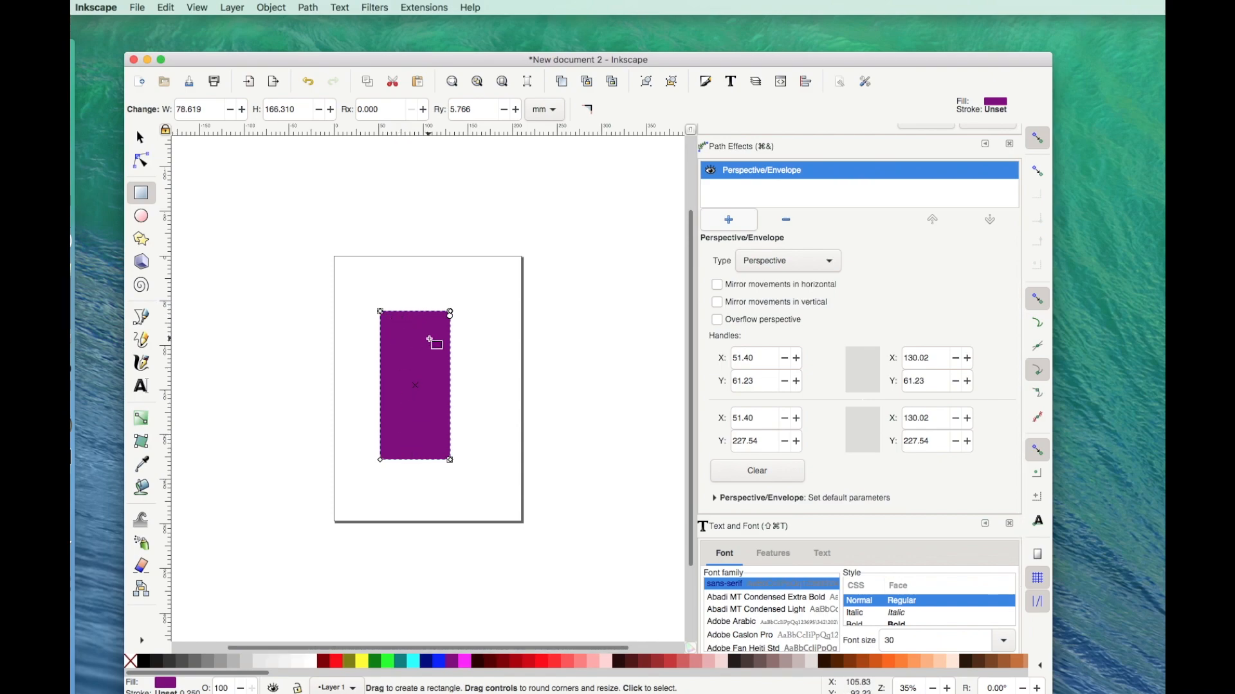
mouse_move(700, 358)
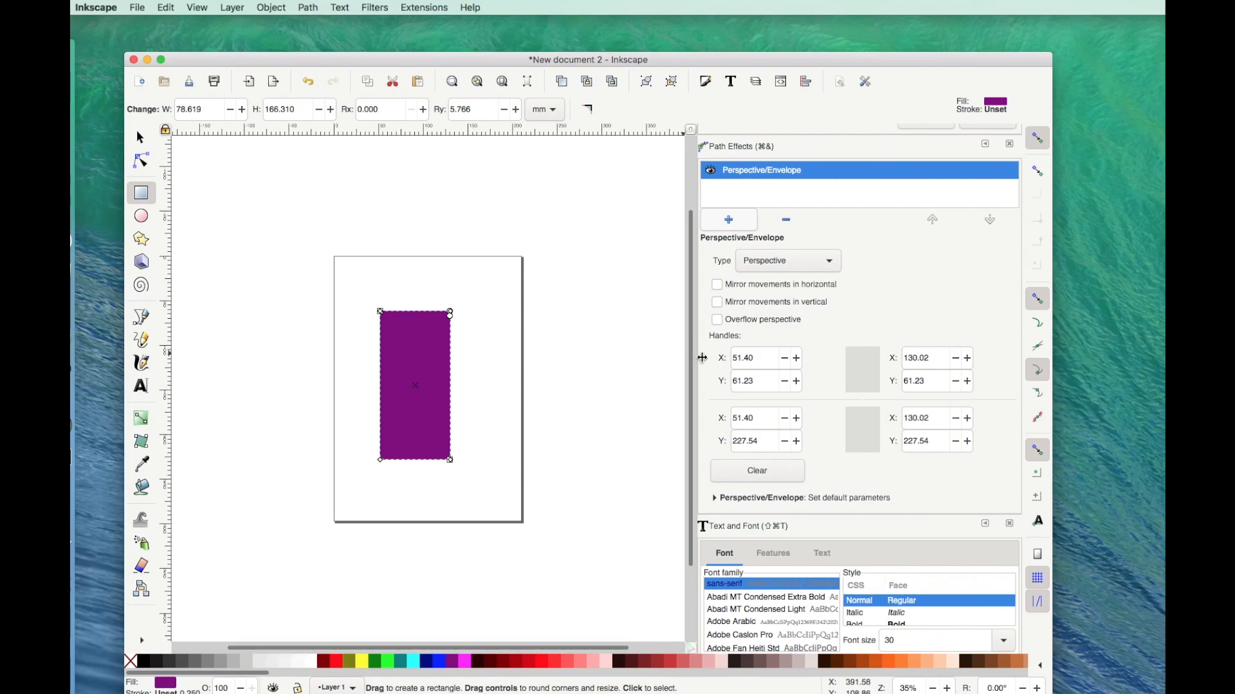
mouse_move(380, 313)
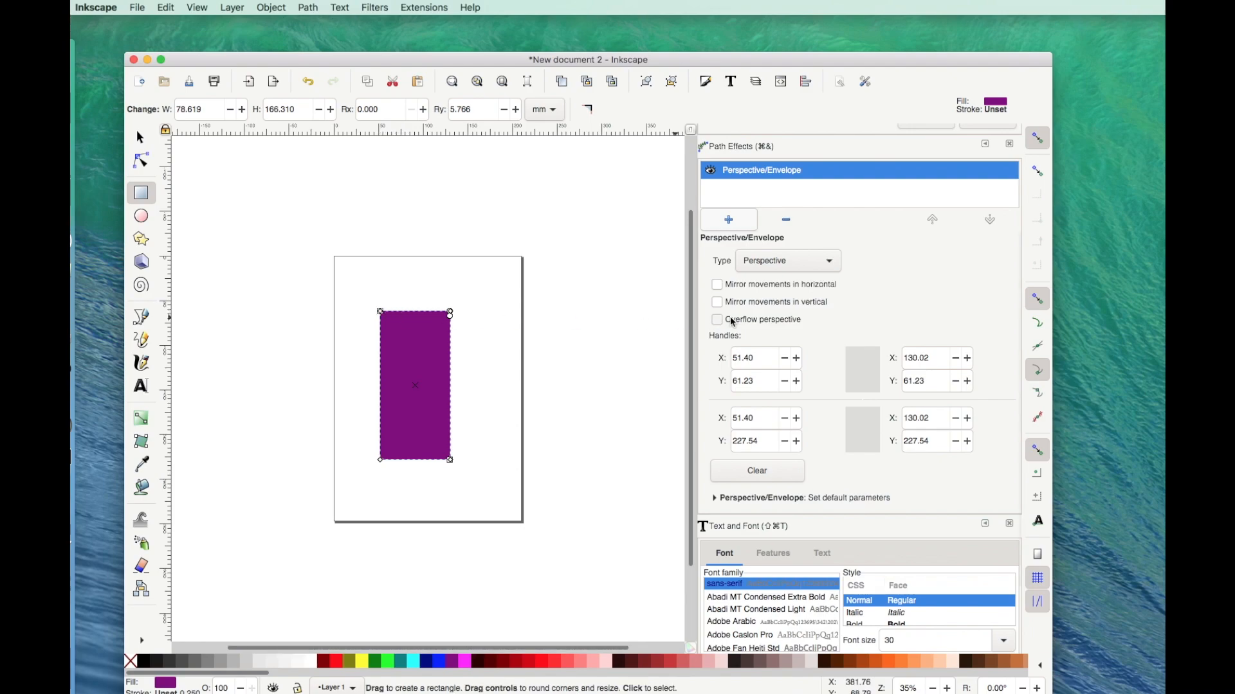
mouse_move(795, 361)
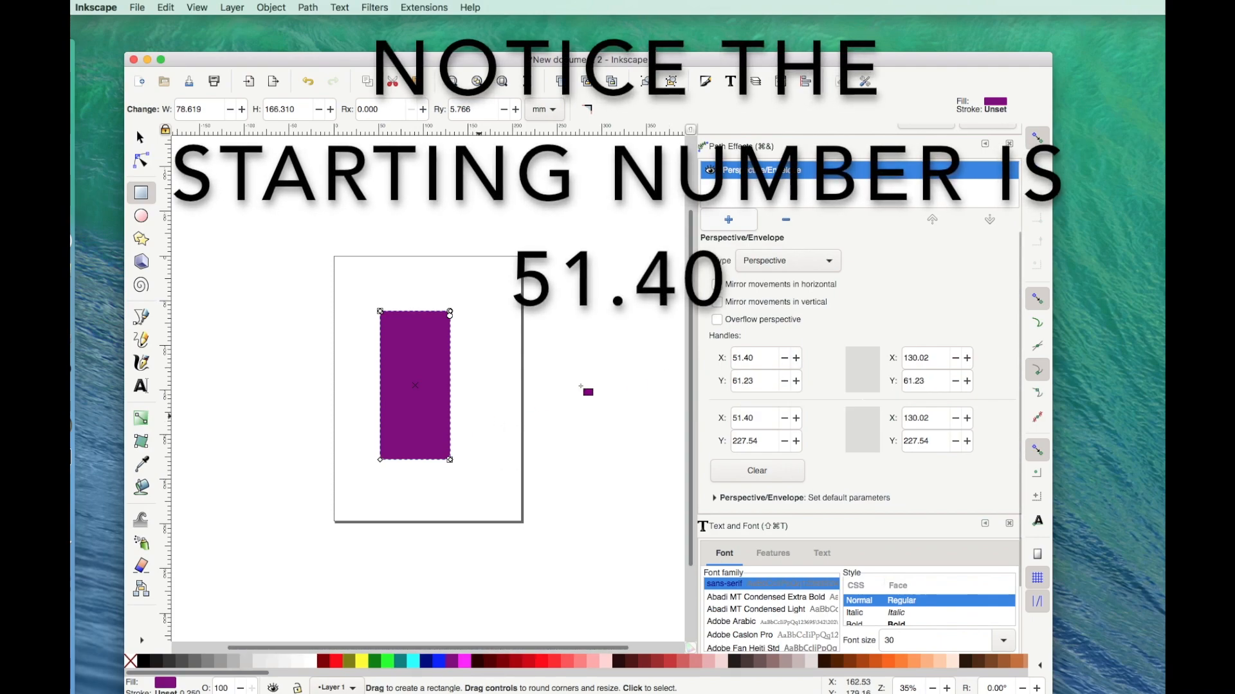
mouse_move(795, 358)
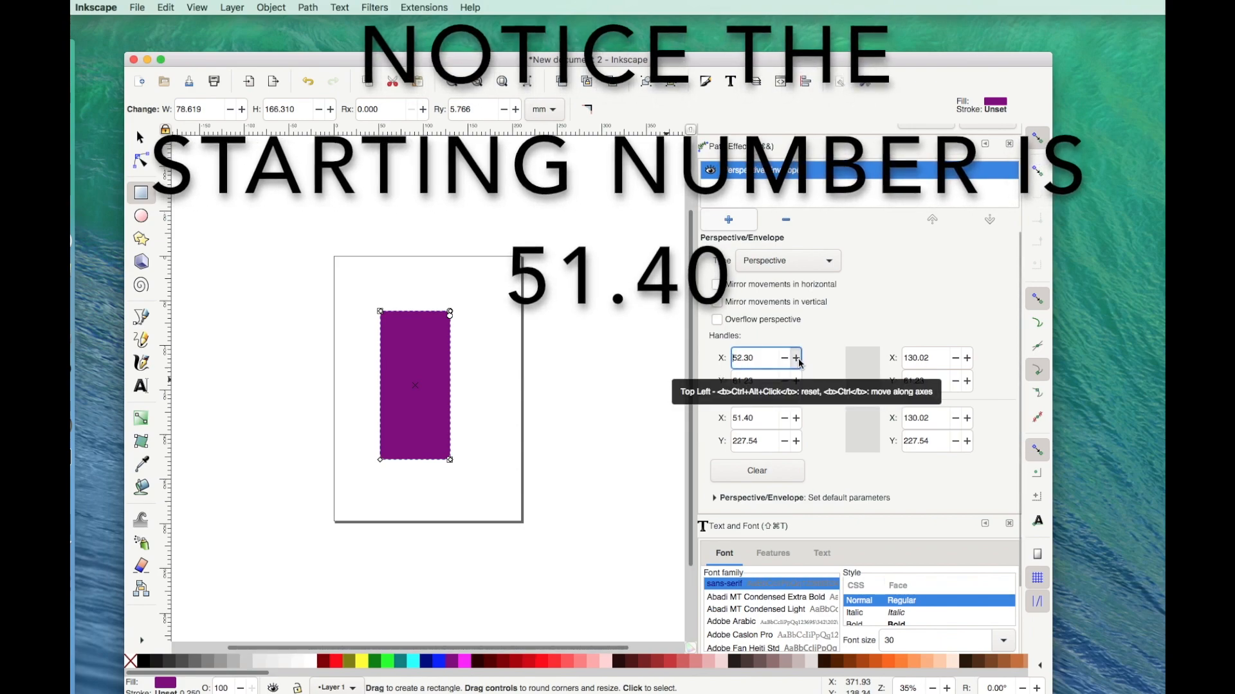
- Step the Perspective/Envelope top-left handle X up to 76.40, slanting the left side inward
click(795, 359)
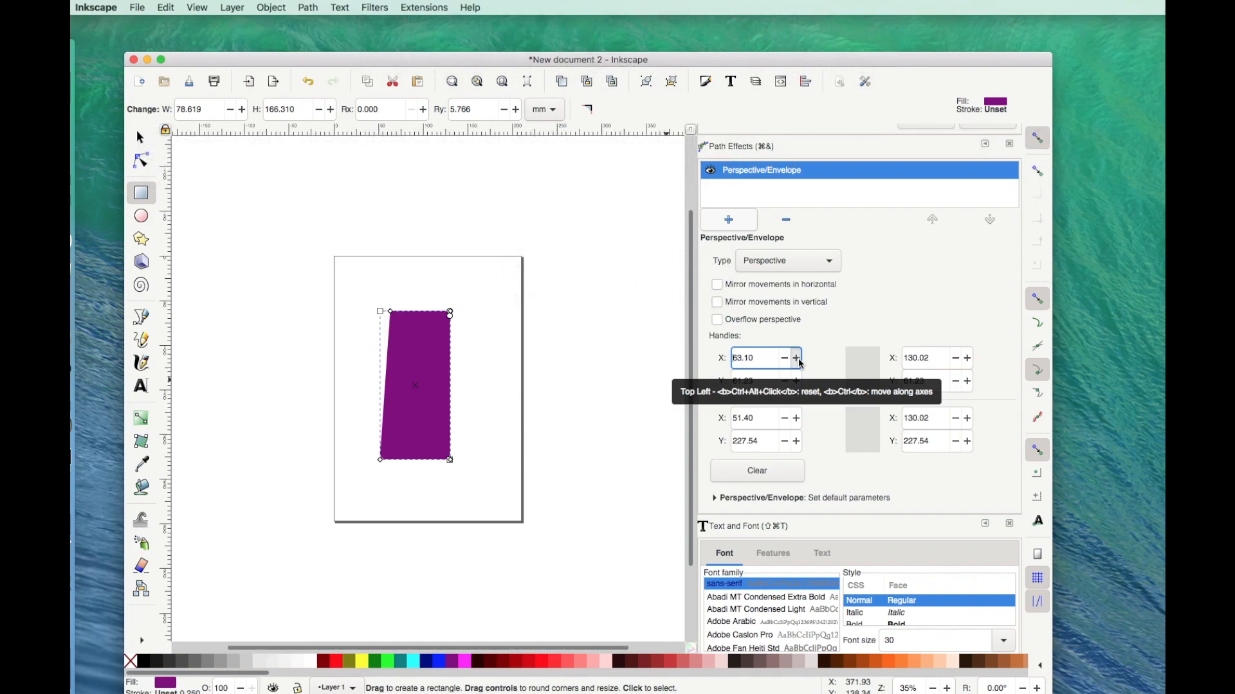
click(795, 357)
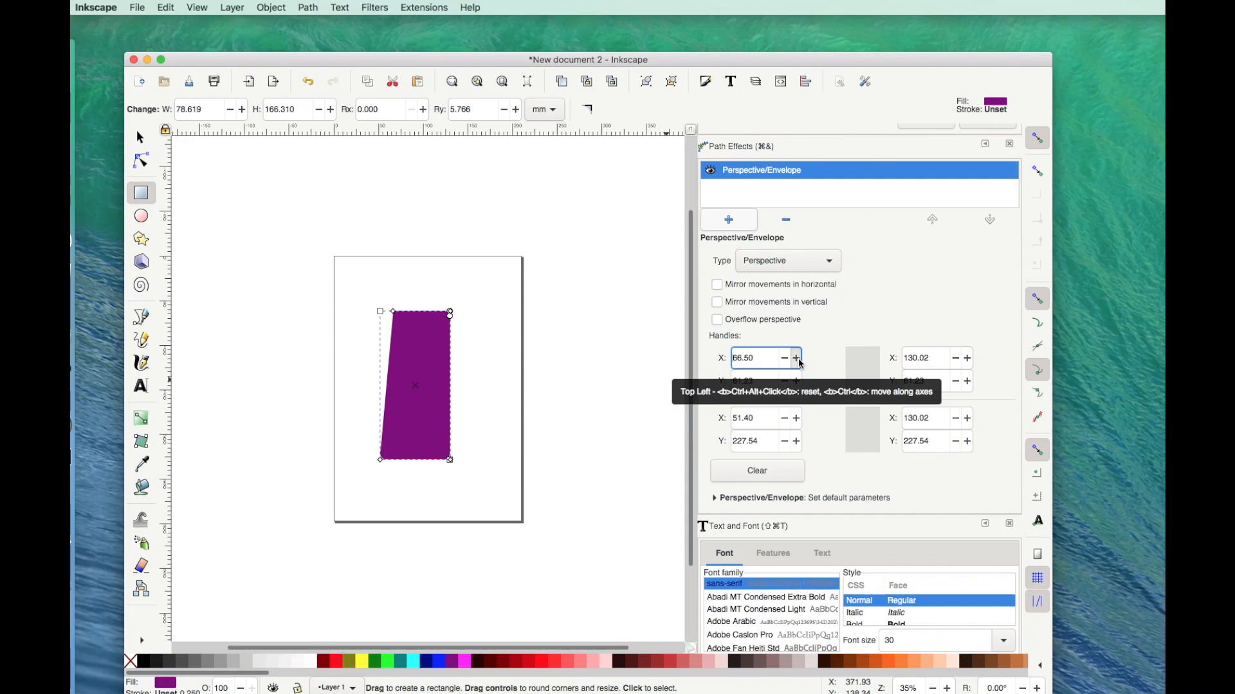
click(796, 357)
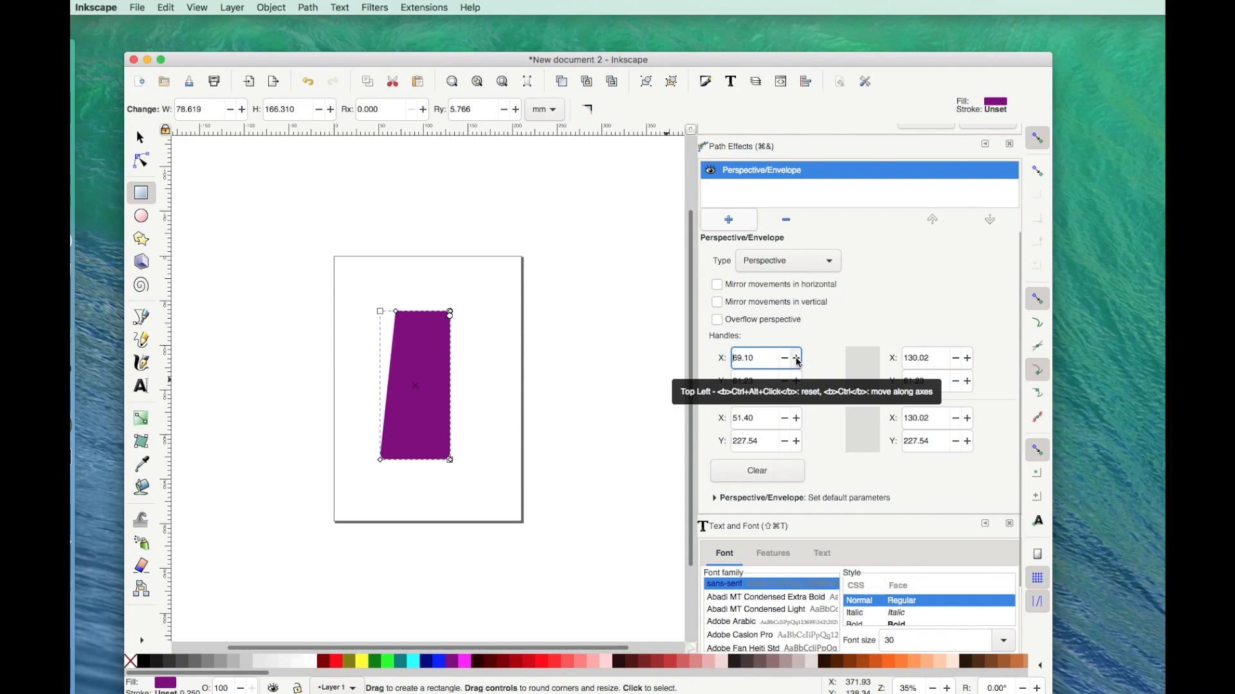
click(796, 358)
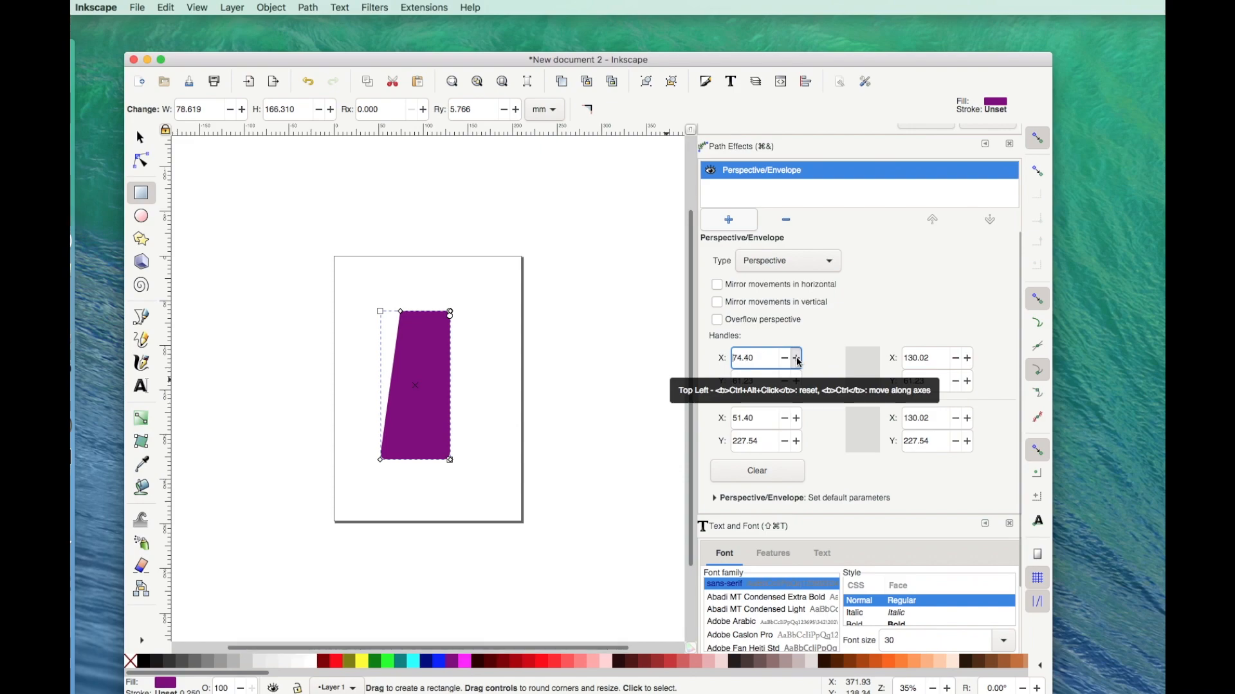
click(797, 357)
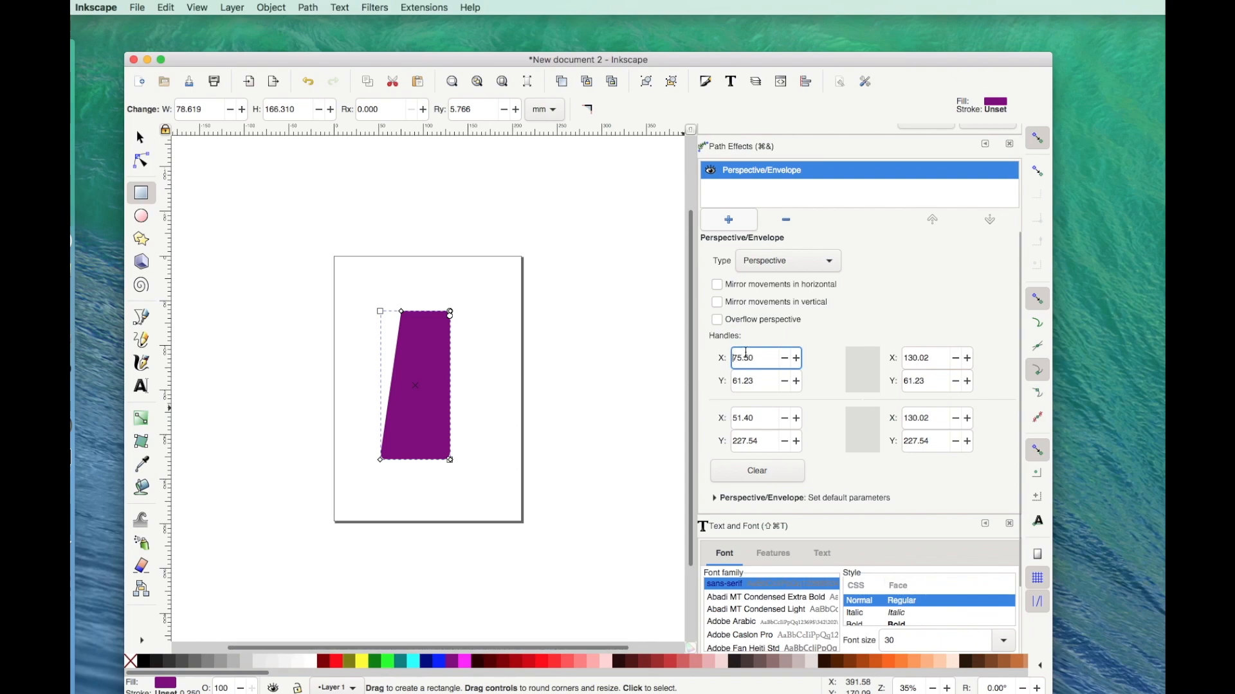
mouse_move(756, 357)
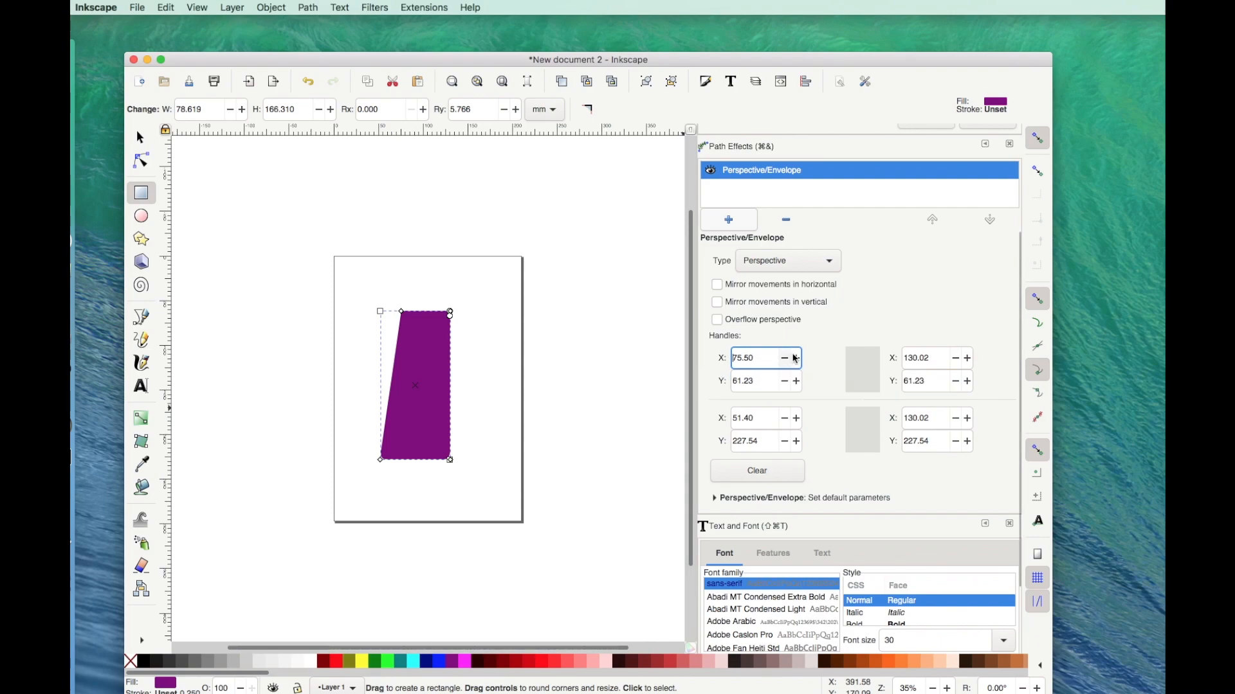
mouse_move(795, 360)
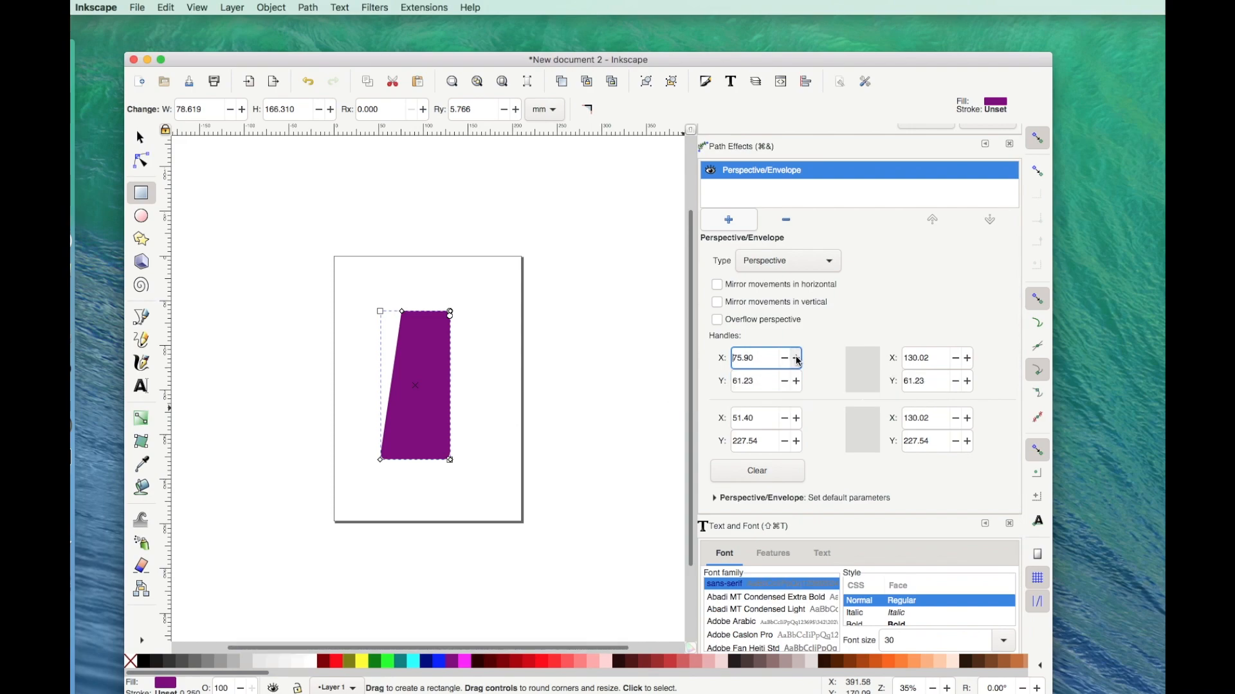
click(795, 357)
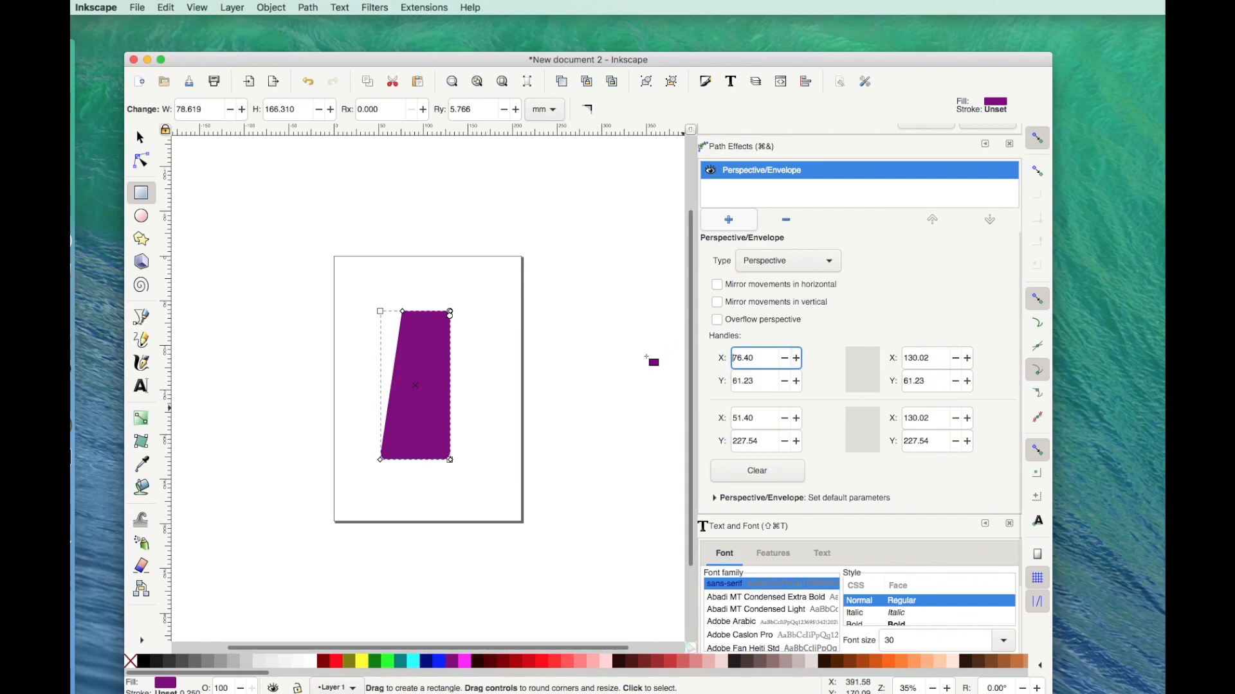
mouse_move(729, 425)
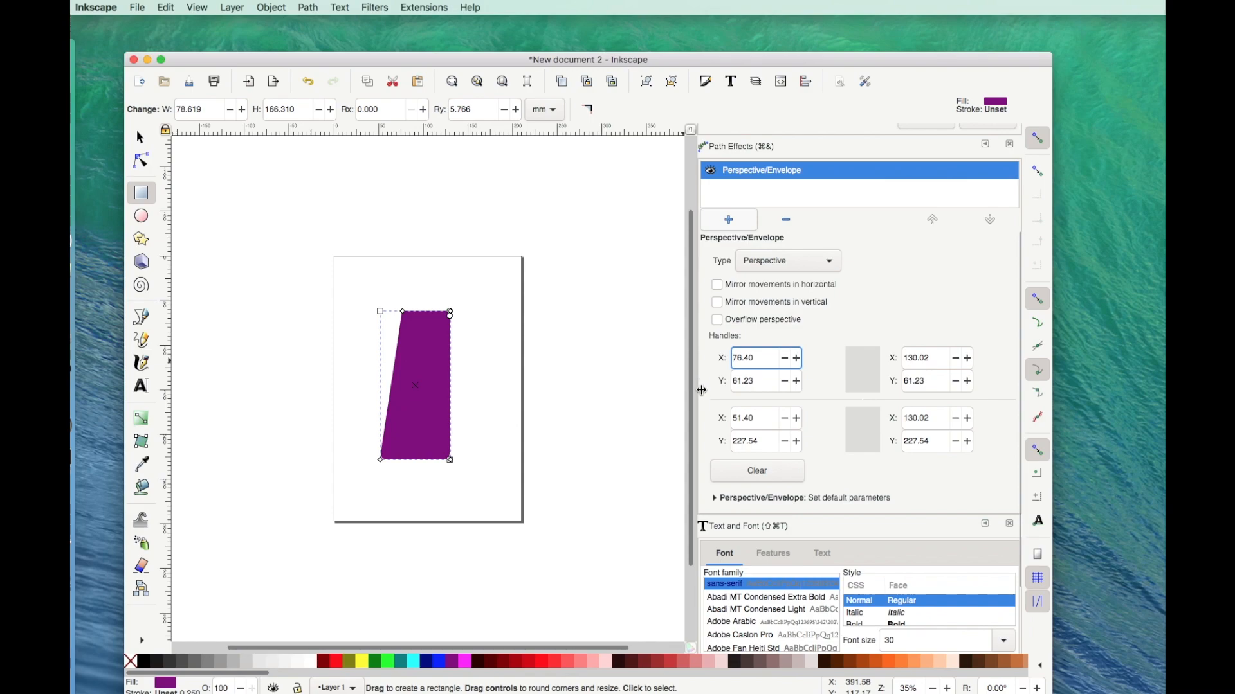
mouse_move(700, 404)
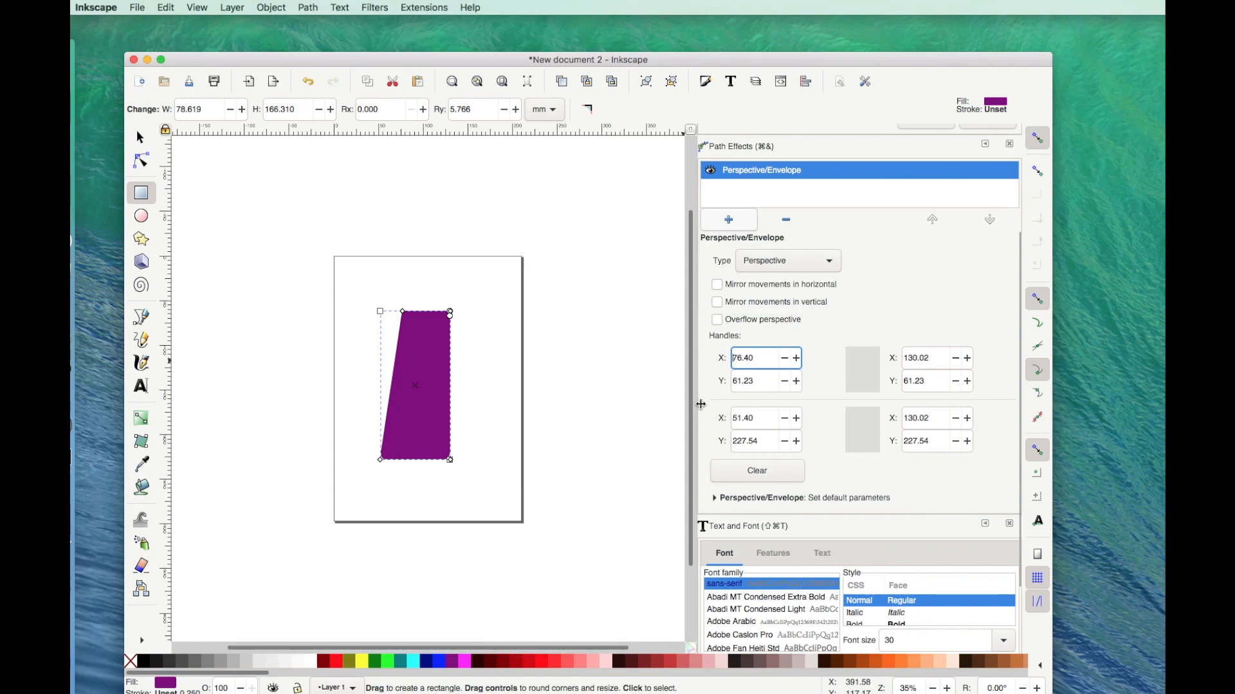
click(756, 358)
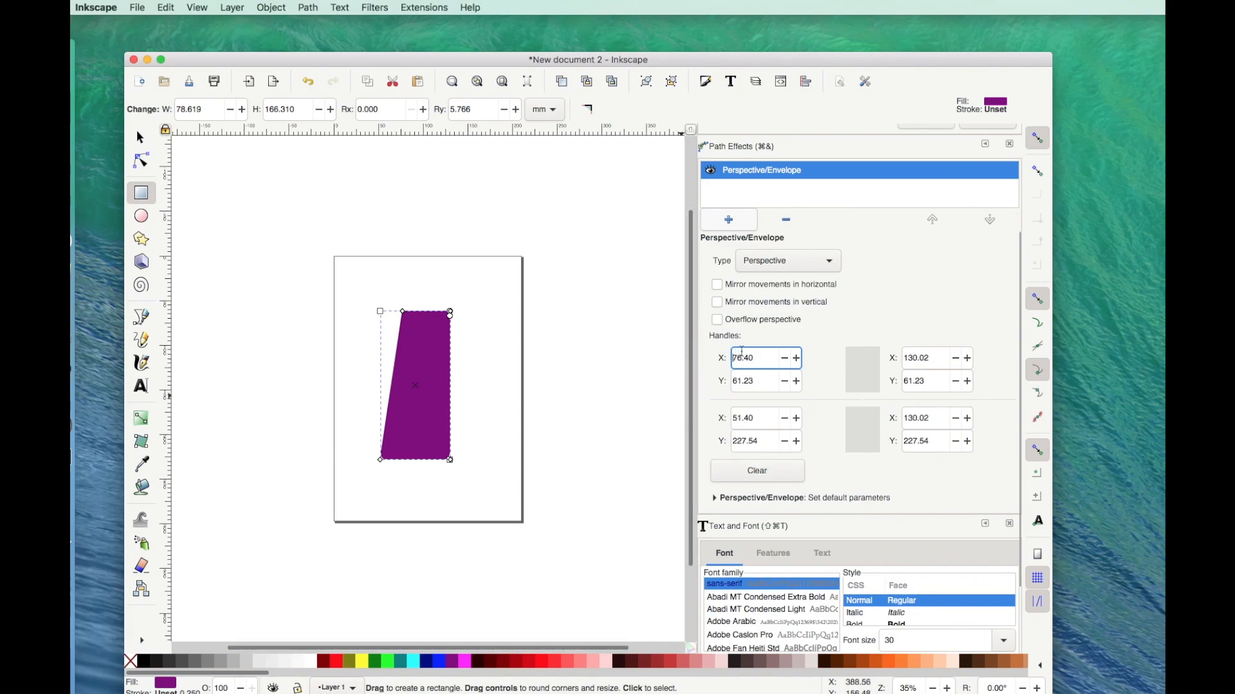
mouse_move(750, 357)
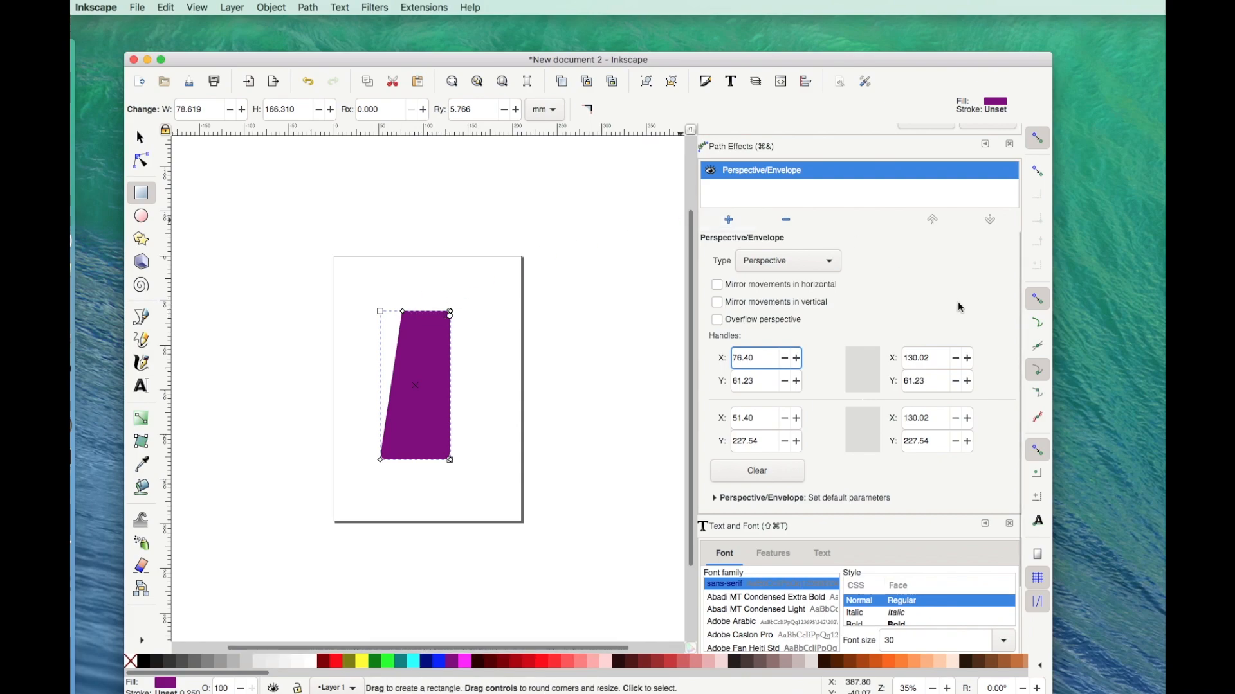
mouse_move(988, 419)
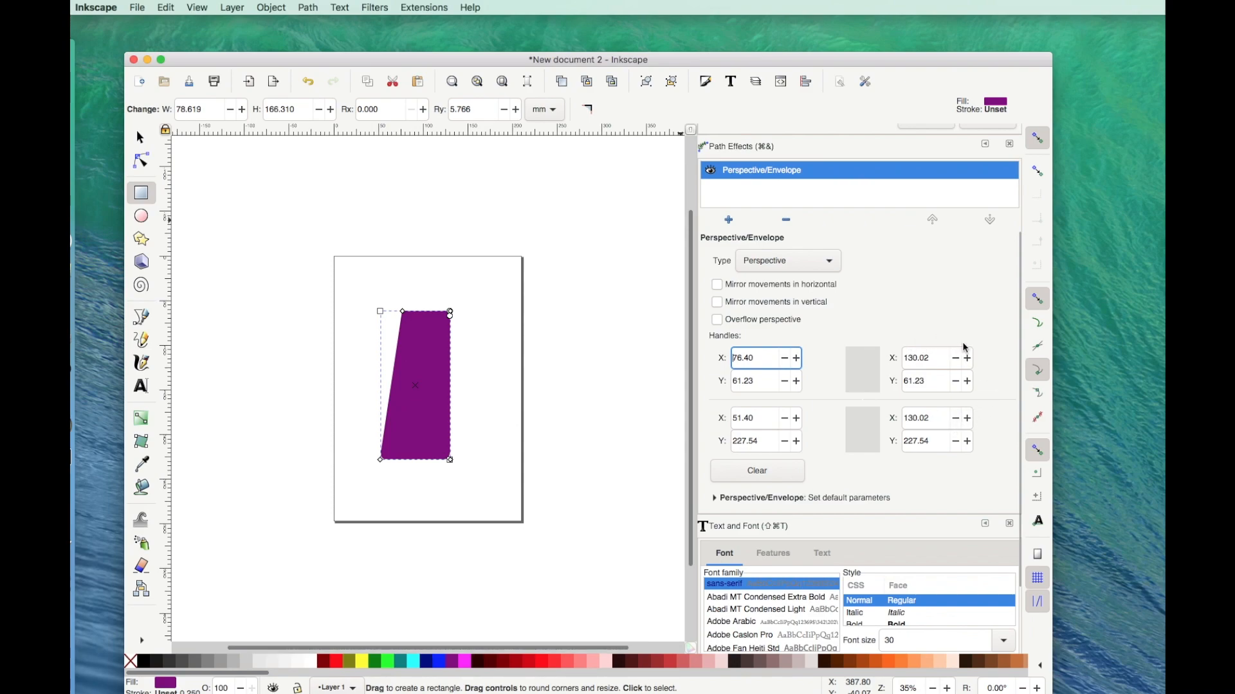
mouse_move(992, 396)
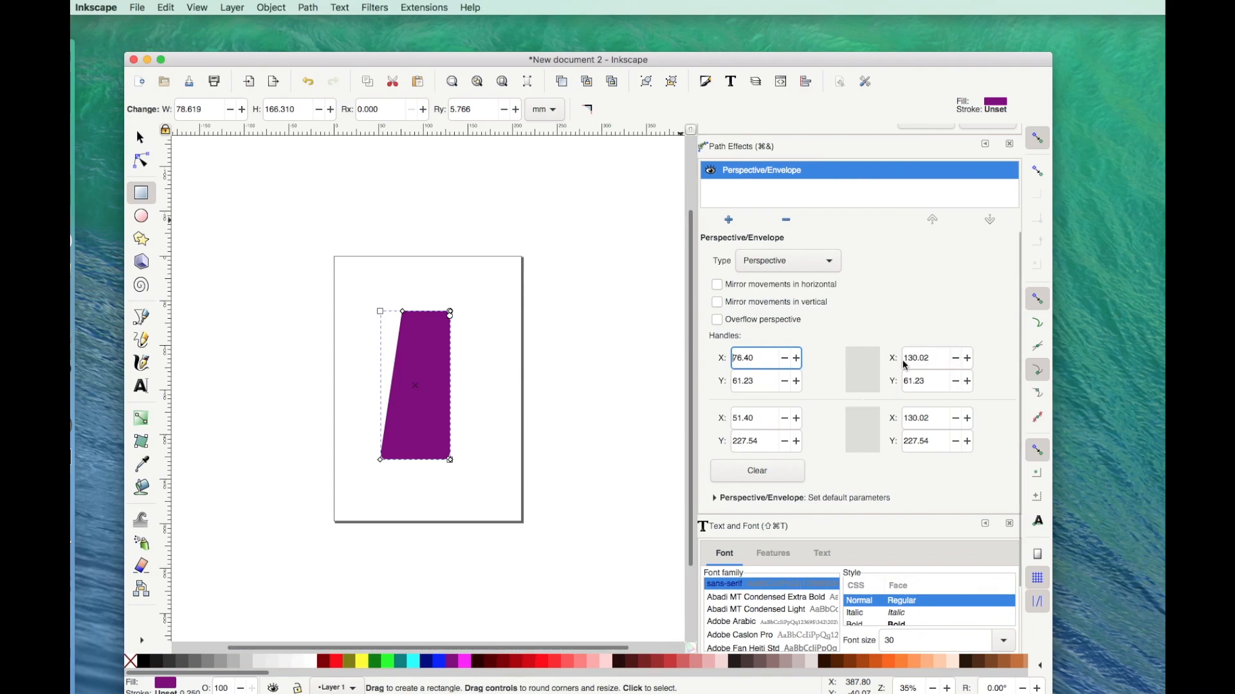
mouse_move(941, 357)
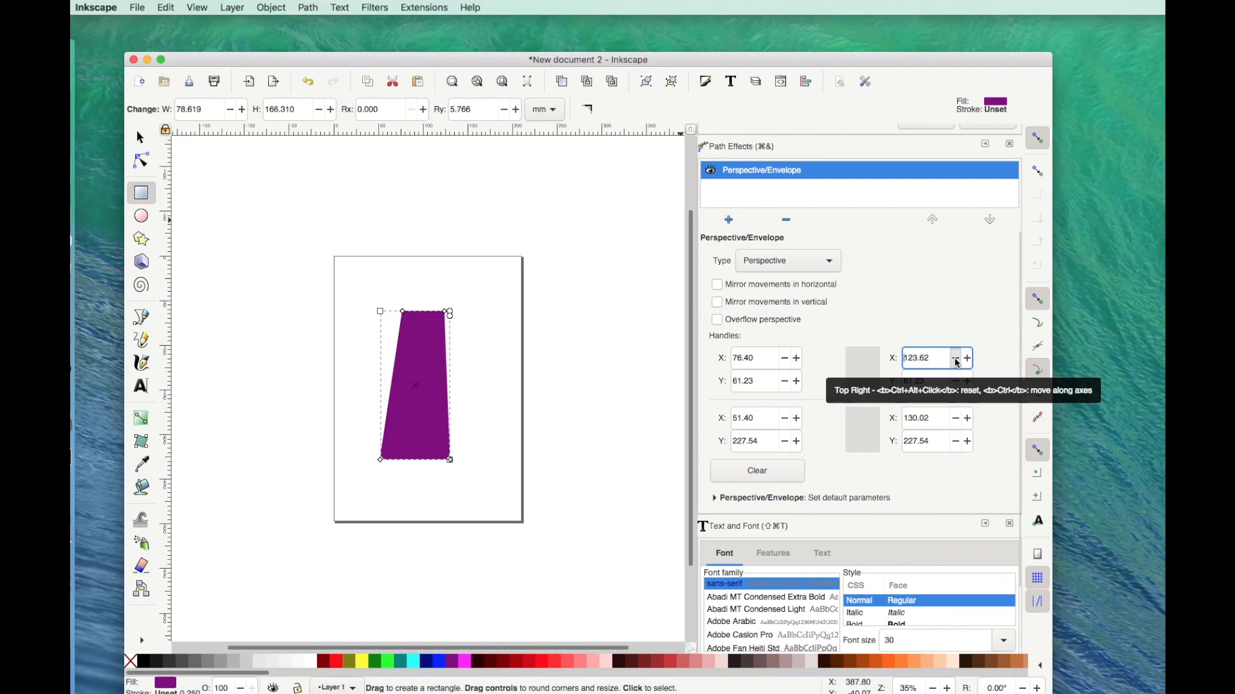
- Lower the top-right handle X, then enter 105.02 for a symmetric taper
click(953, 358)
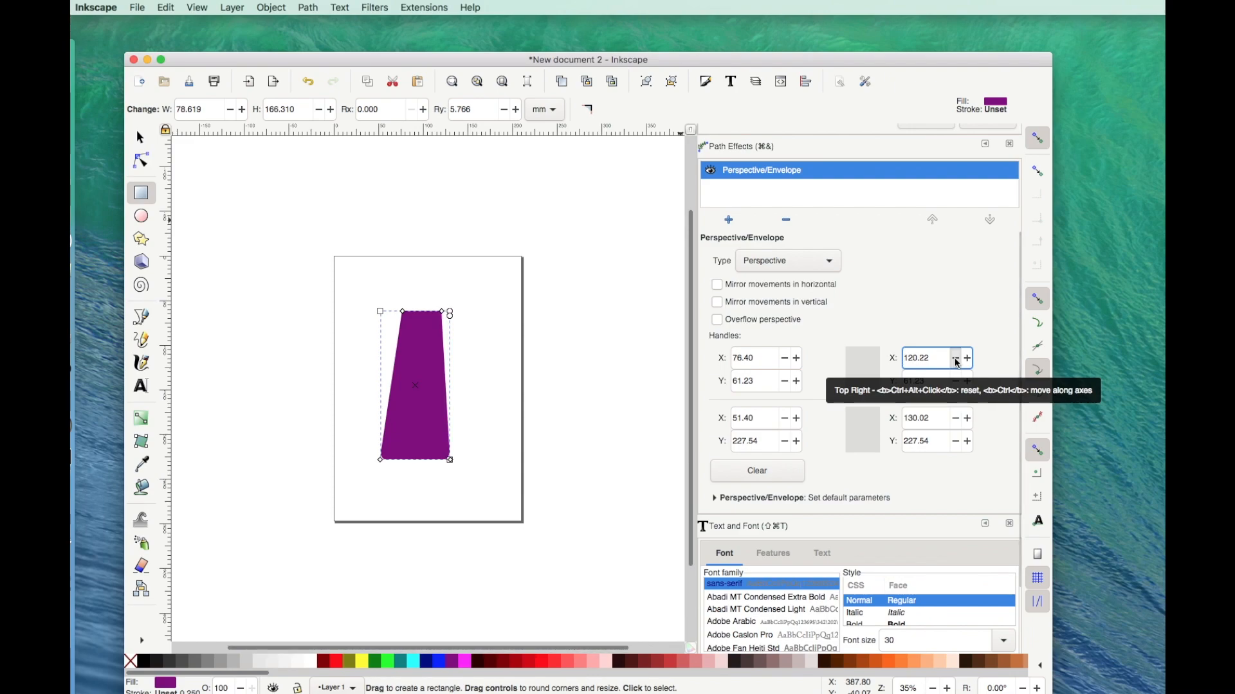
click(954, 358)
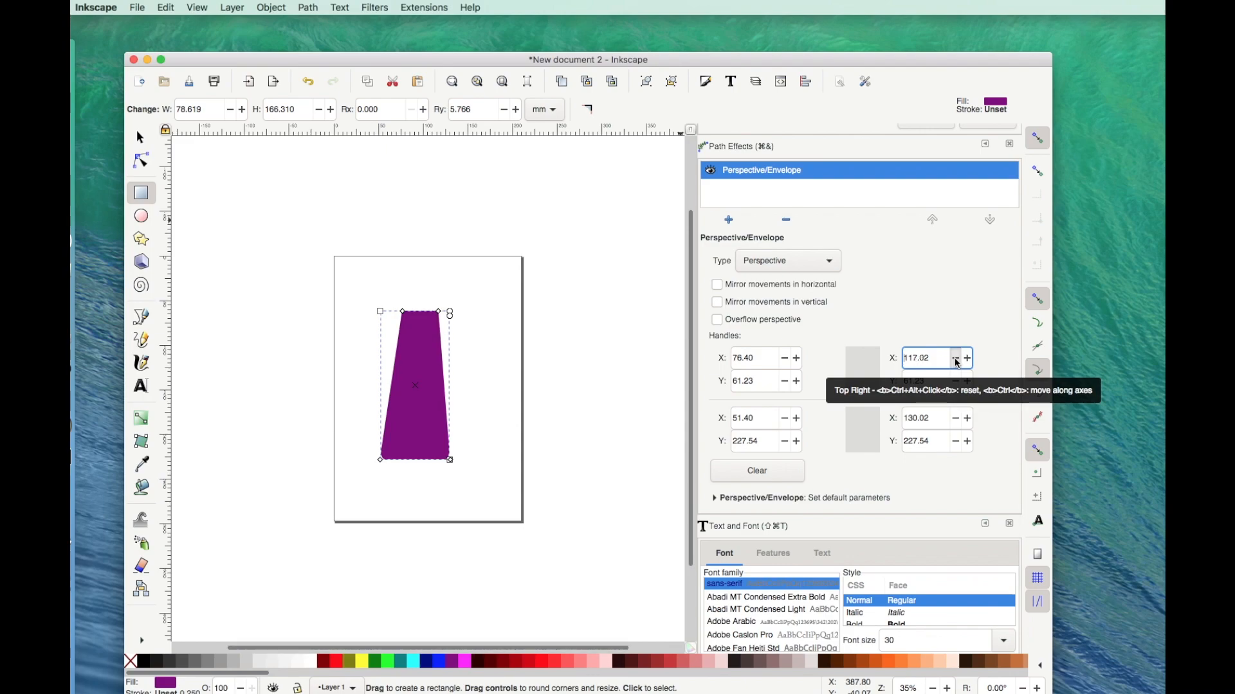
click(954, 357)
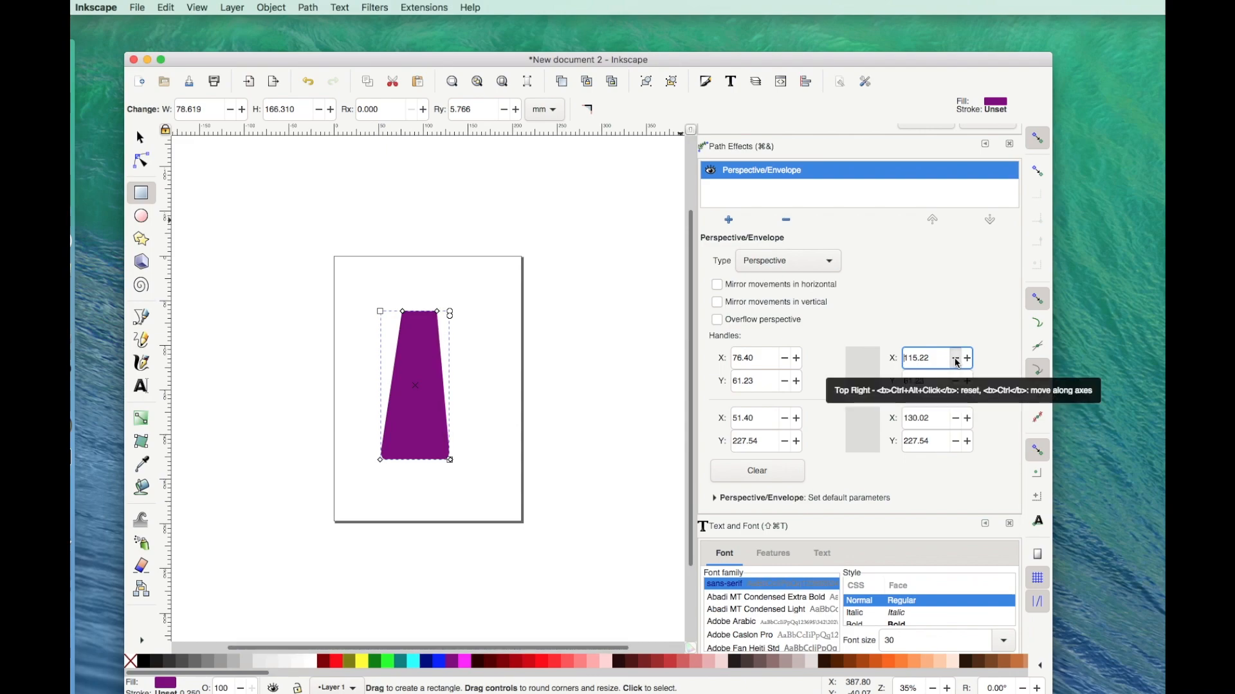
click(954, 358)
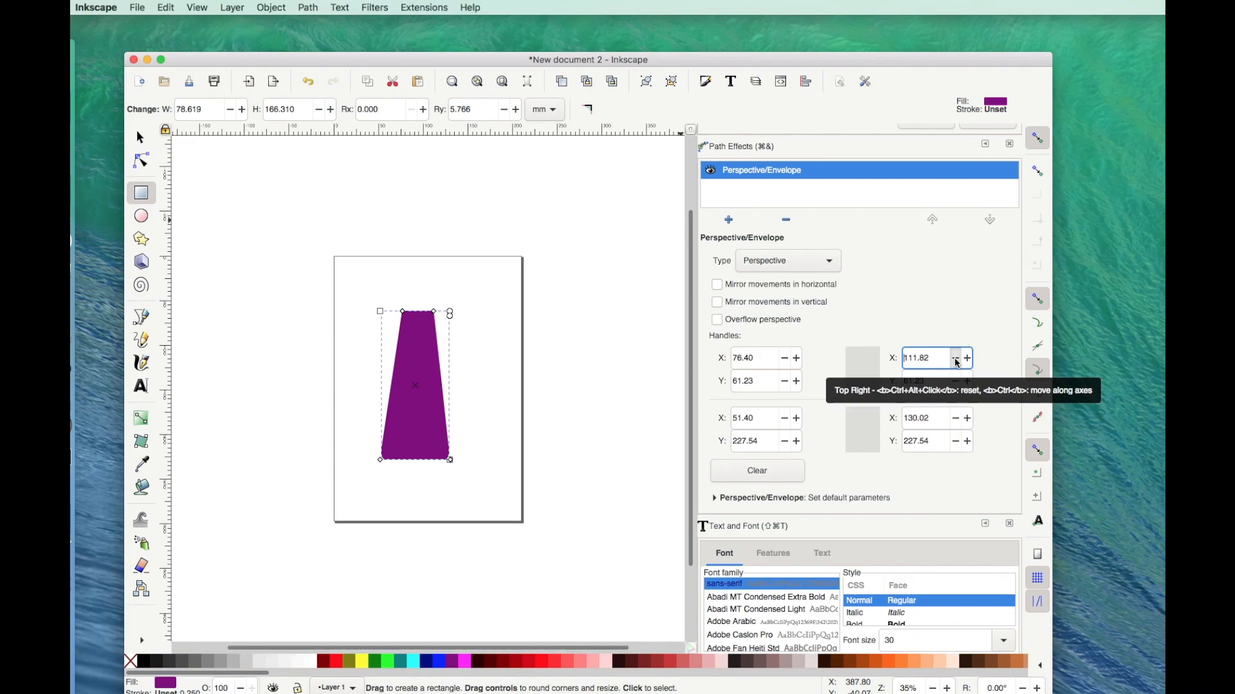
click(954, 358)
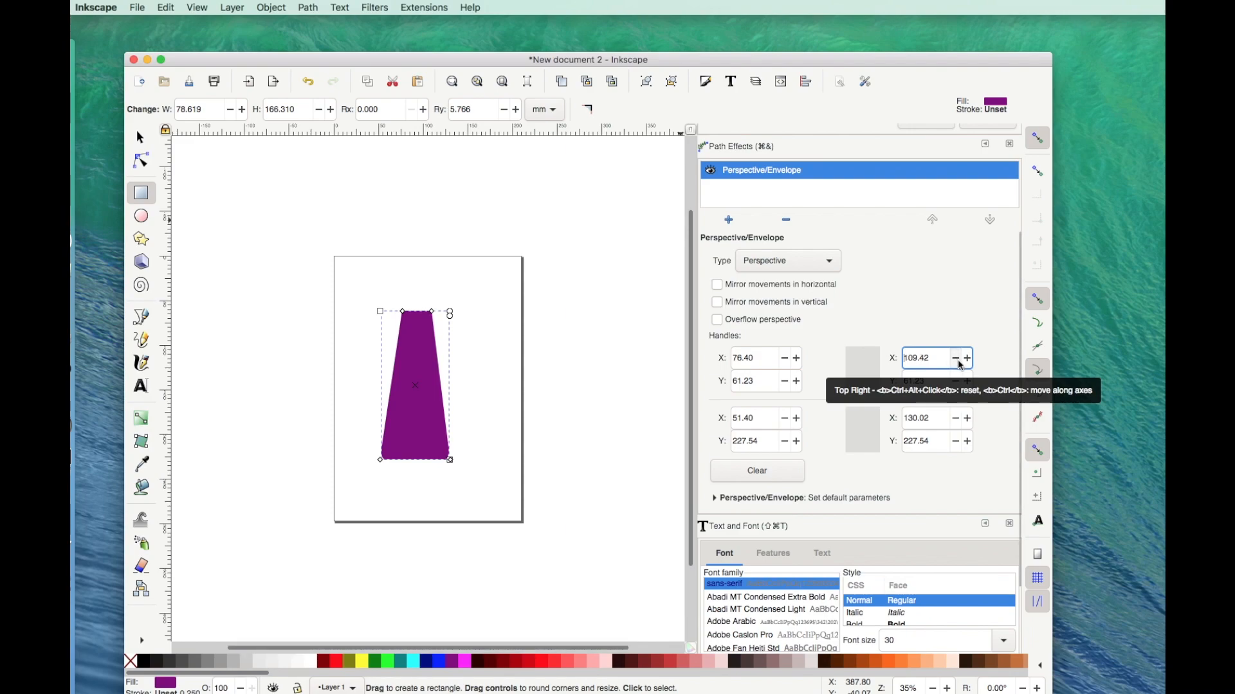
click(955, 357)
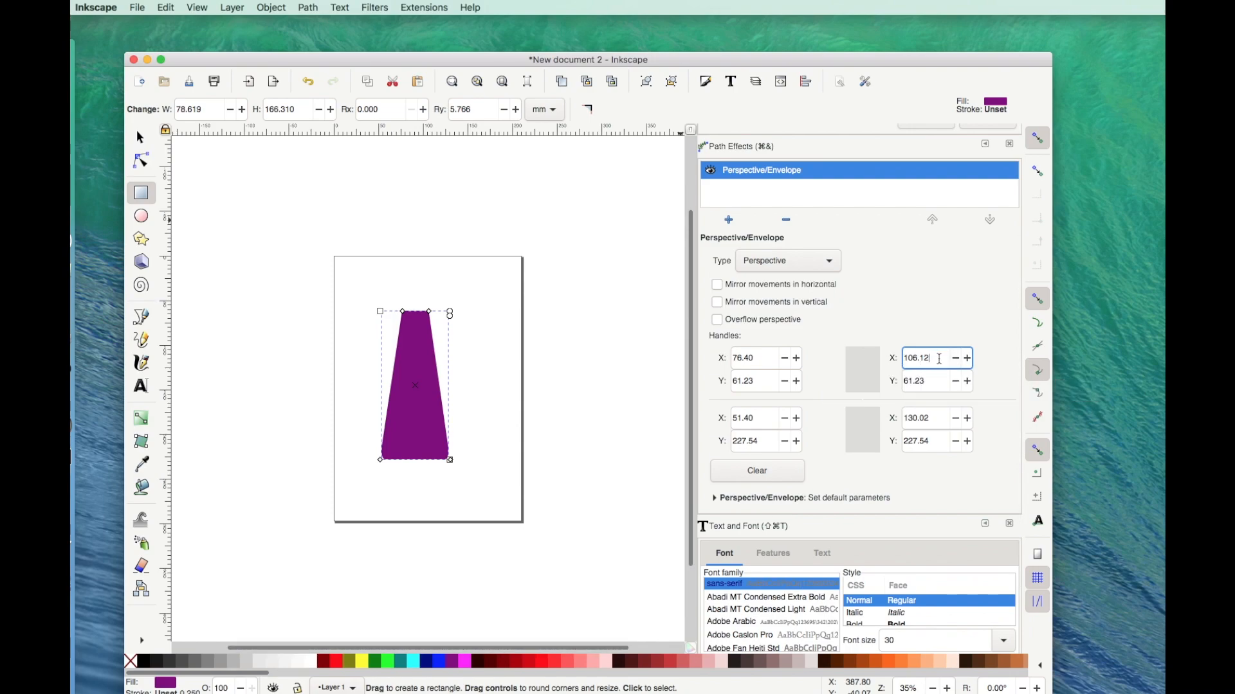
text(10)
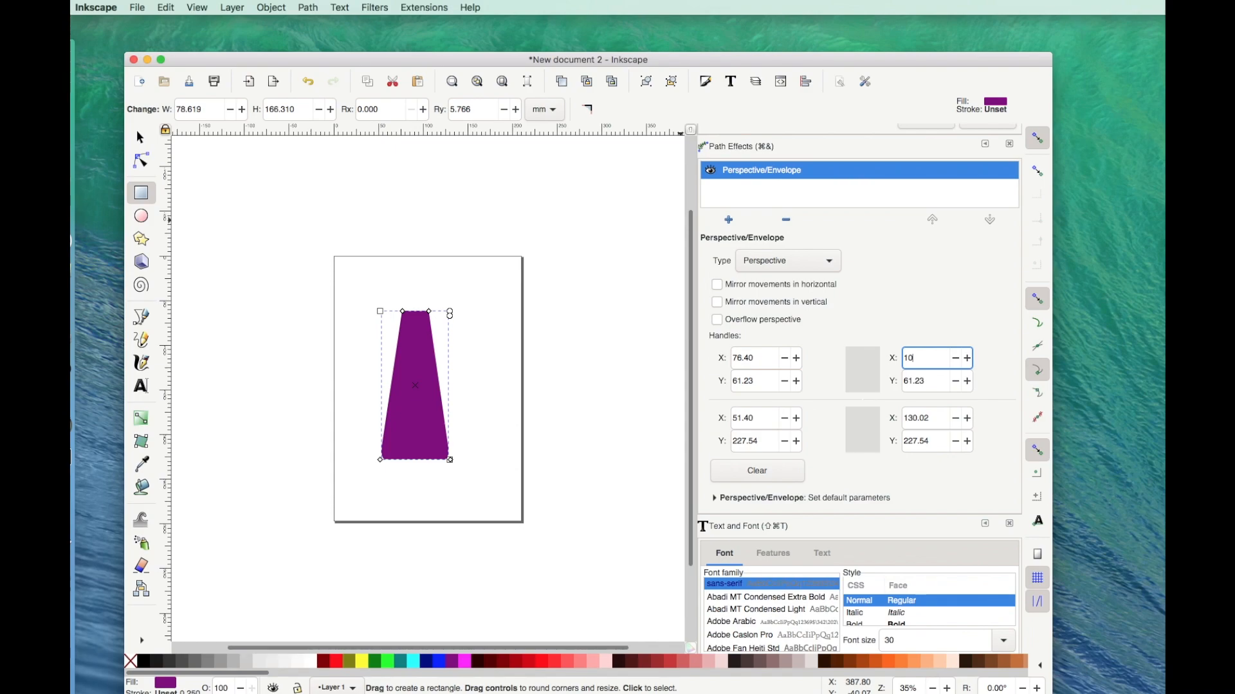
text(105.02)
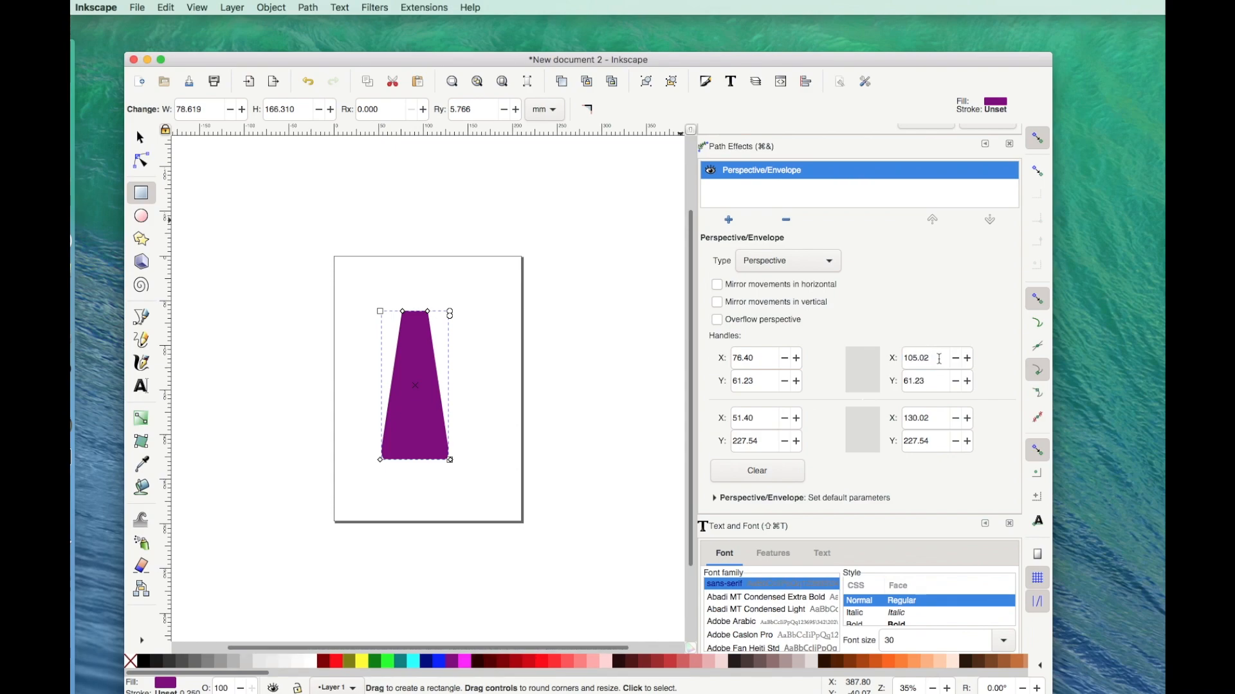
mouse_move(400, 396)
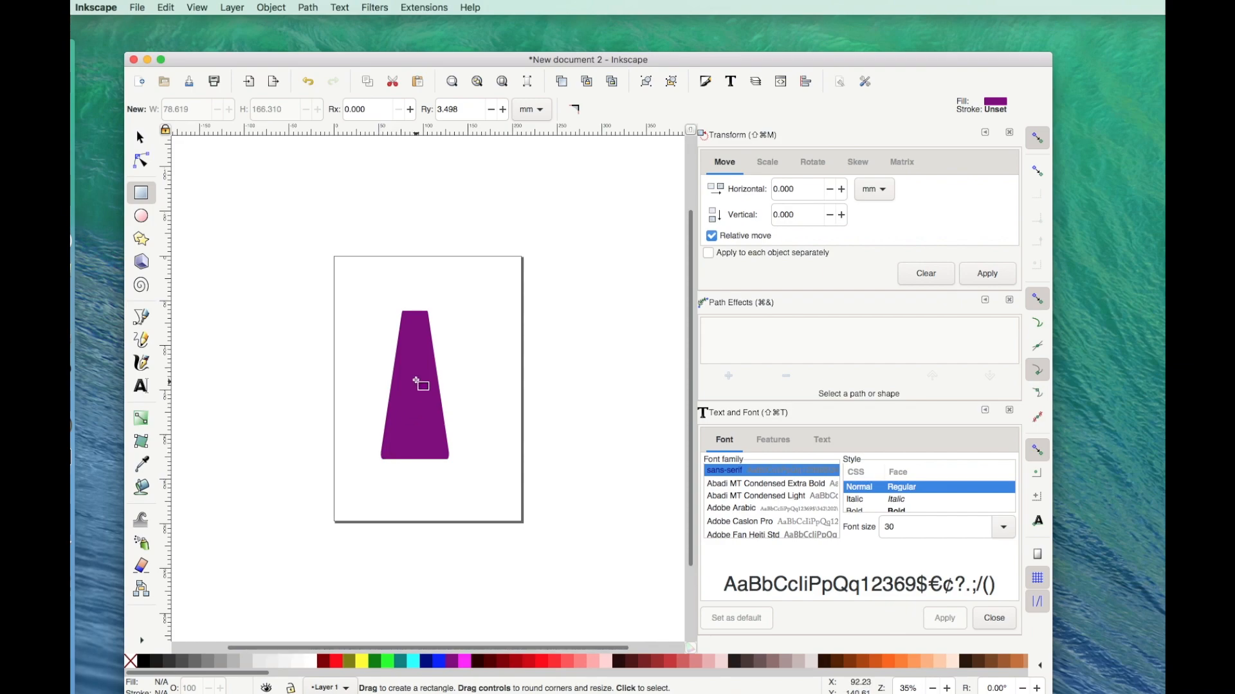
mouse_move(425, 329)
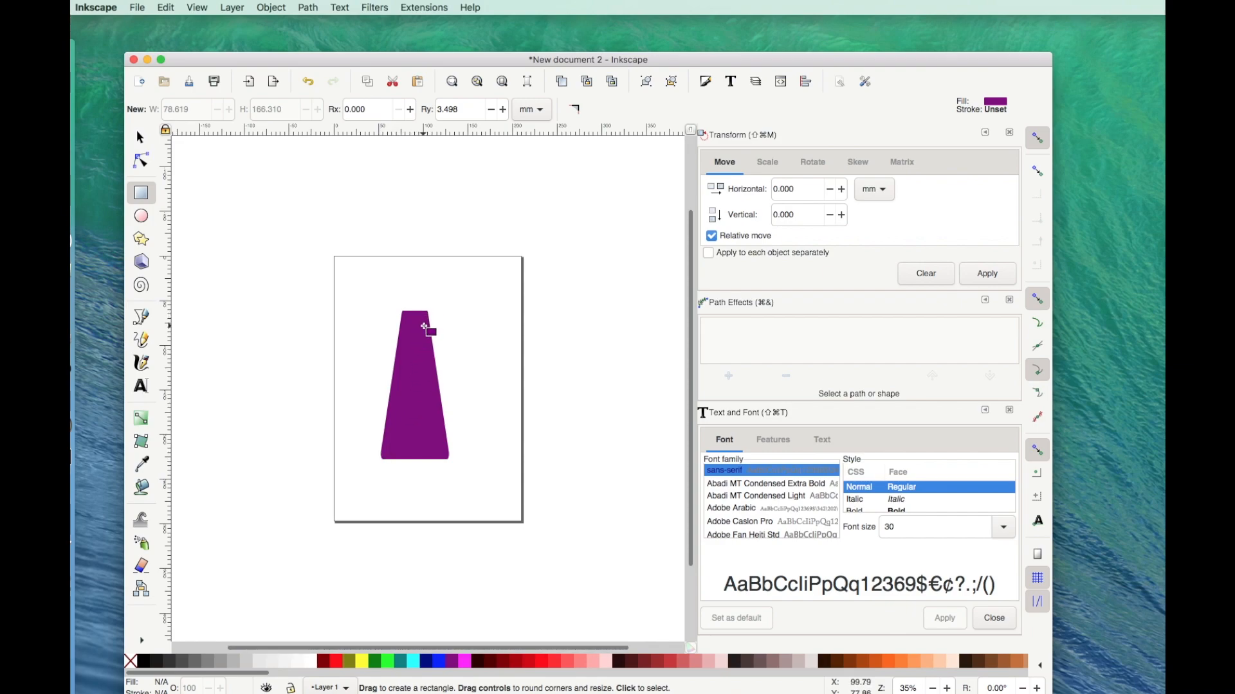
- Click in the Path Effects panel to complete the softly rounded trapezoid
click(727, 375)
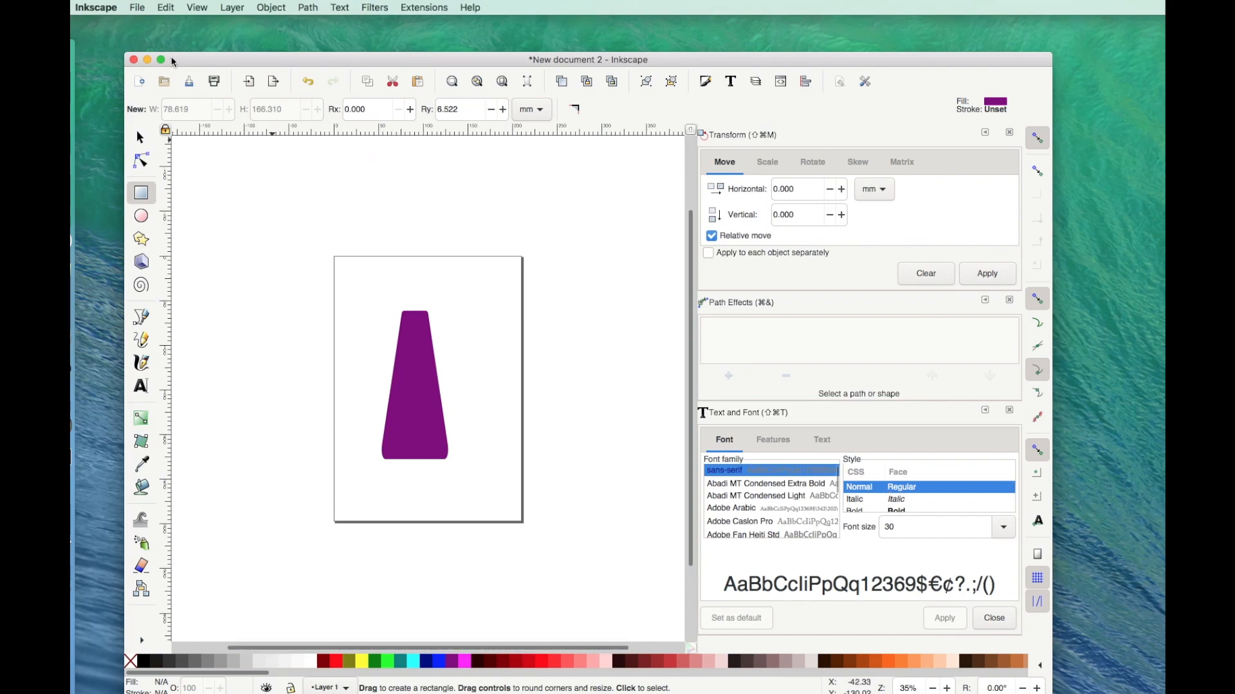
- Save the shape to the Desktop as SkewedRectangle.svg in Plain SVG format
click(136, 7)
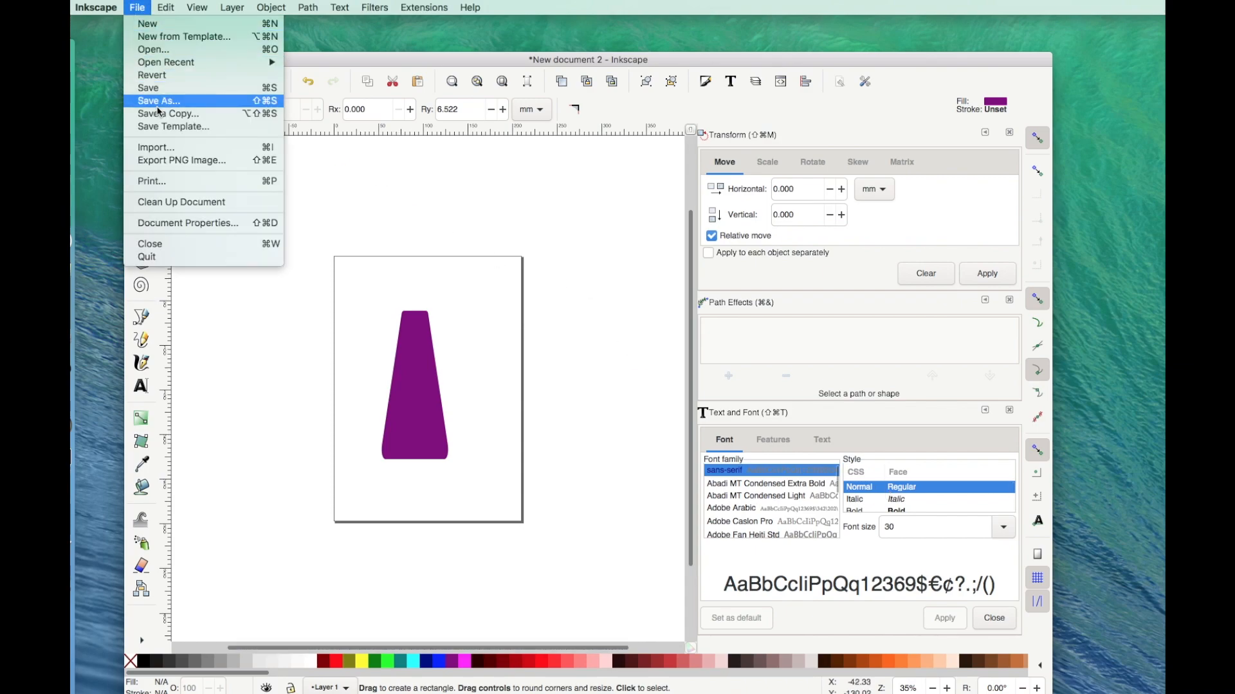
click(158, 101)
text(SkewedRectangle.svg)
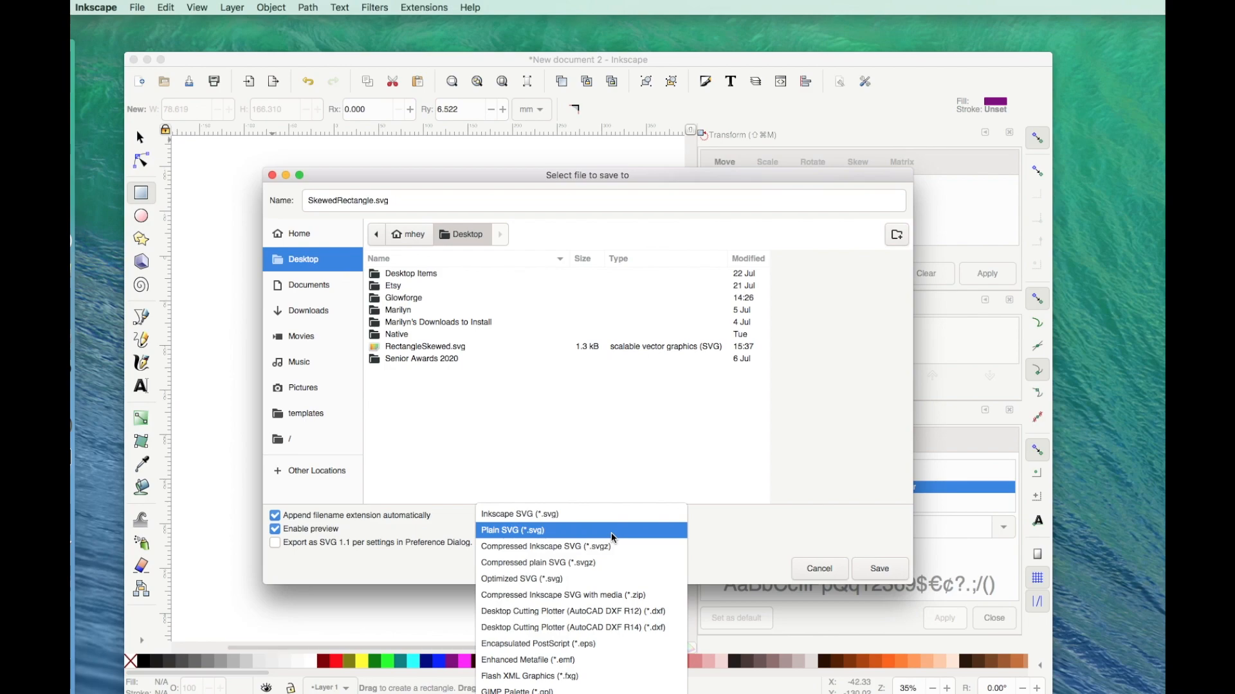
click(513, 530)
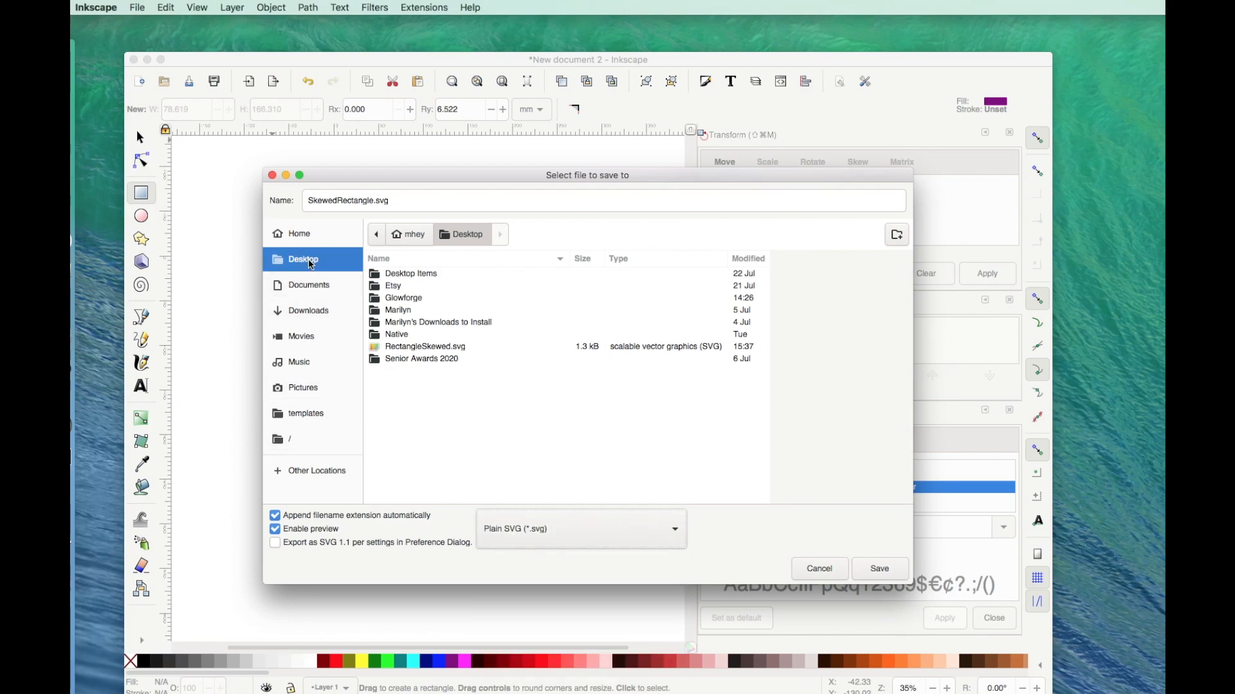
mouse_move(308, 284)
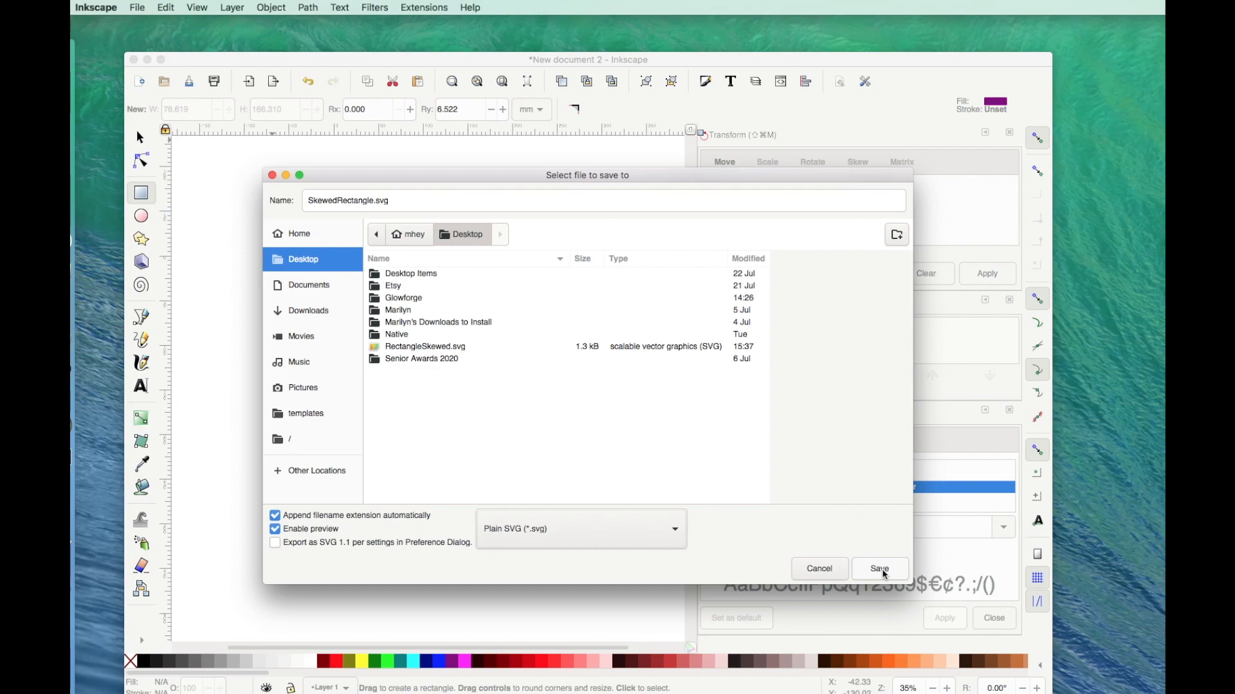
click(879, 569)
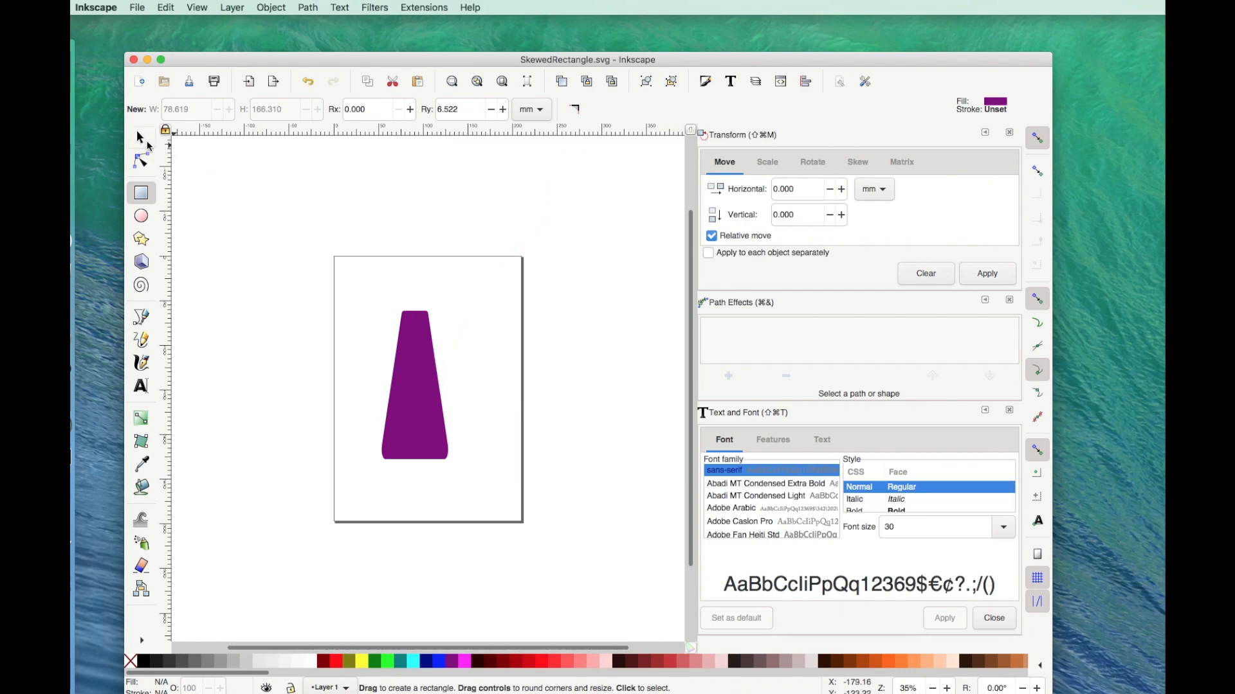
- Select the trapezoid, switch size units to inches, and begin entering height 2
click(140, 137)
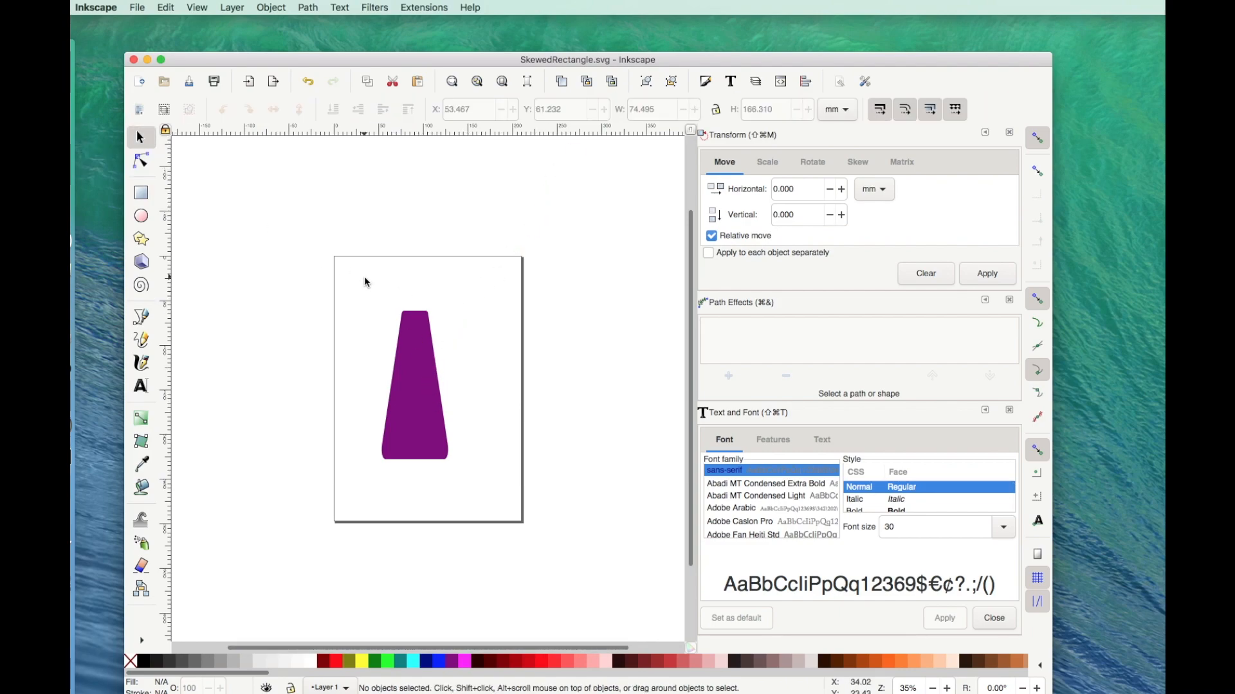
mouse_move(250, 193)
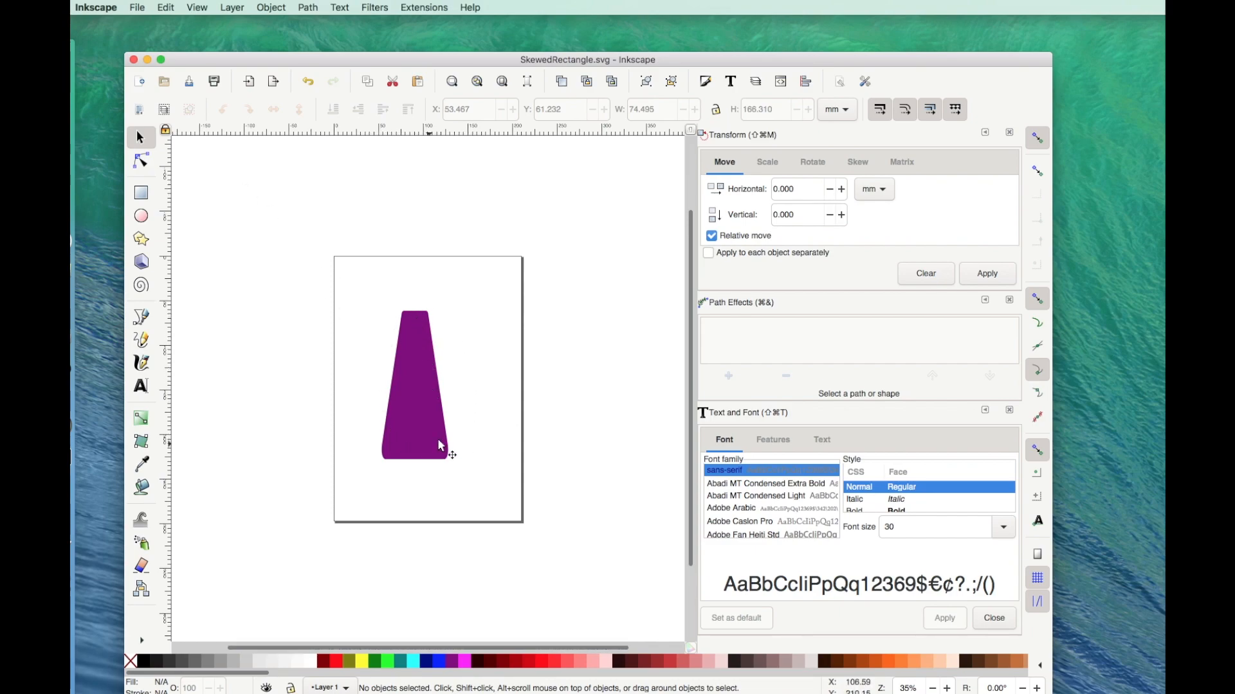
mouse_move(441, 347)
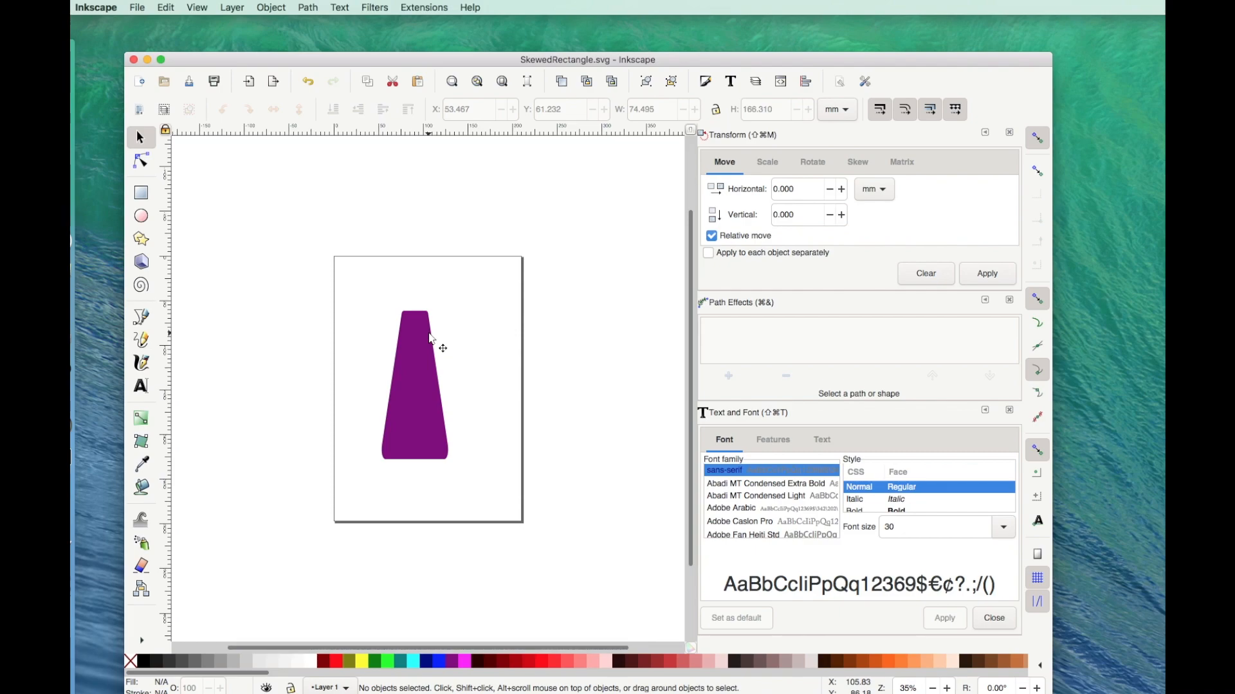
mouse_move(421, 385)
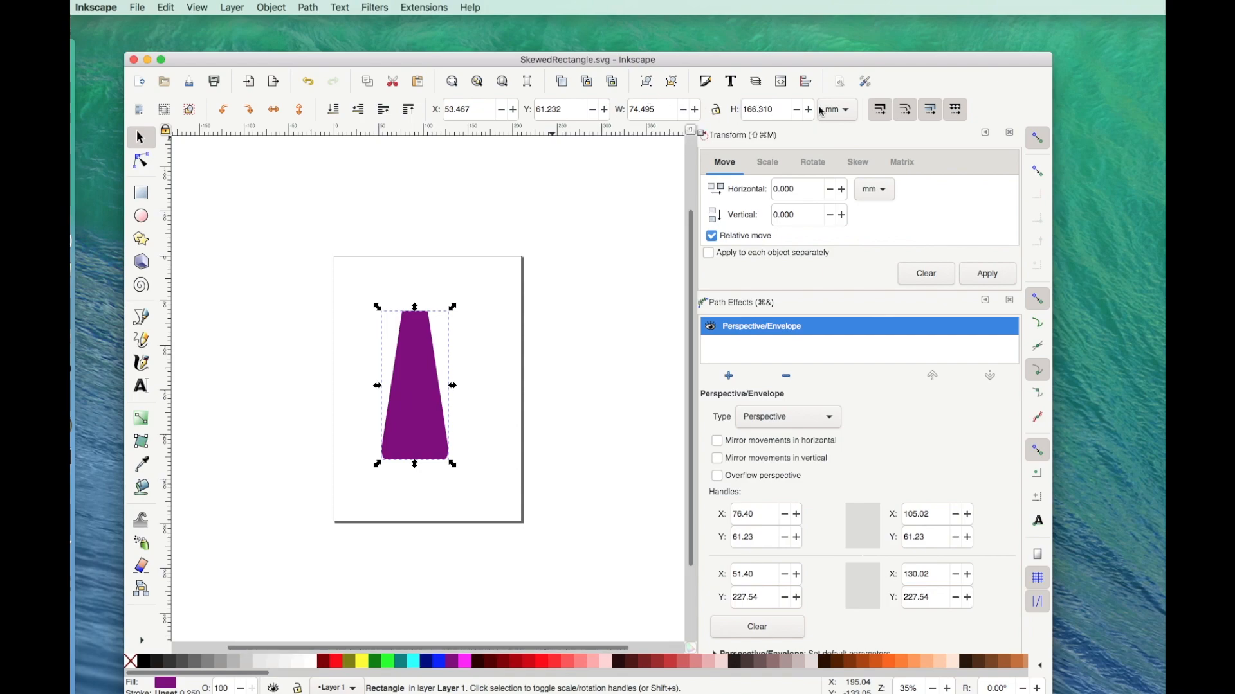
click(831, 109)
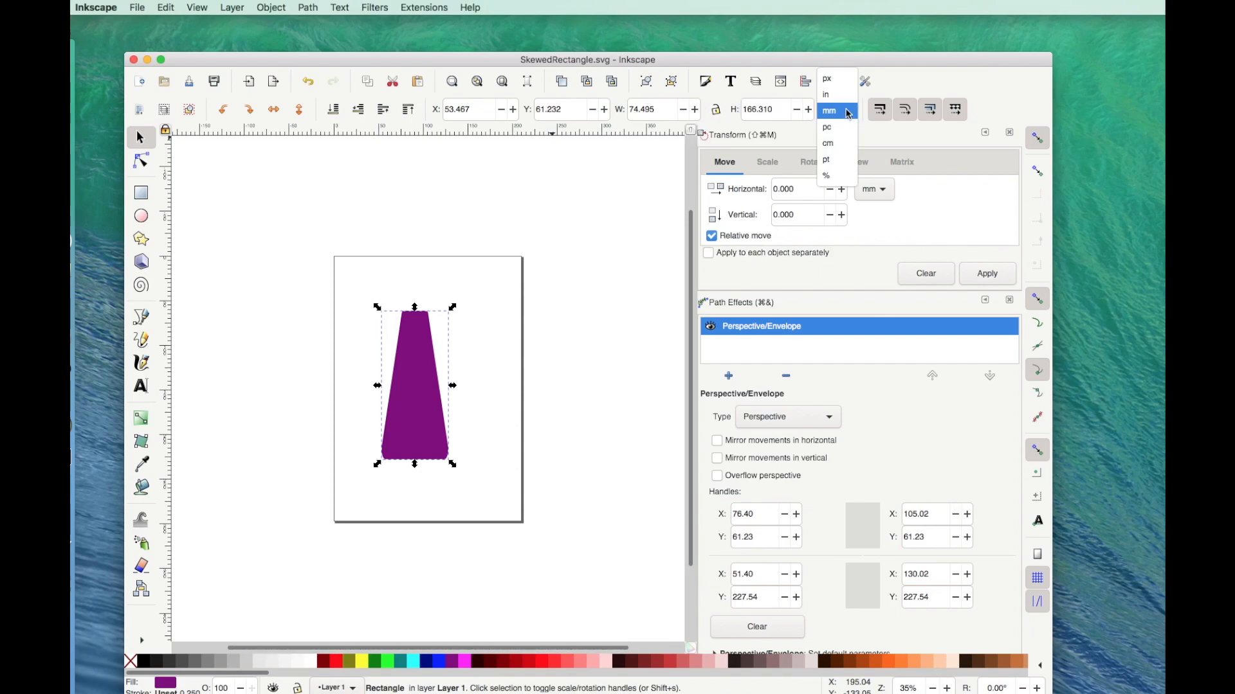
click(825, 94)
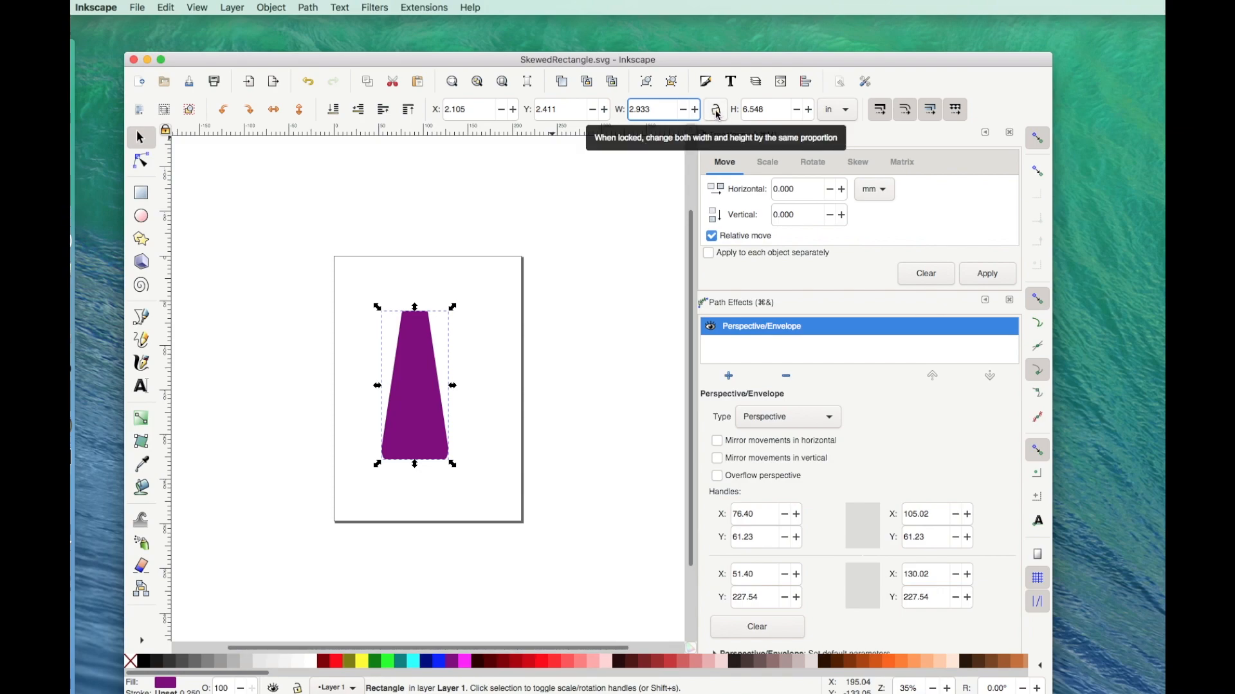
mouse_move(453, 416)
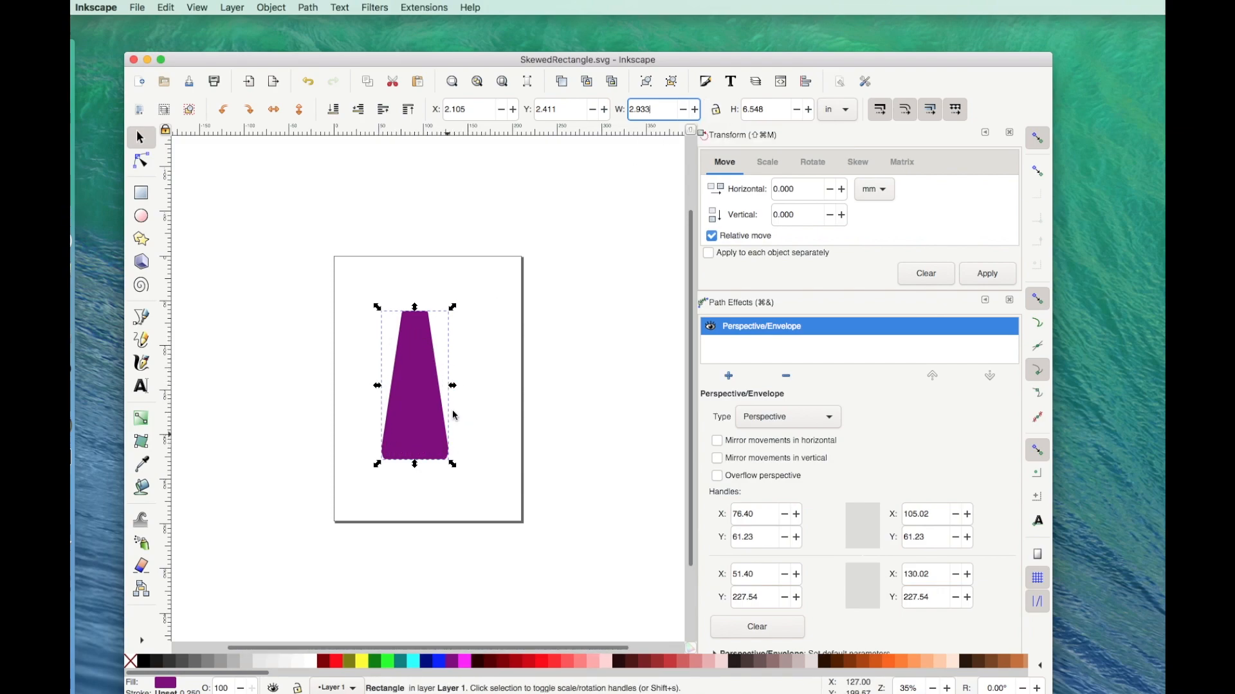
mouse_move(452, 276)
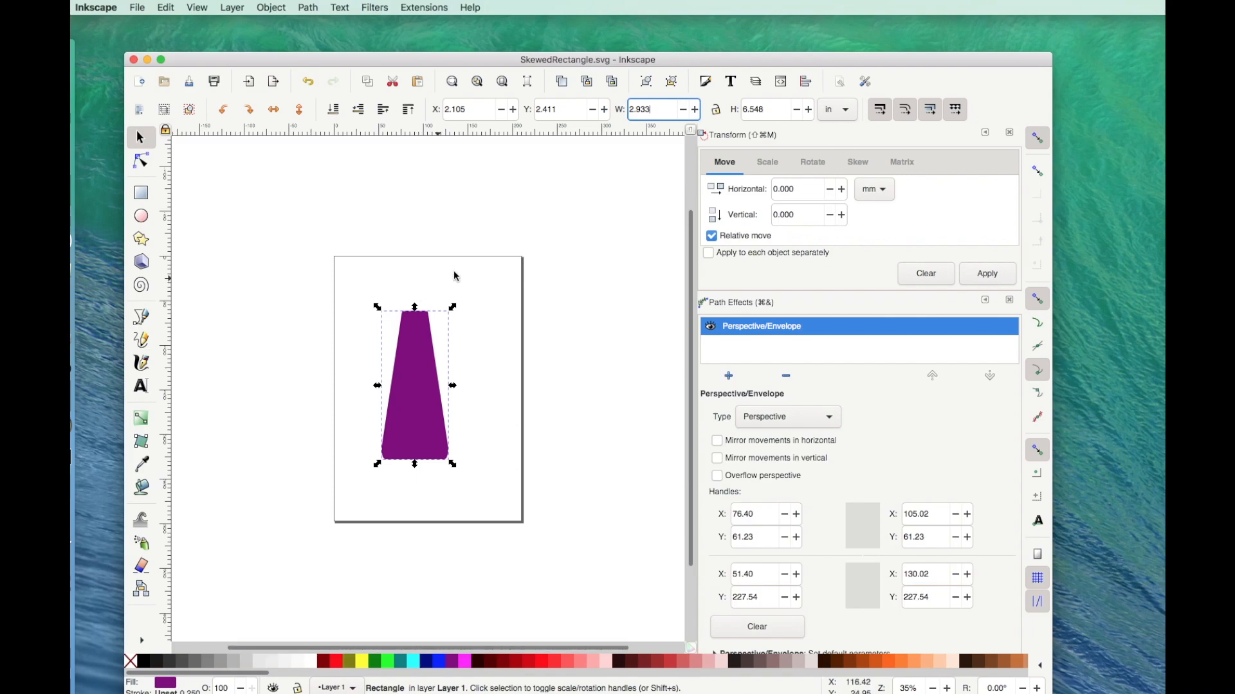
mouse_move(714, 109)
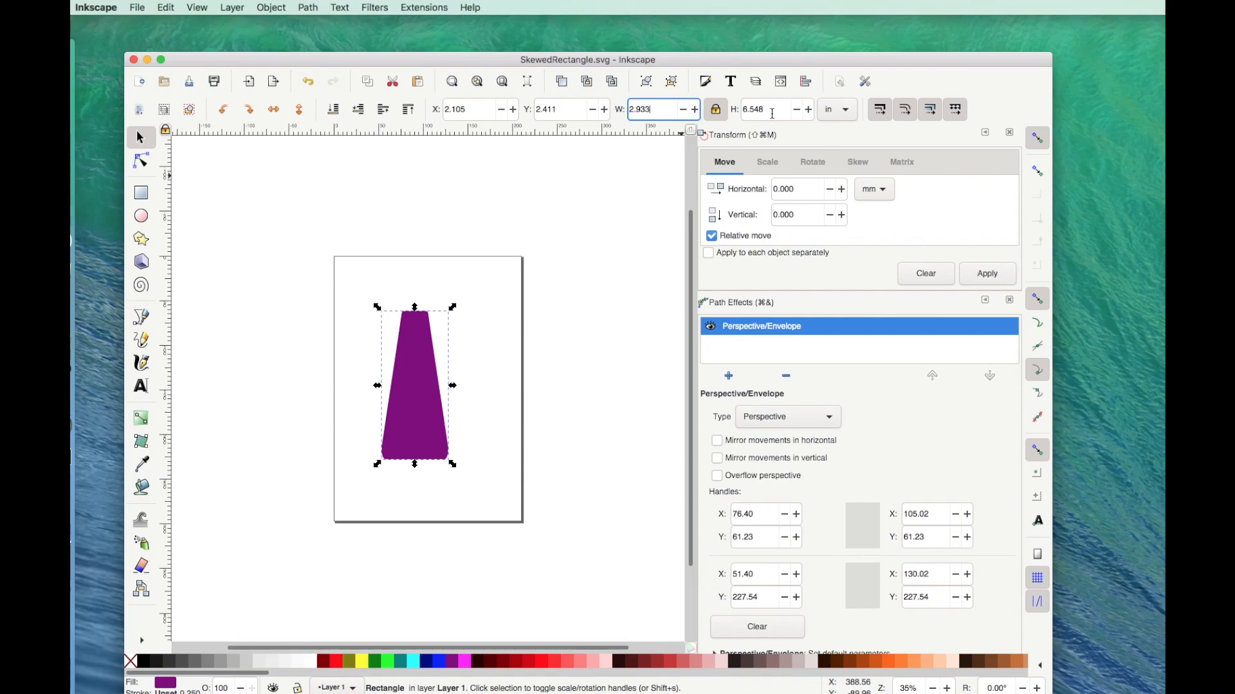
click(772, 109)
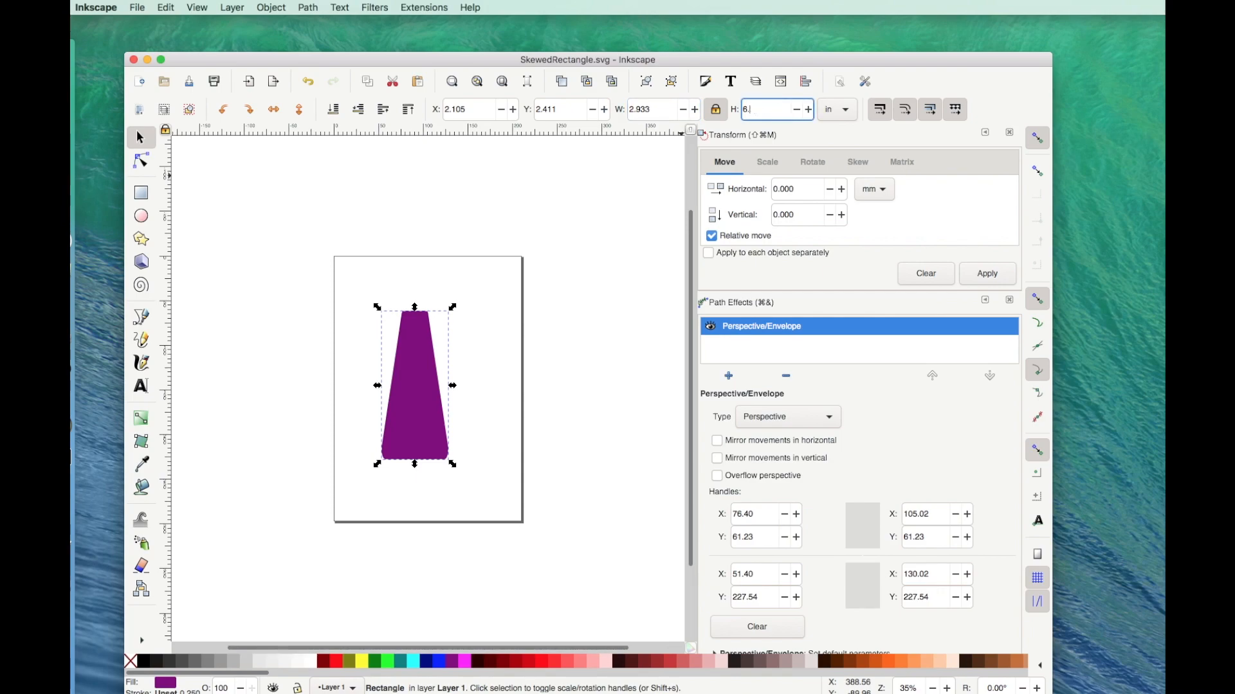
text(2.)
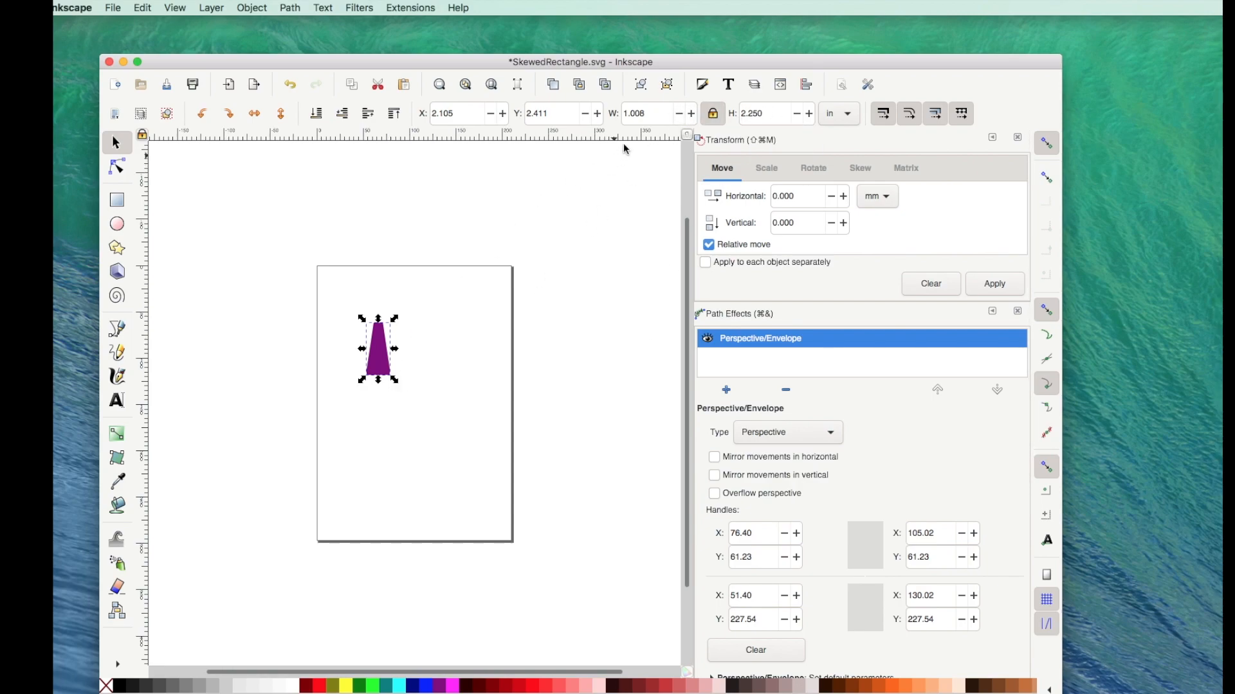
mouse_move(78, 4)
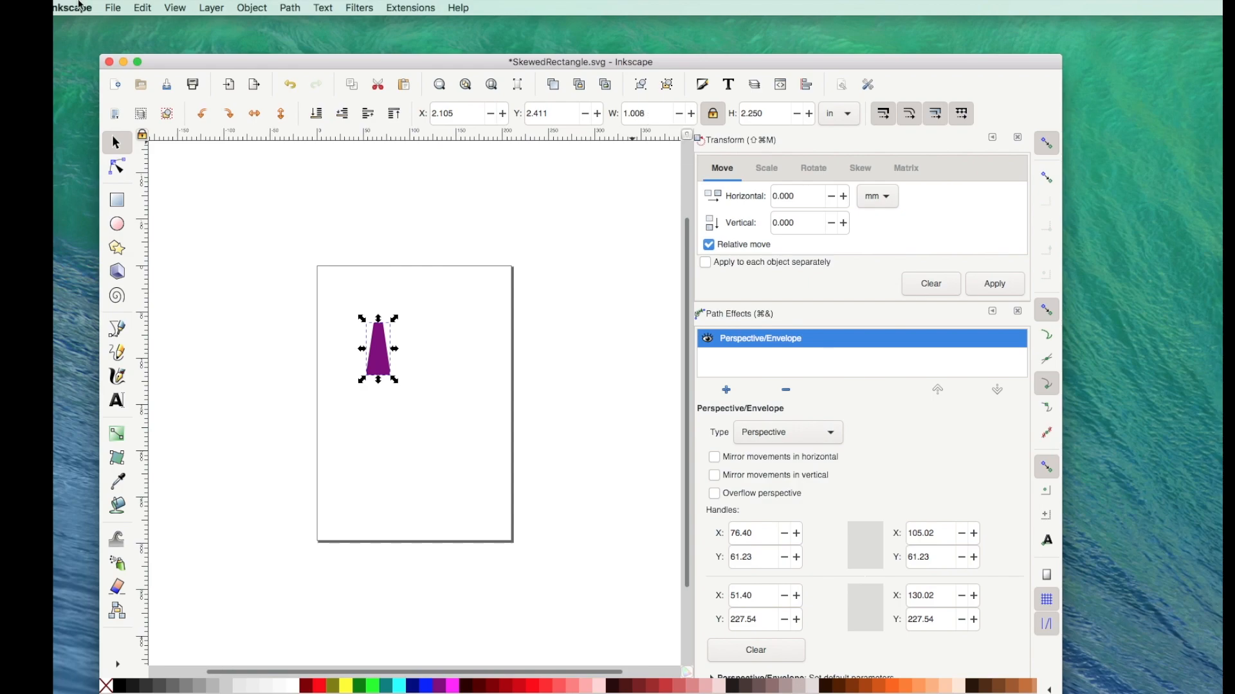
- Save the drawing as Plain SVG, replacing the existing SkewedRectangle.svg
click(112, 7)
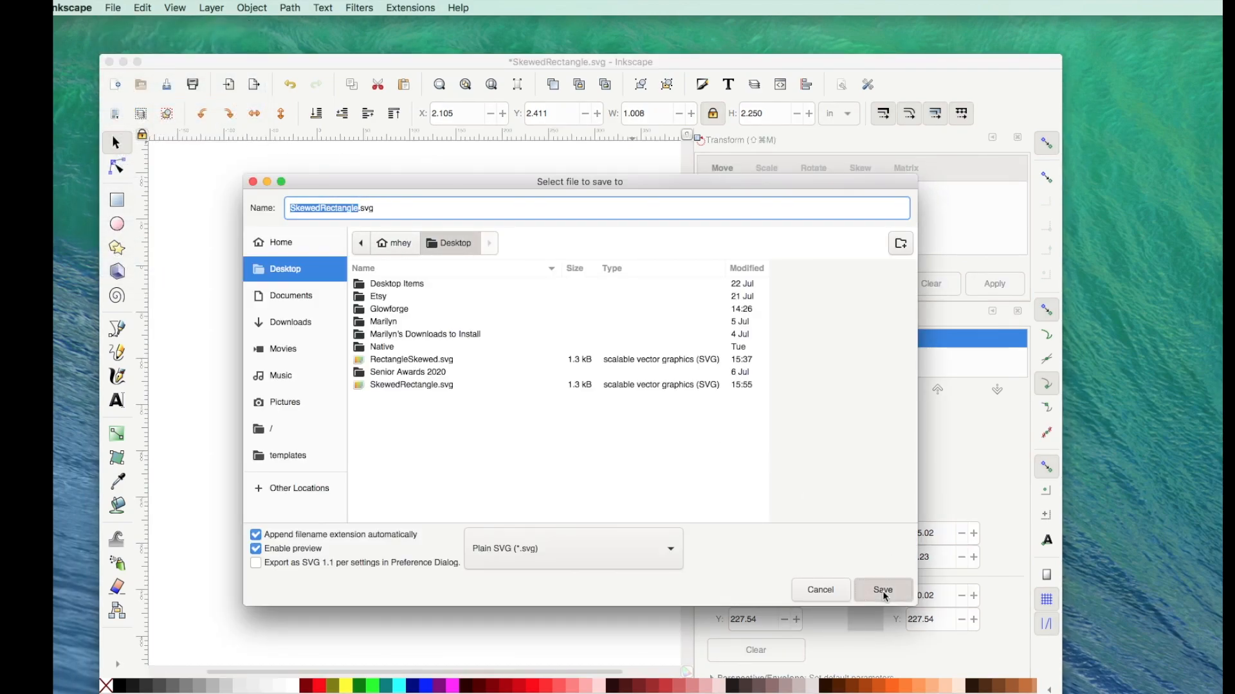
click(881, 590)
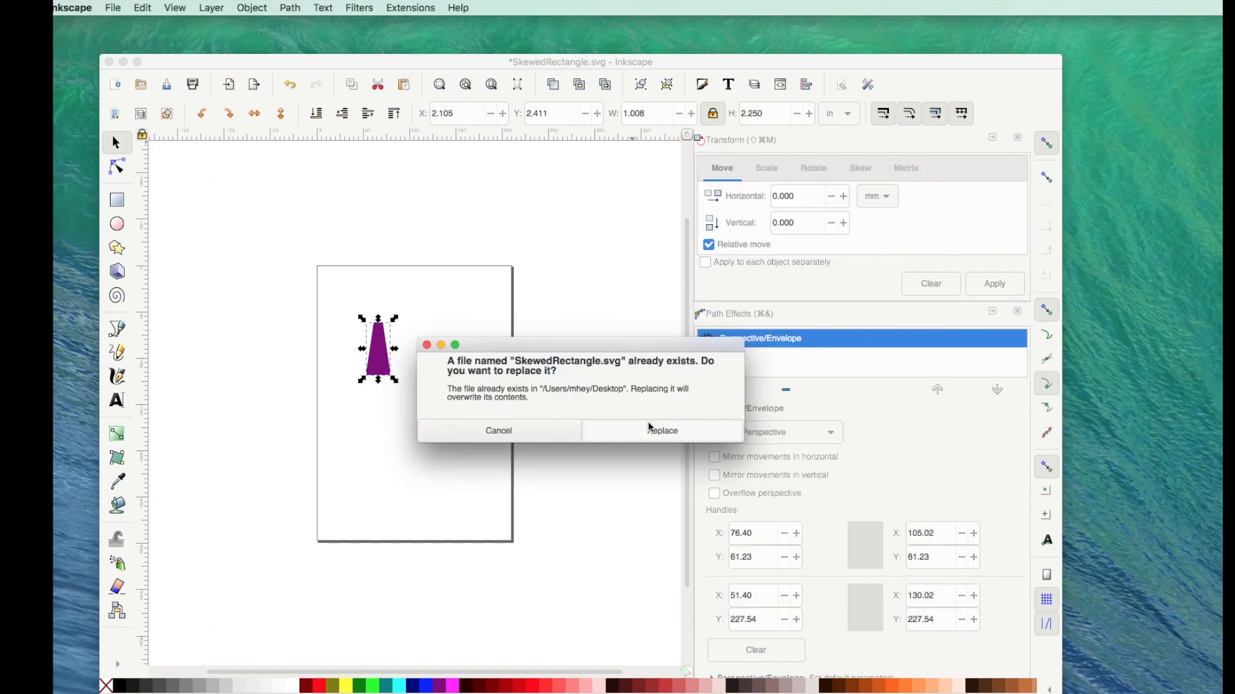
click(663, 430)
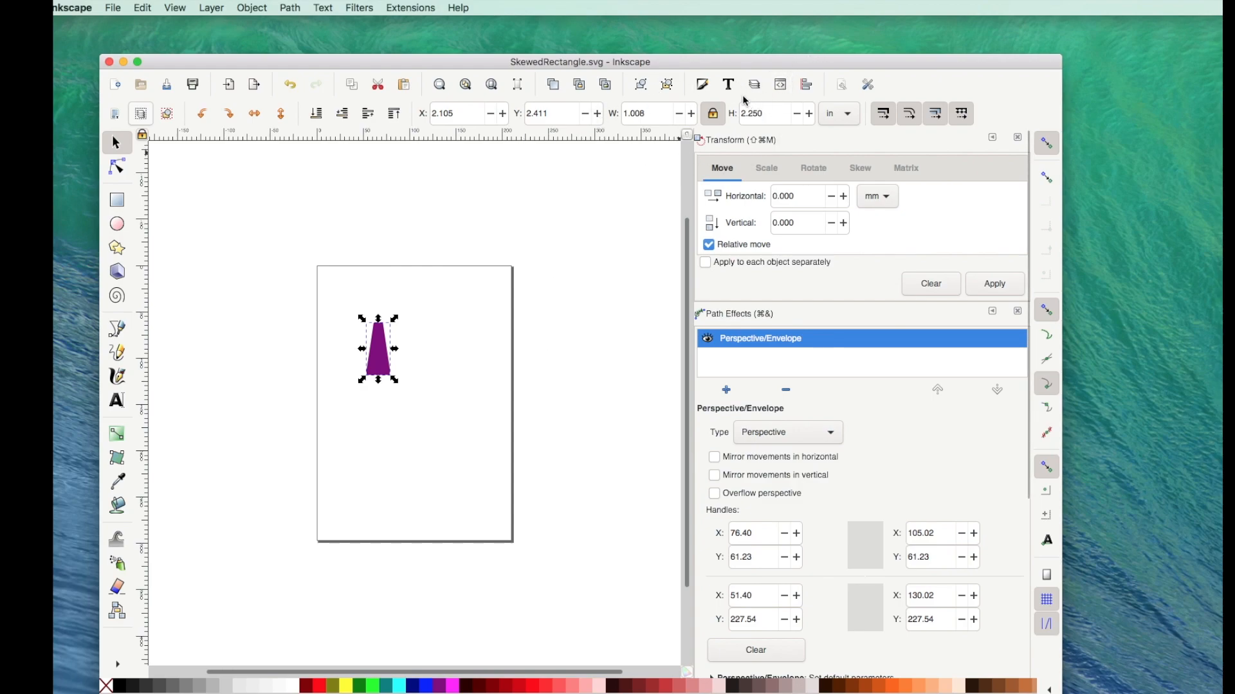
mouse_move(378, 360)
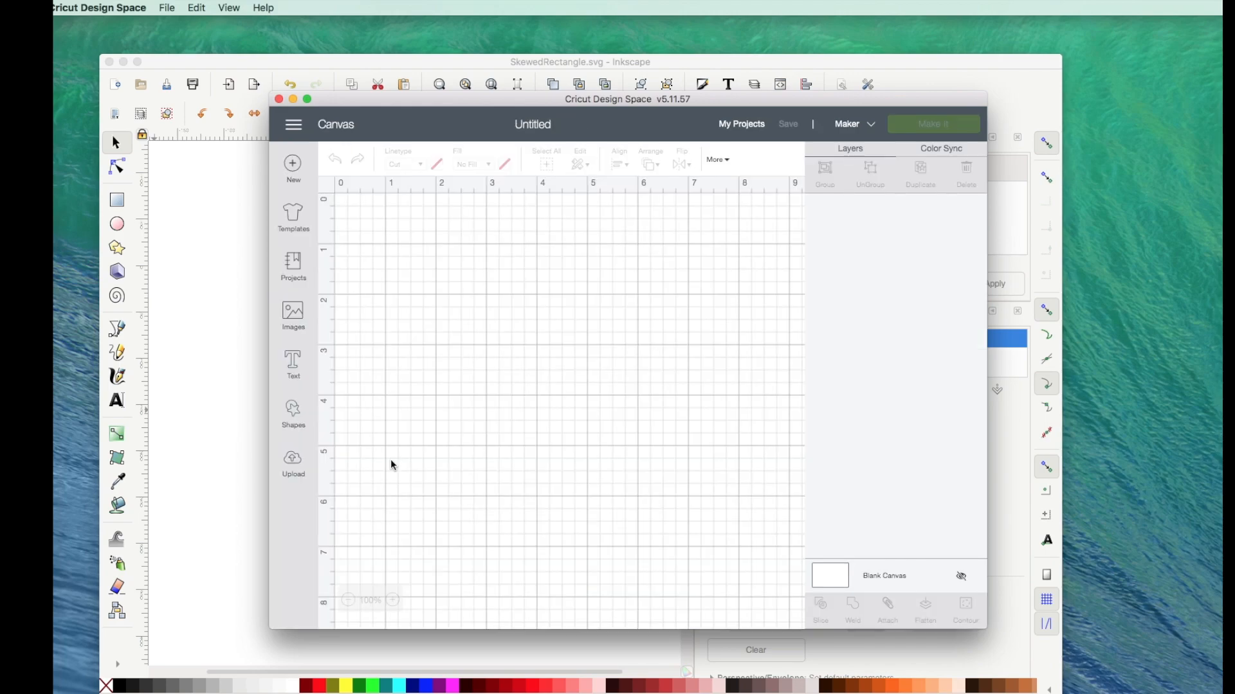
mouse_move(622, 135)
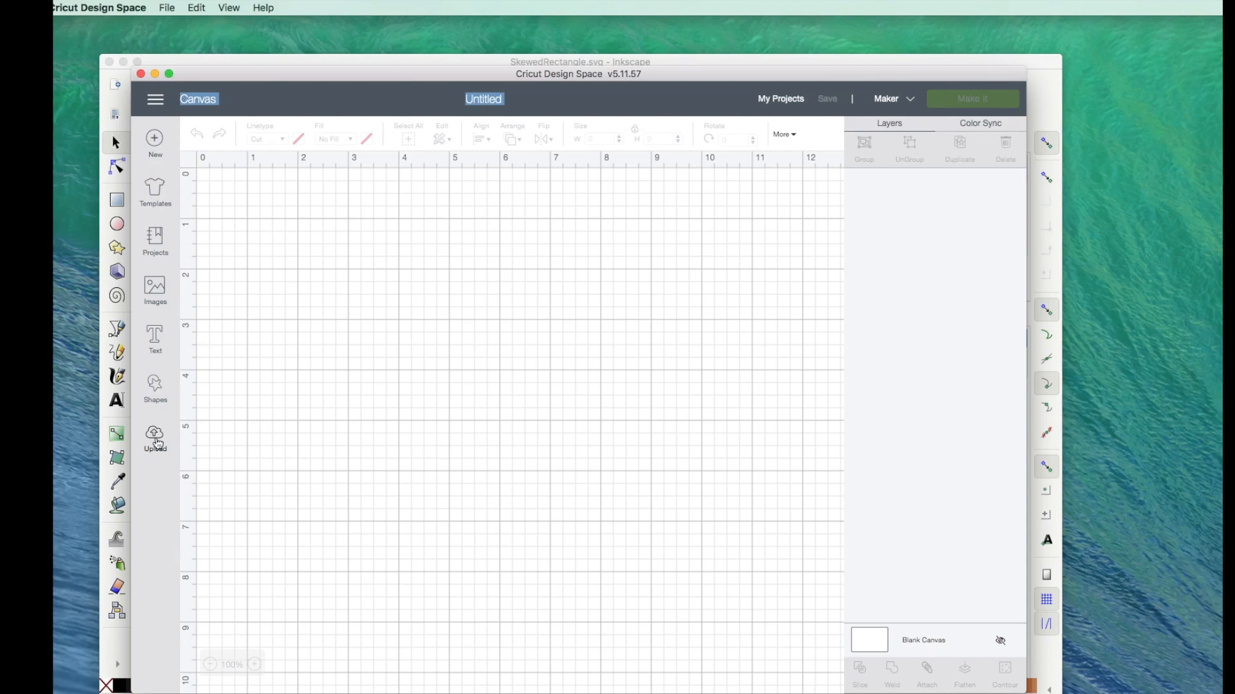
- Upload SkewedRectangle.svg as a vector image and select its new thumbnail in recent uploads
click(155, 438)
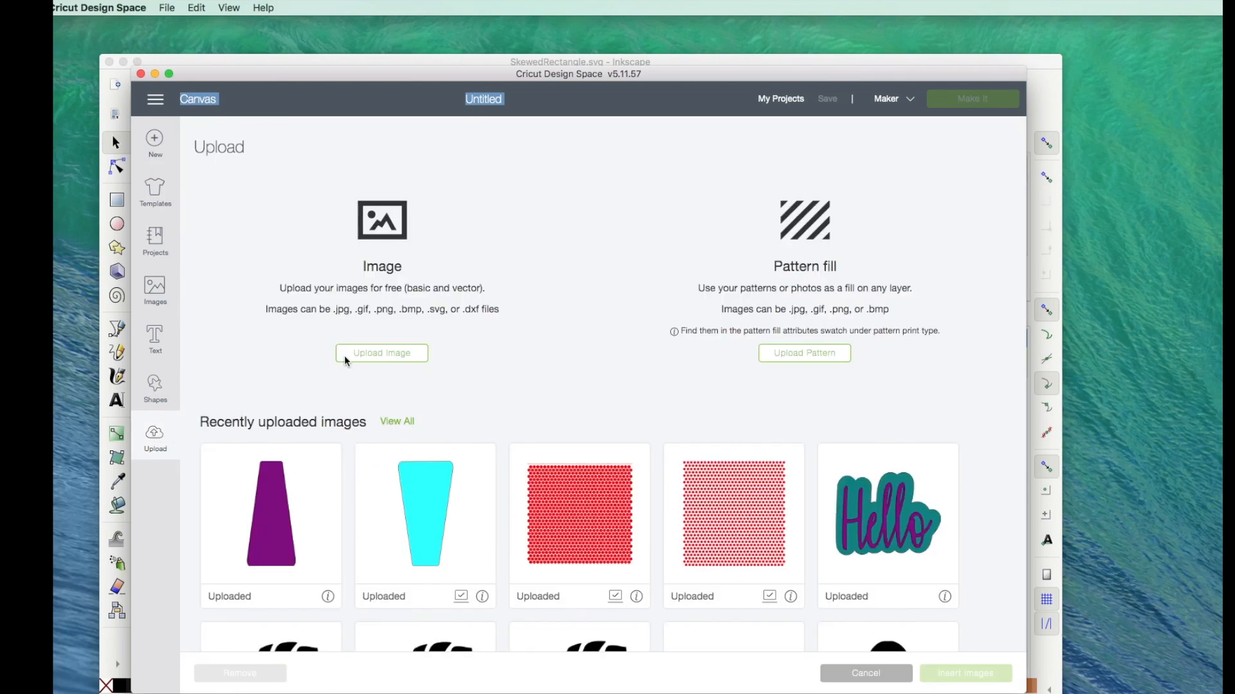
click(382, 353)
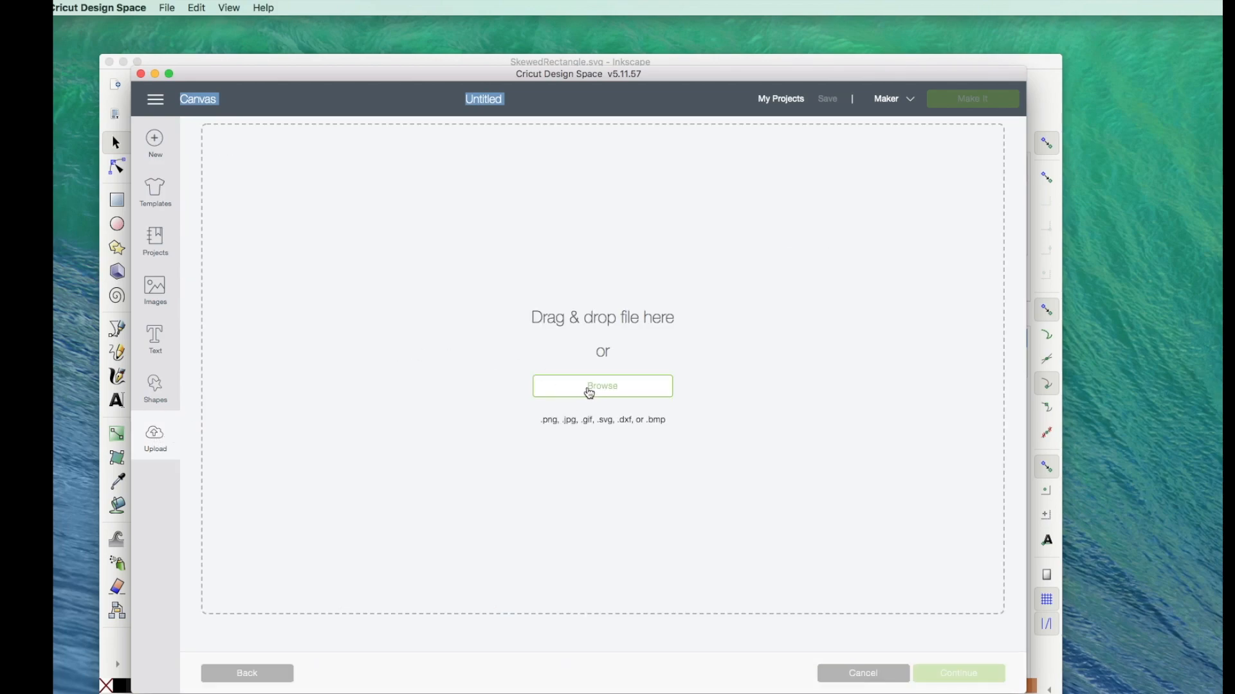
click(603, 386)
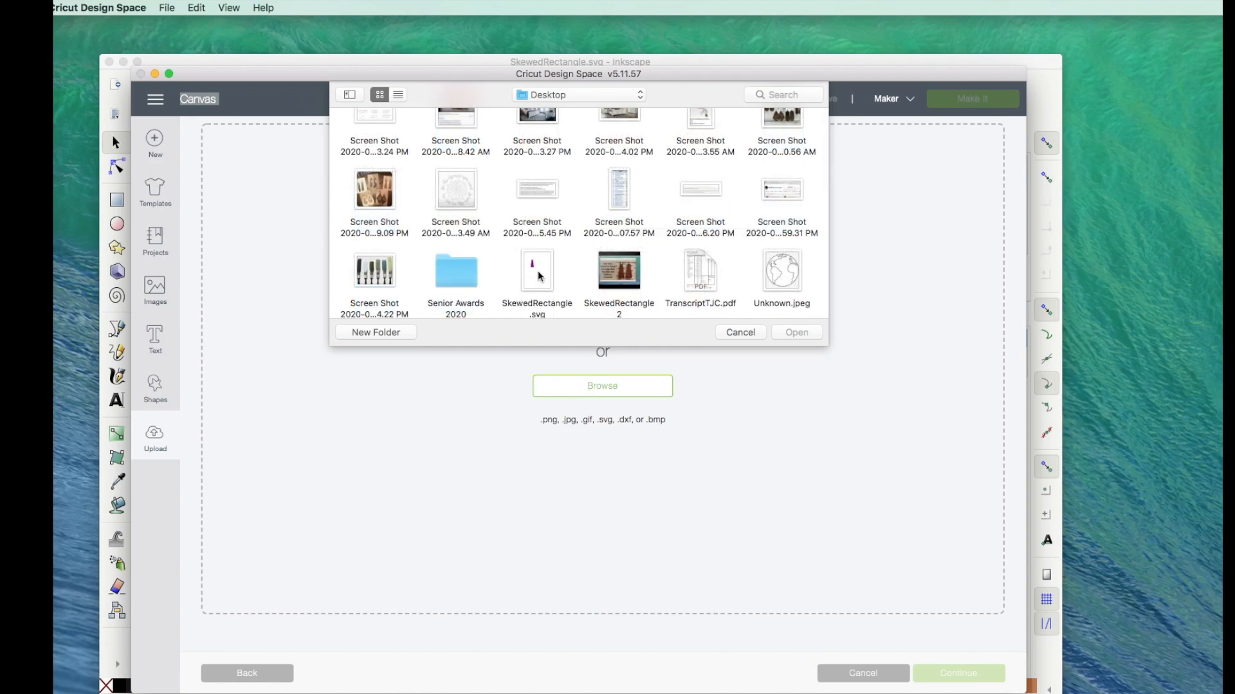
click(537, 270)
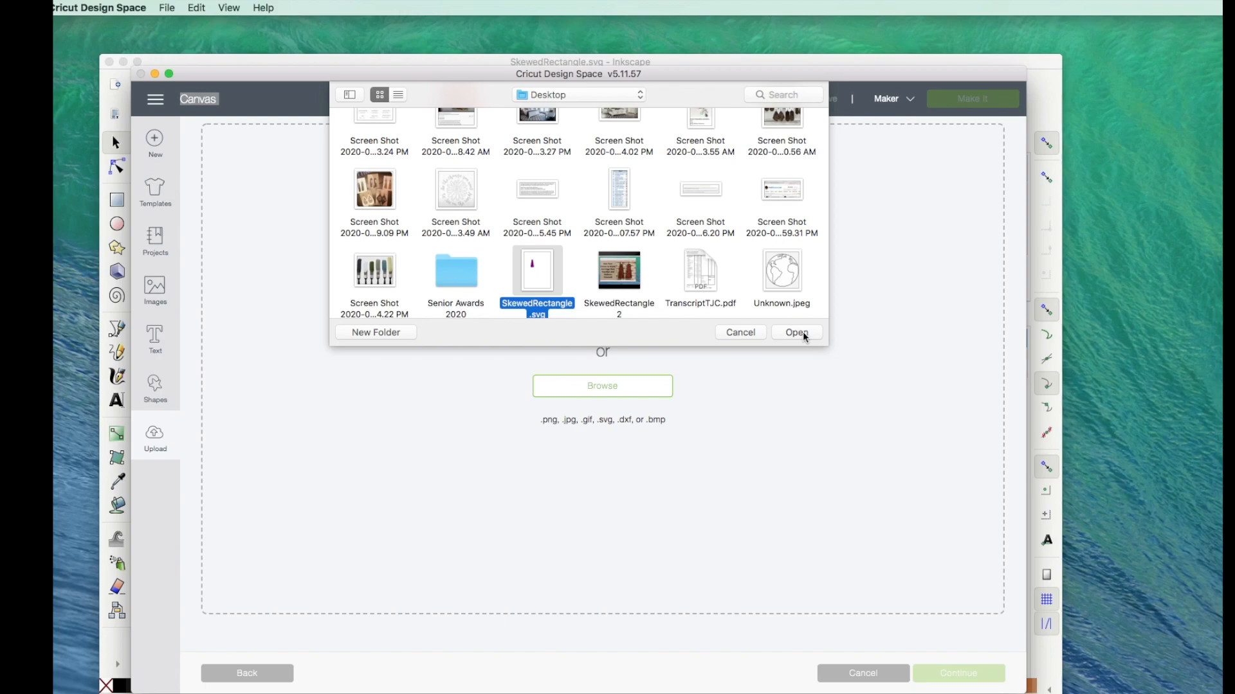
click(795, 332)
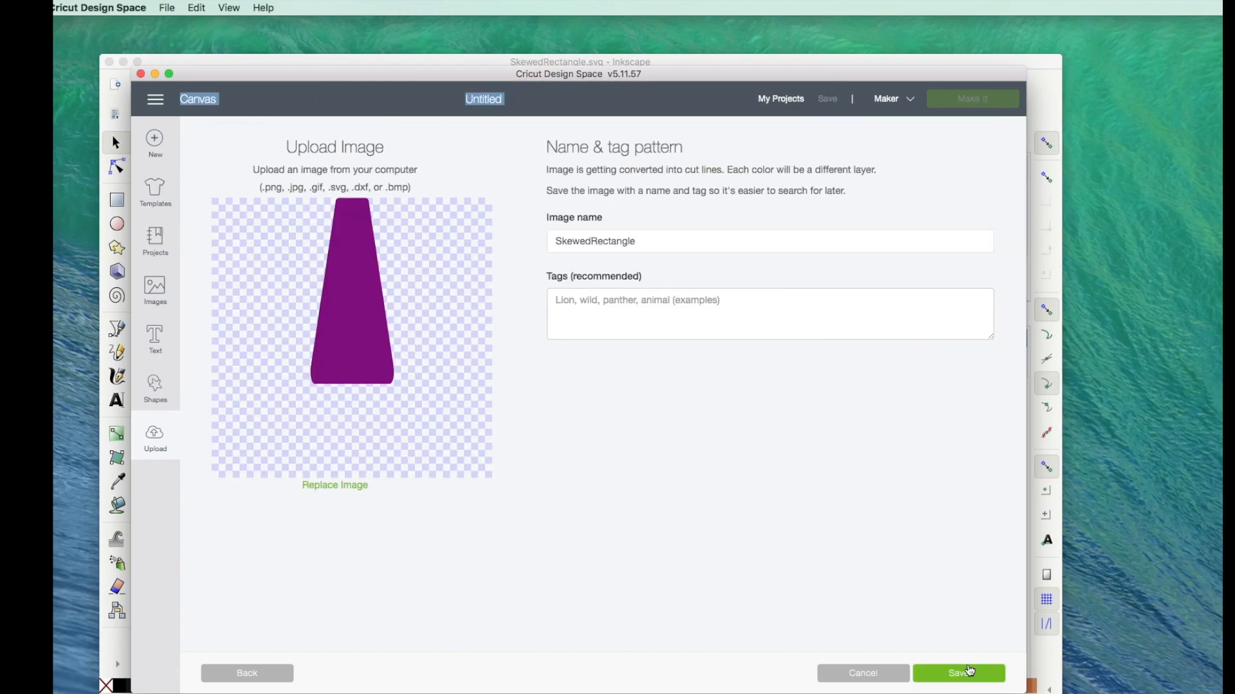
click(958, 674)
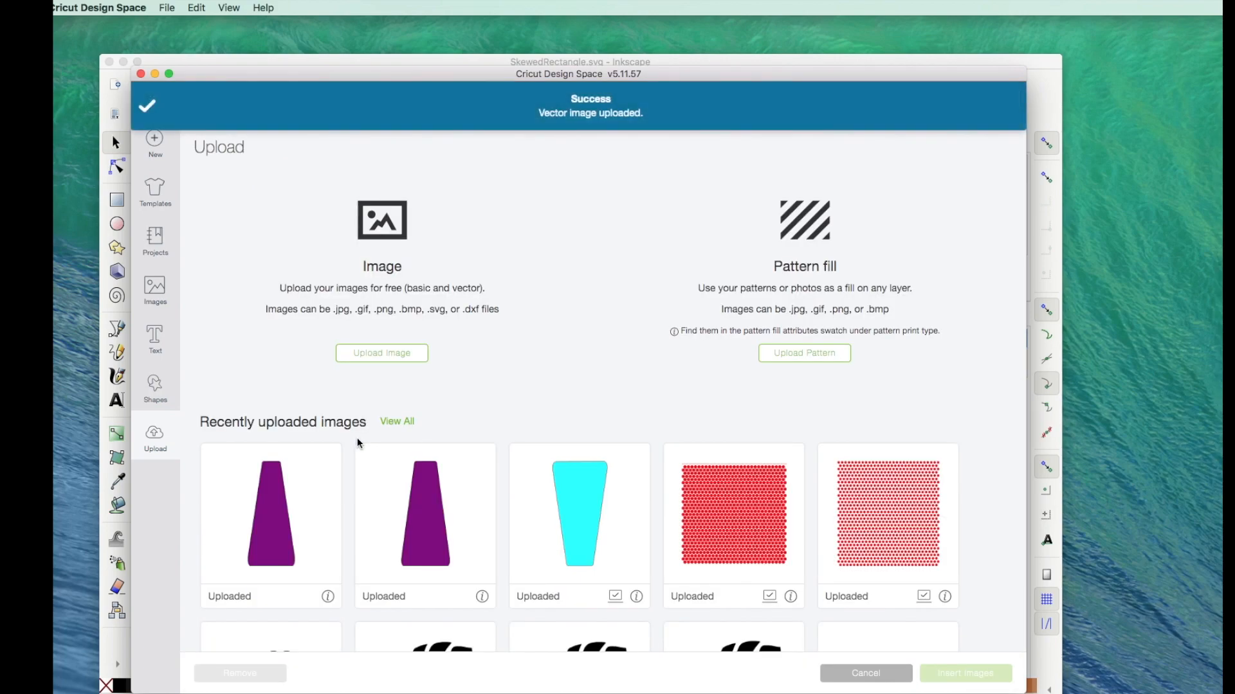
click(270, 515)
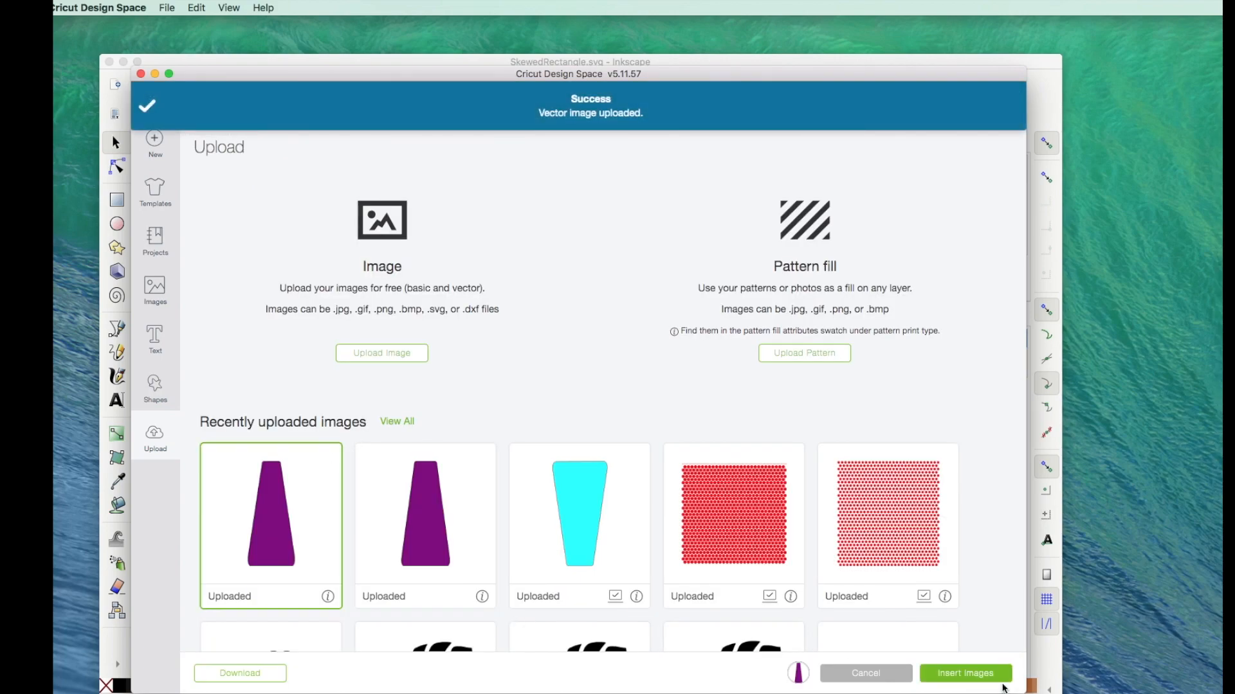
- Insert the trapezoid, set its height to 2.25 in, and duplicate it
click(963, 674)
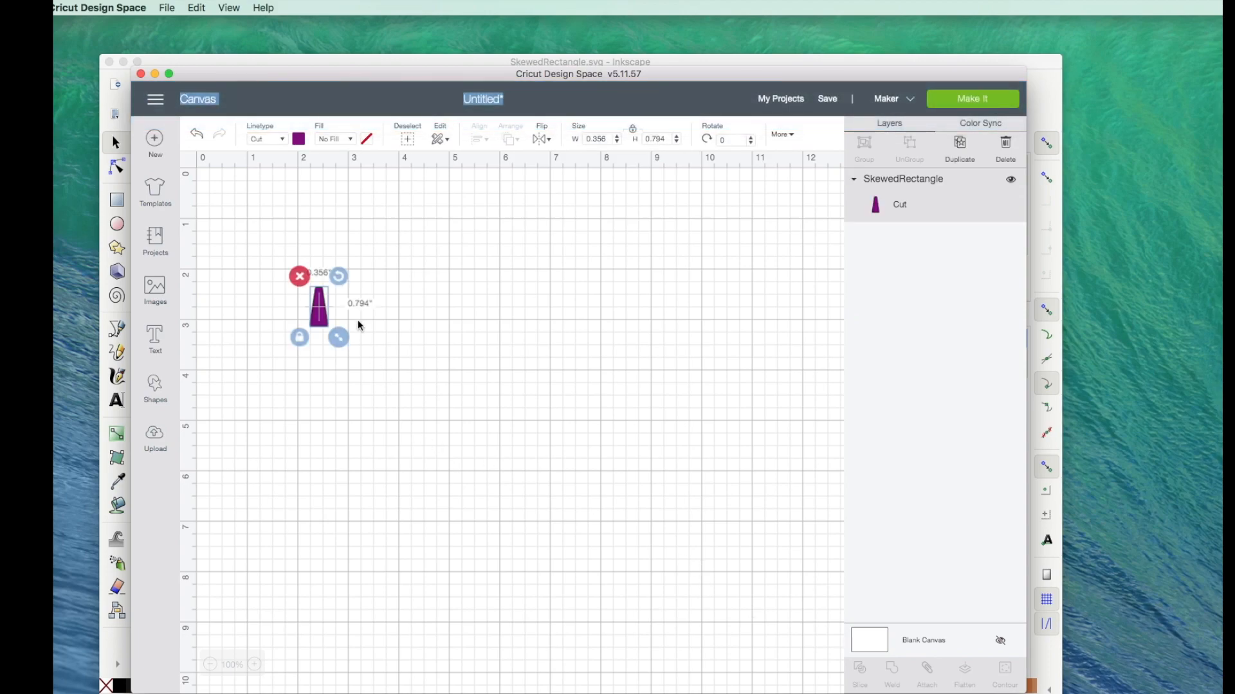
mouse_move(327, 292)
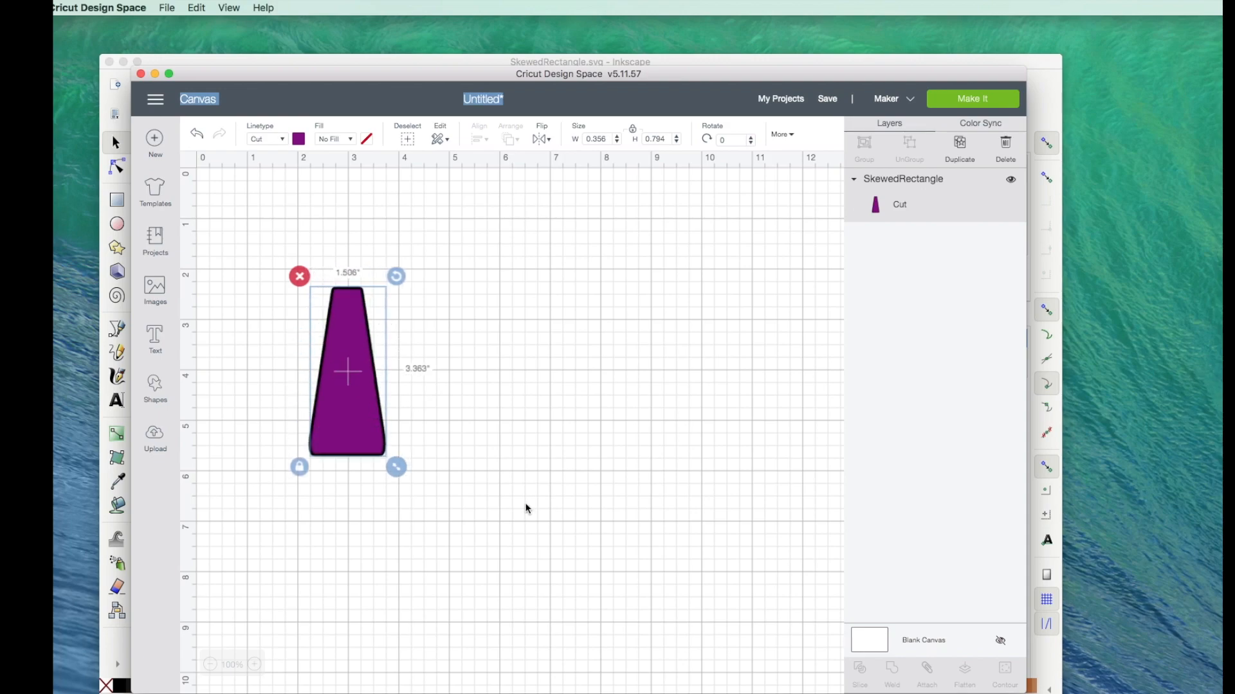
drag(396, 466, 411, 502)
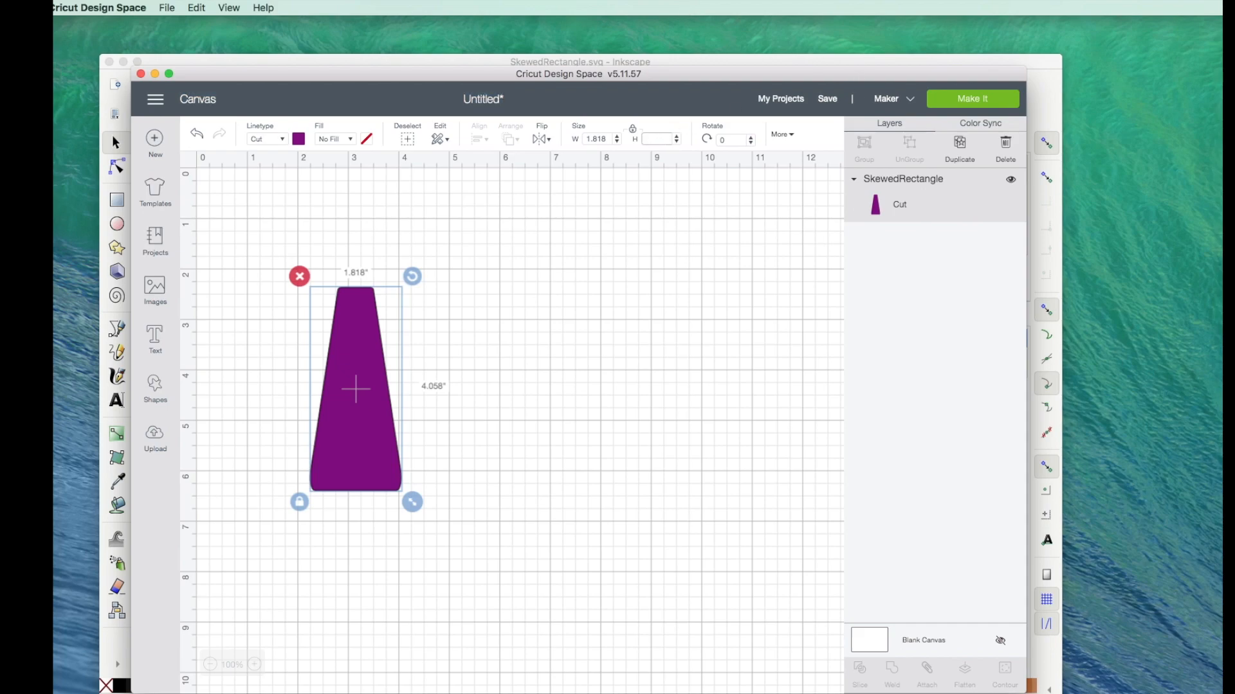
text(2.25)
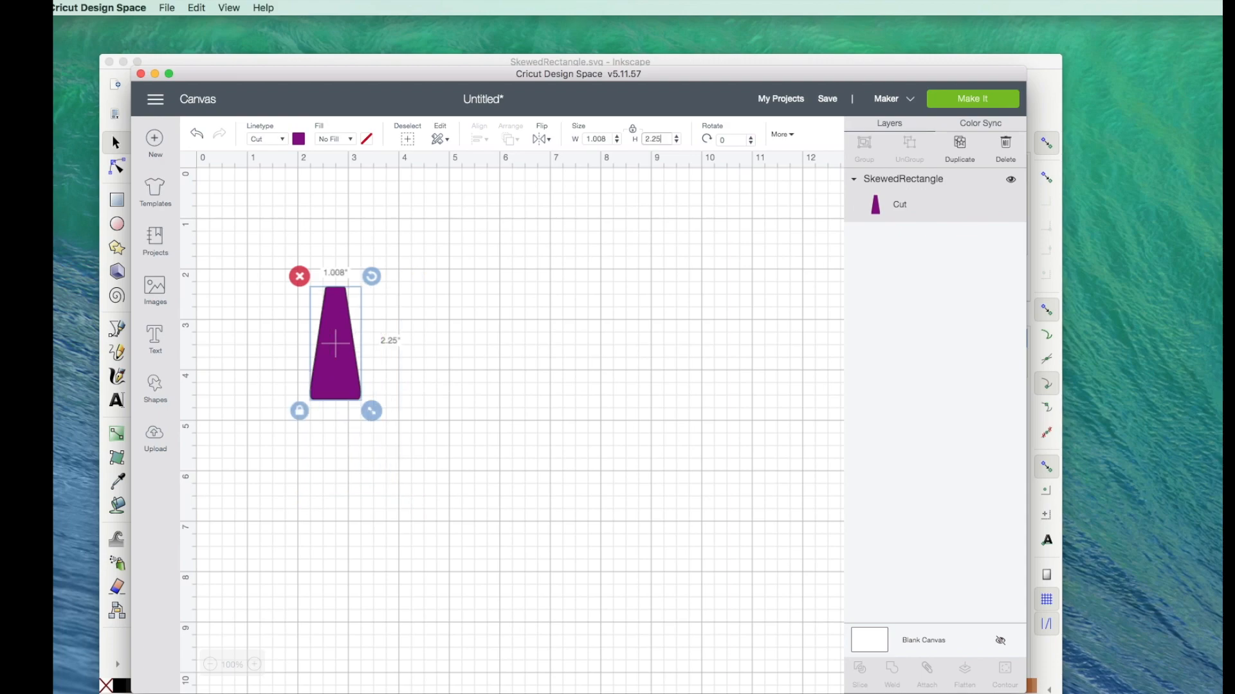
mouse_move(959, 157)
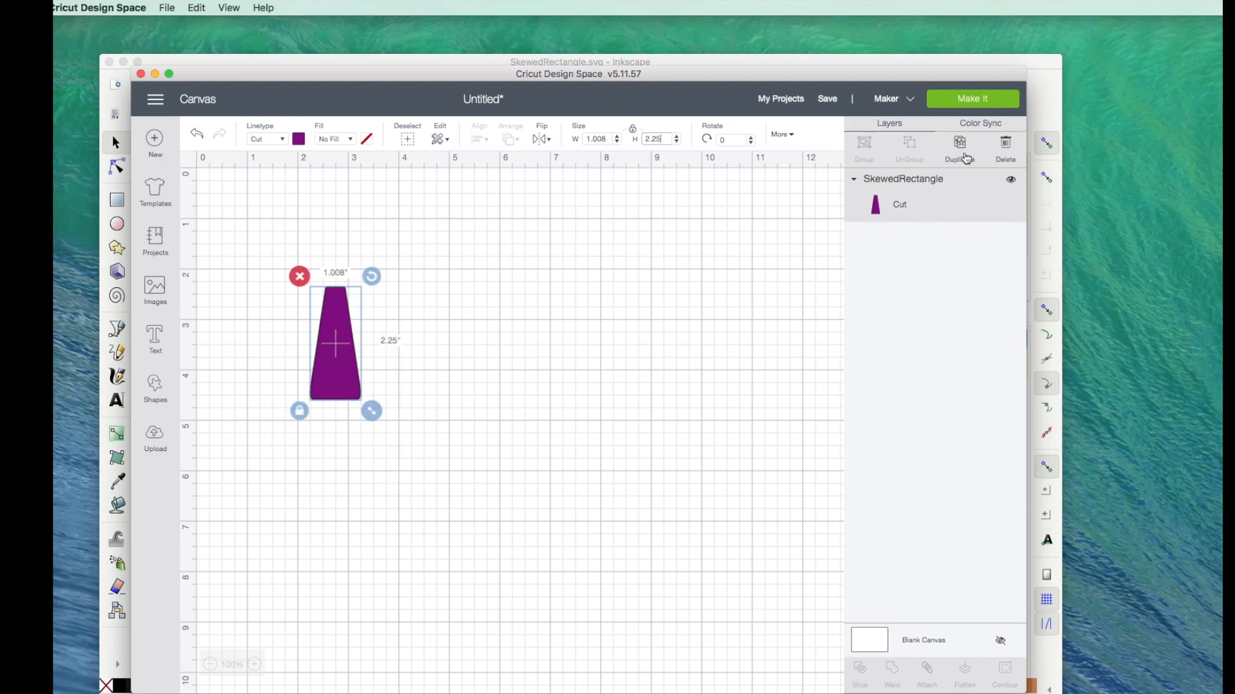
click(959, 147)
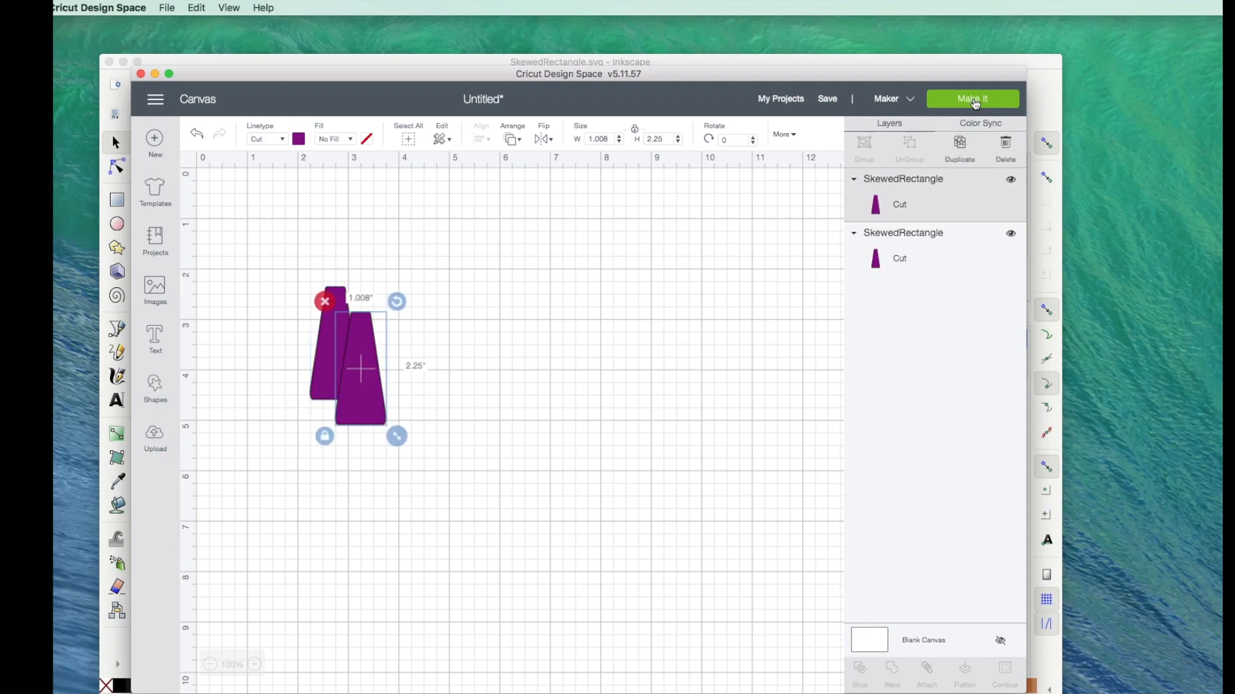
click(972, 98)
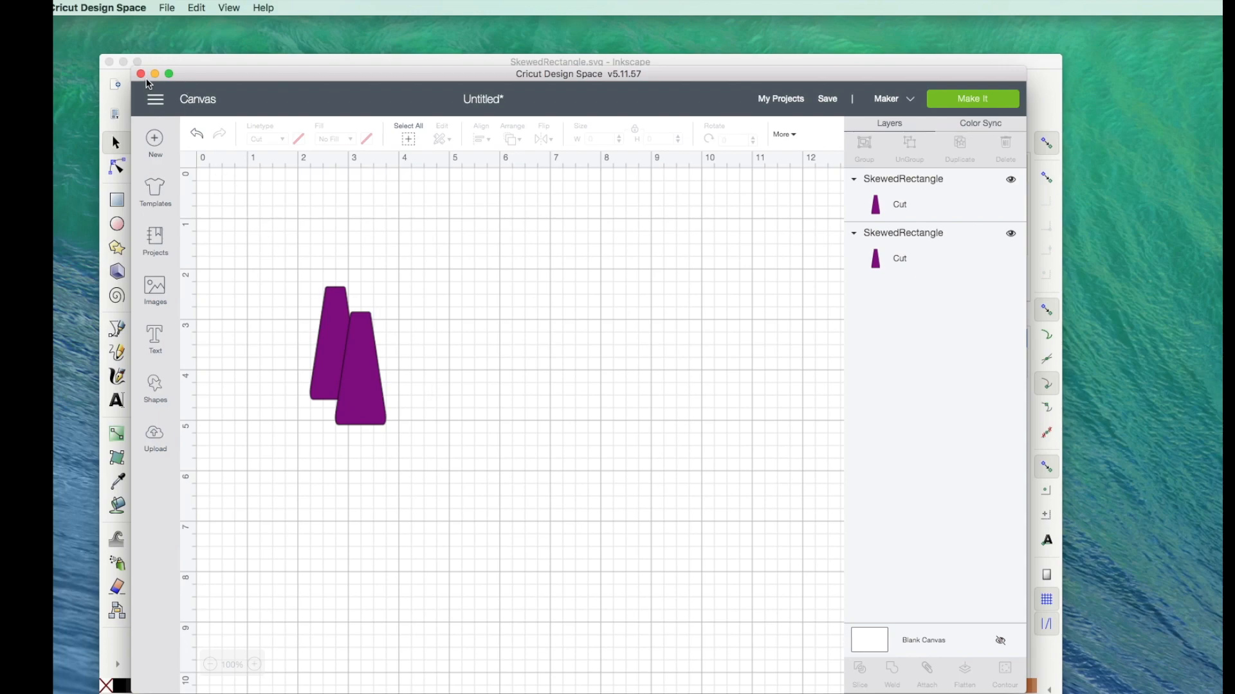
- Close the Design Space window and confirm Quit
click(145, 73)
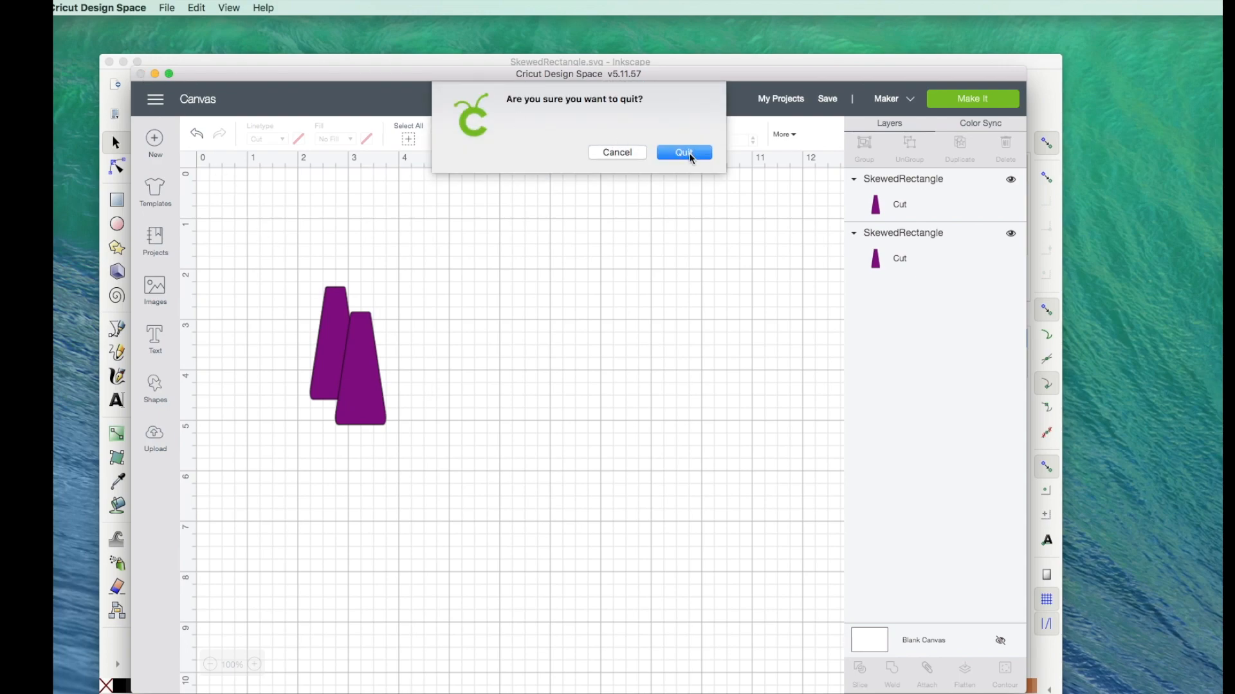
click(683, 152)
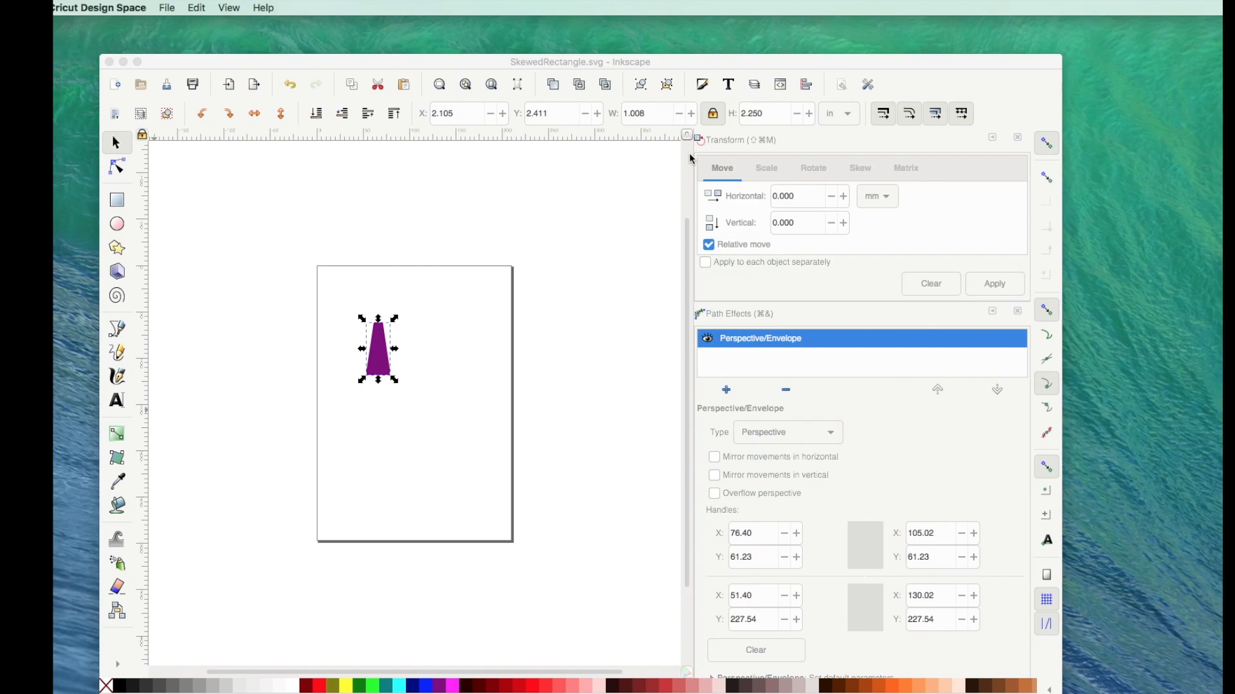